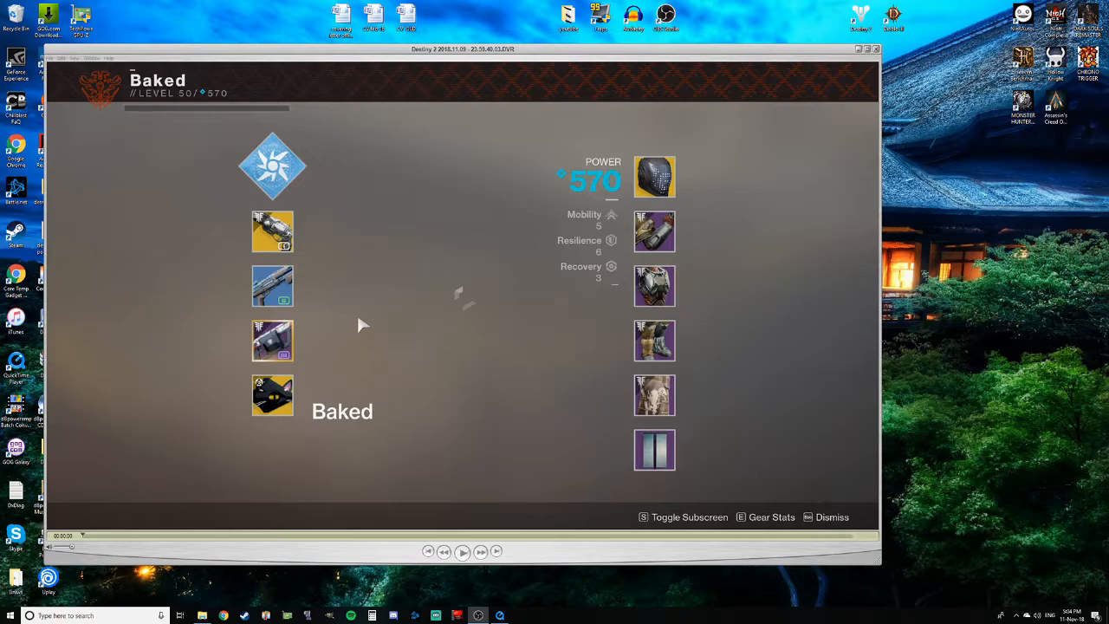
pyautogui.moveTo(1071, 303)
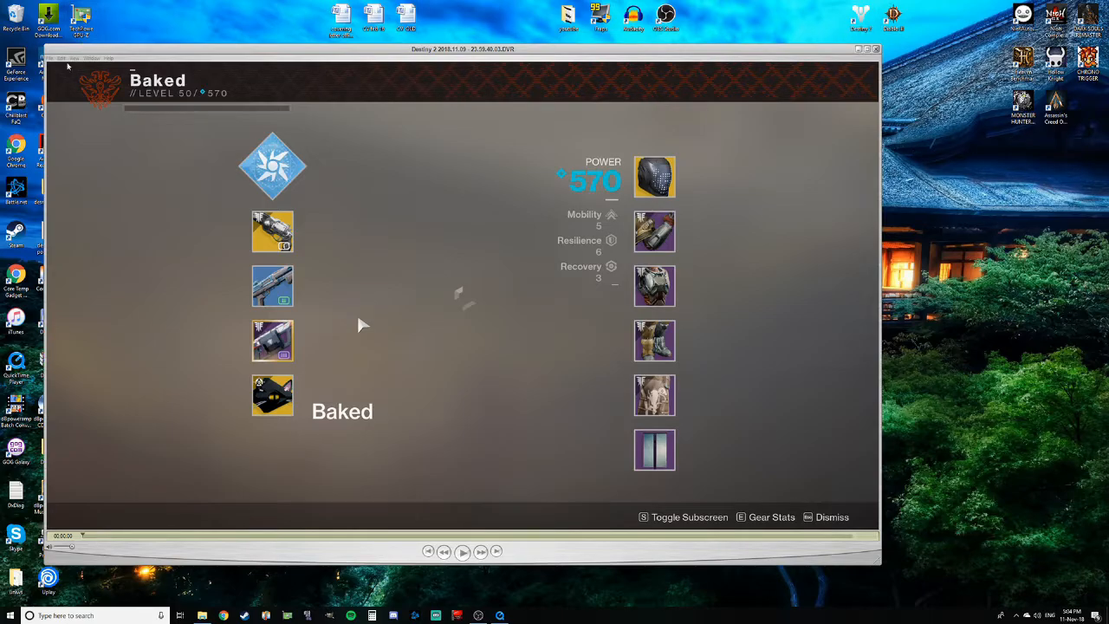
pyautogui.moveTo(792, 373)
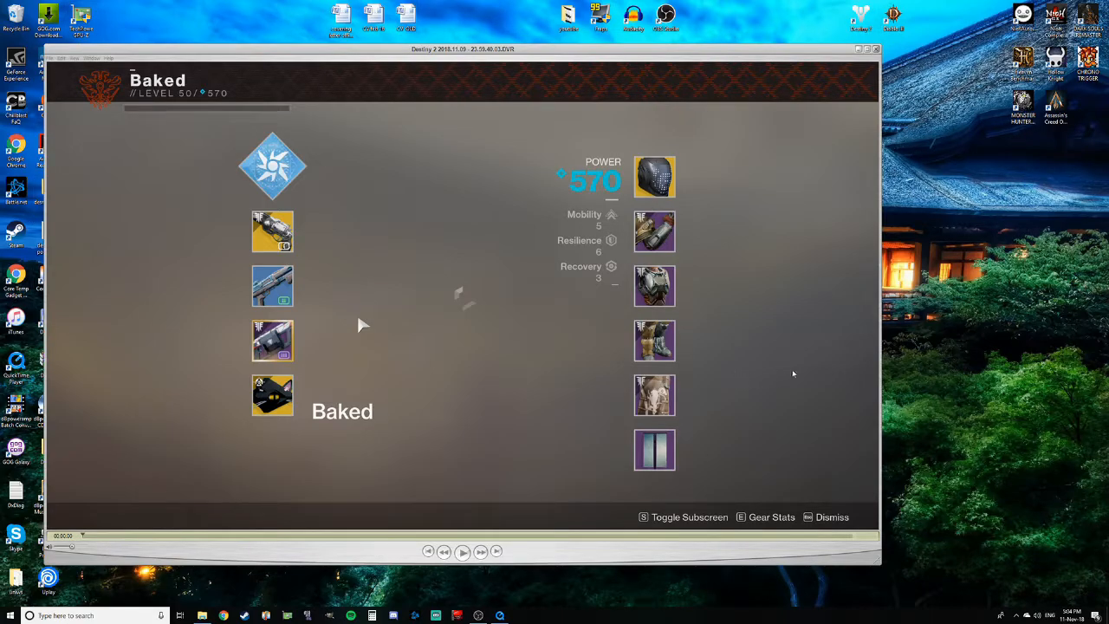
pyautogui.moveTo(923, 371)
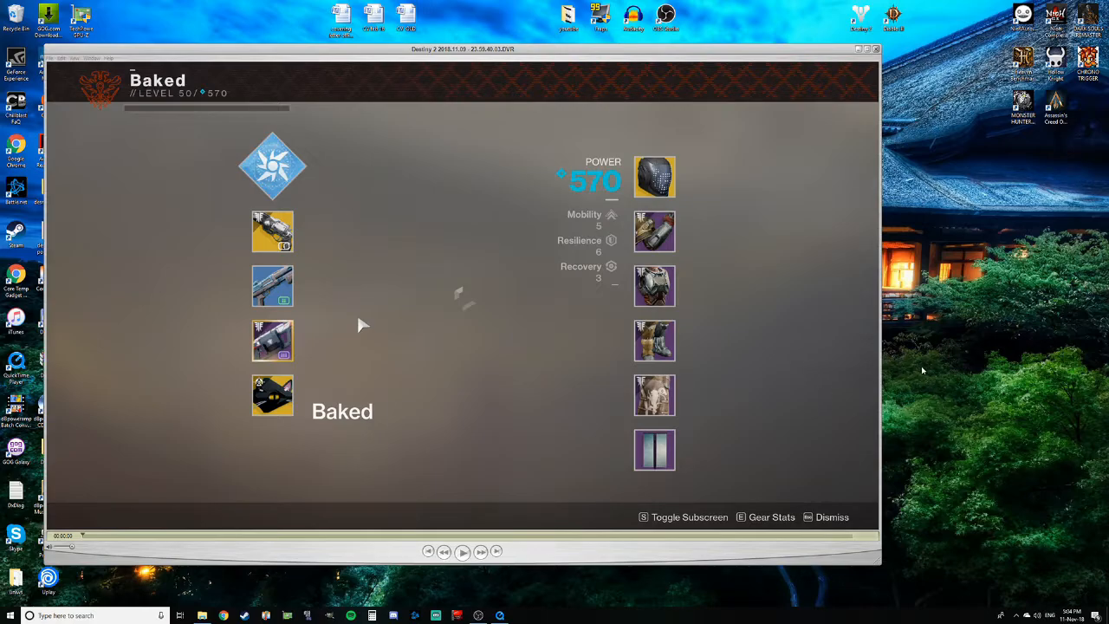
pyautogui.moveTo(927, 364)
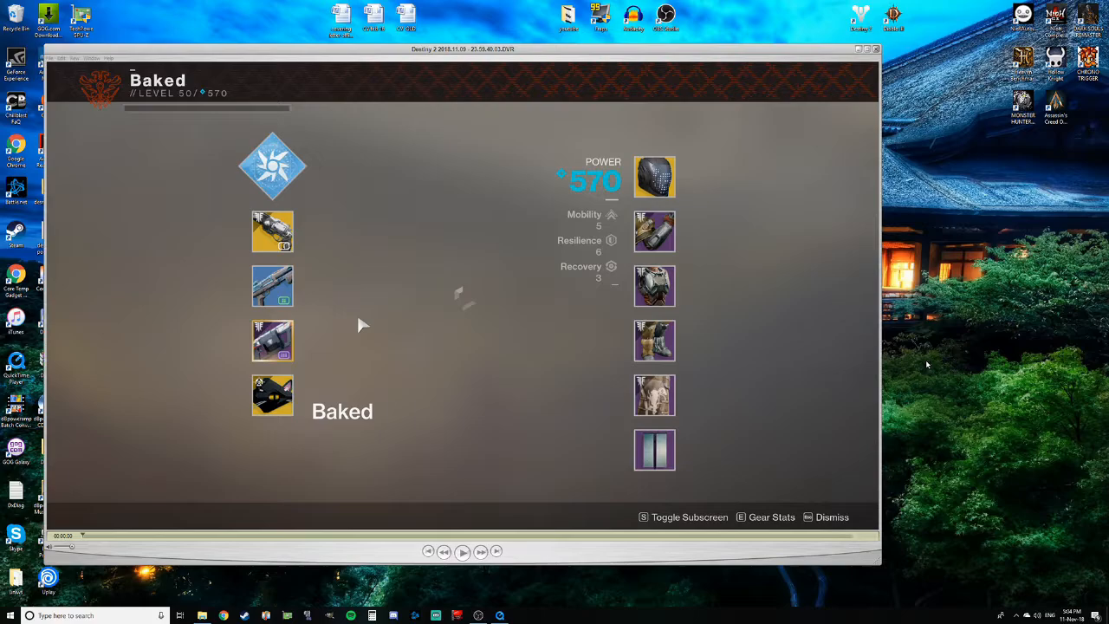
pyautogui.moveTo(960, 140)
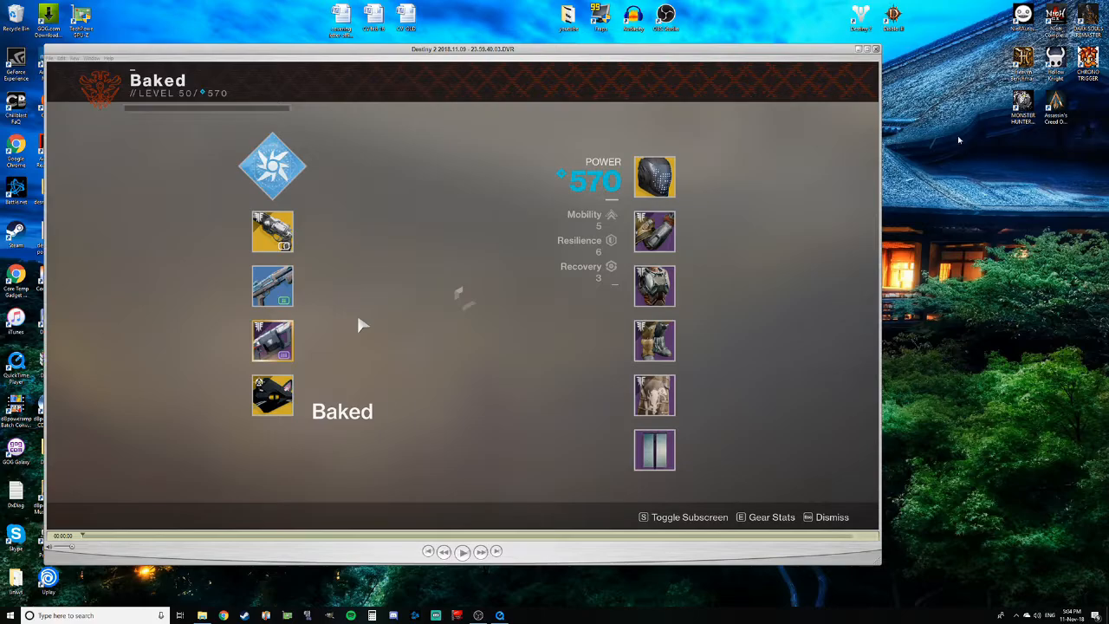
pyautogui.moveTo(947, 355)
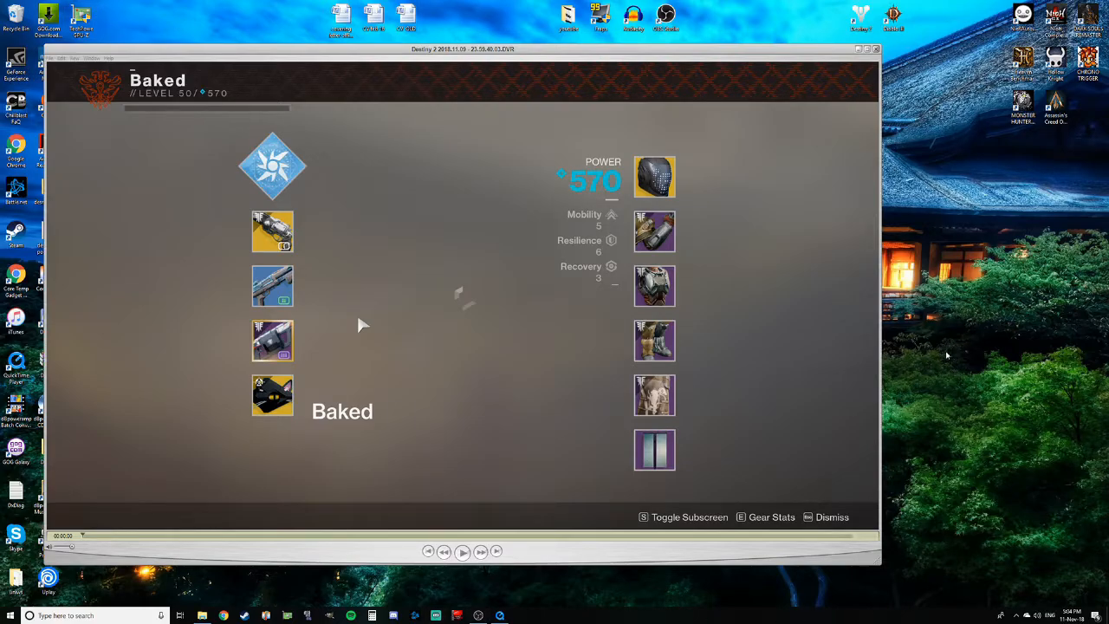
pyautogui.moveTo(761, 167)
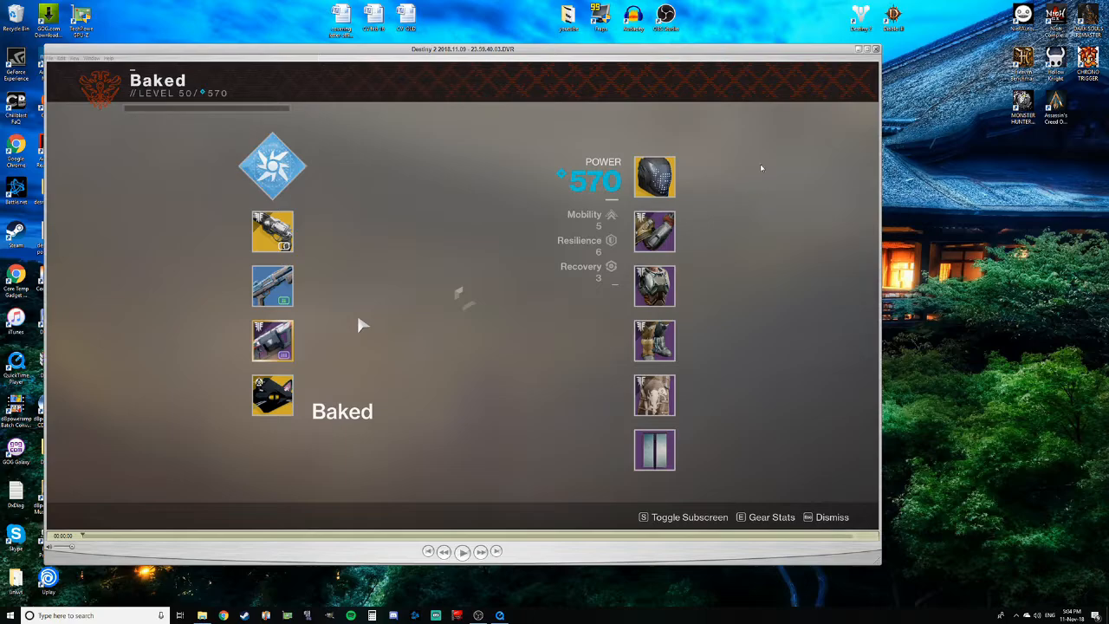
pyautogui.moveTo(962, 117)
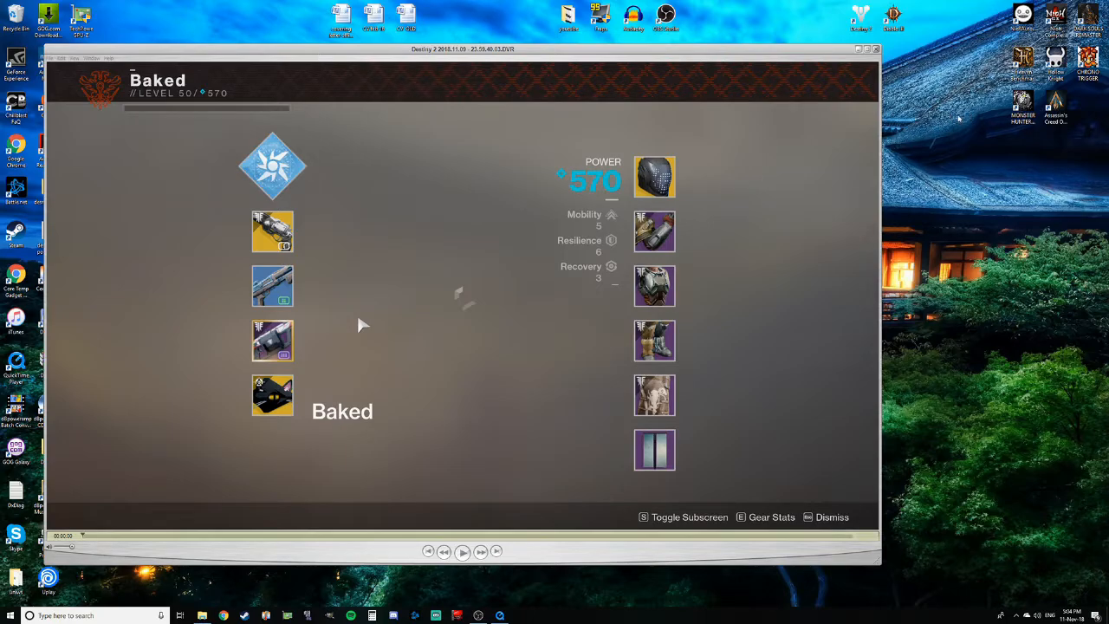
pyautogui.moveTo(925, 138)
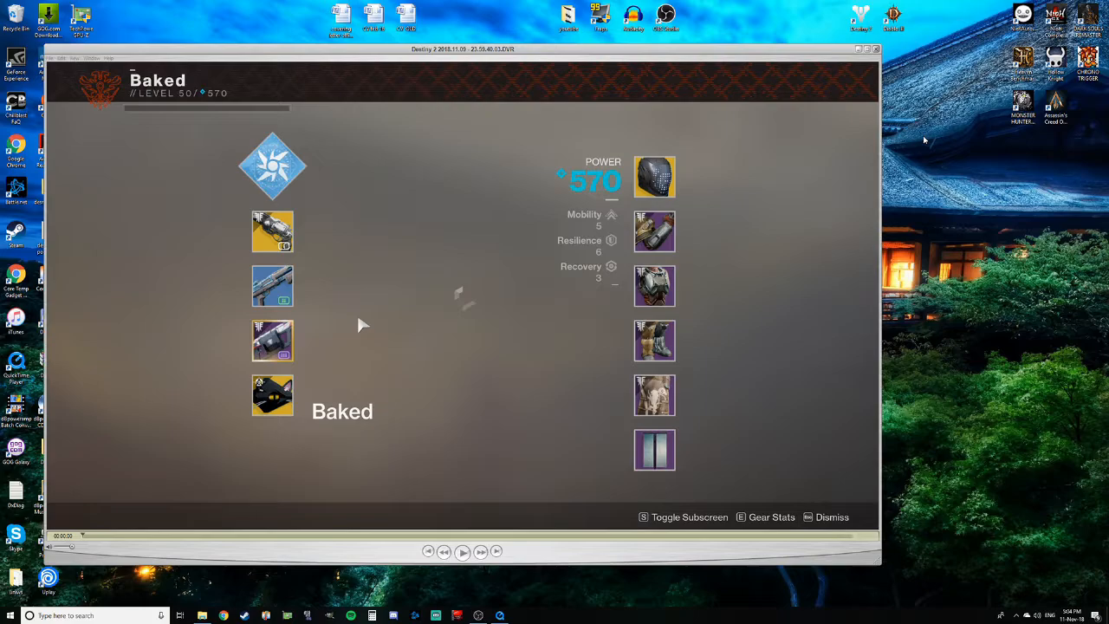
pyautogui.moveTo(980, 294)
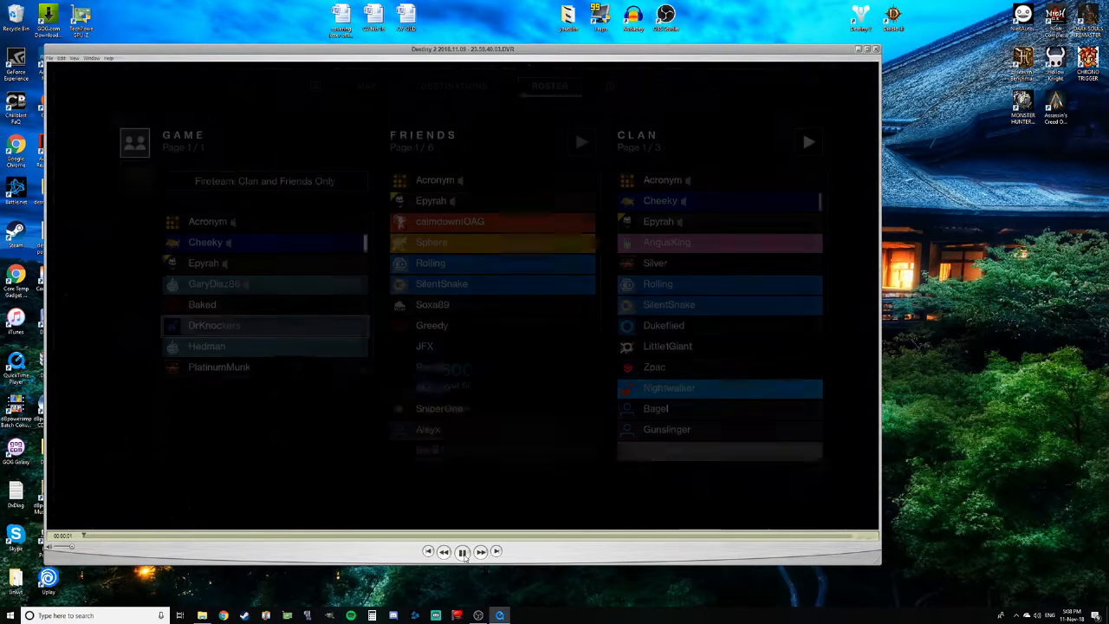
pyautogui.click(214, 325)
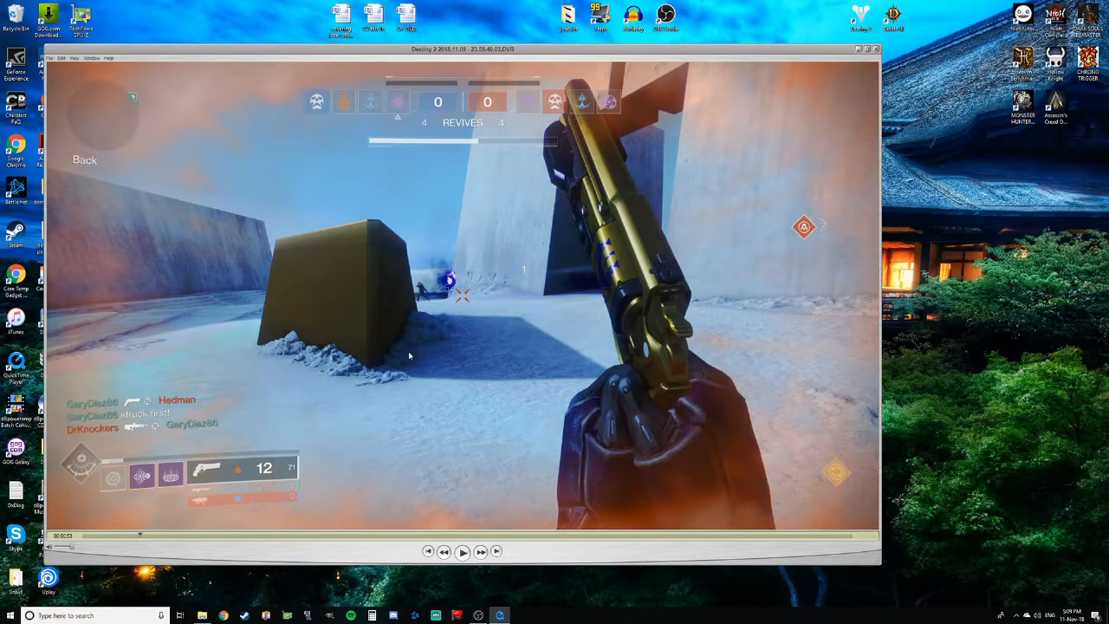
pyautogui.moveTo(639, 328)
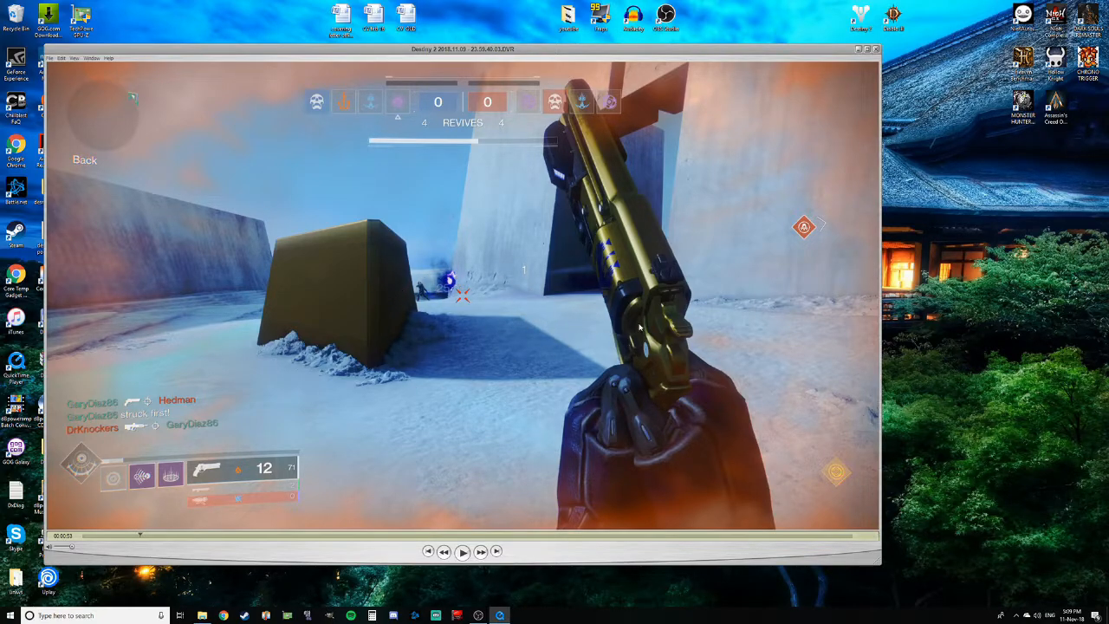
pyautogui.moveTo(479, 314)
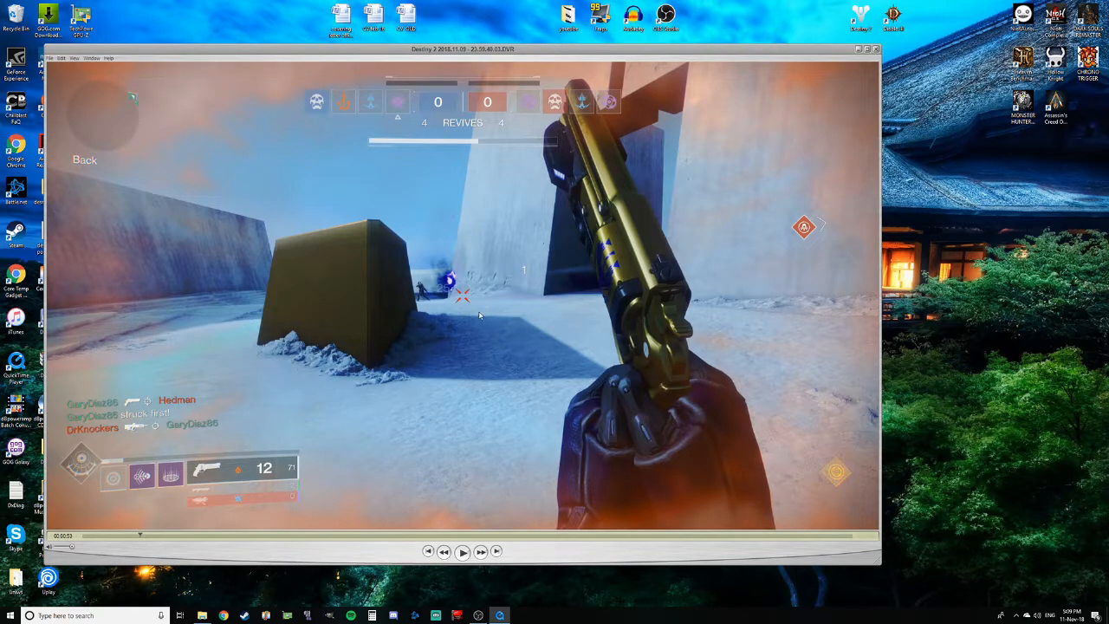
pyautogui.moveTo(295, 373)
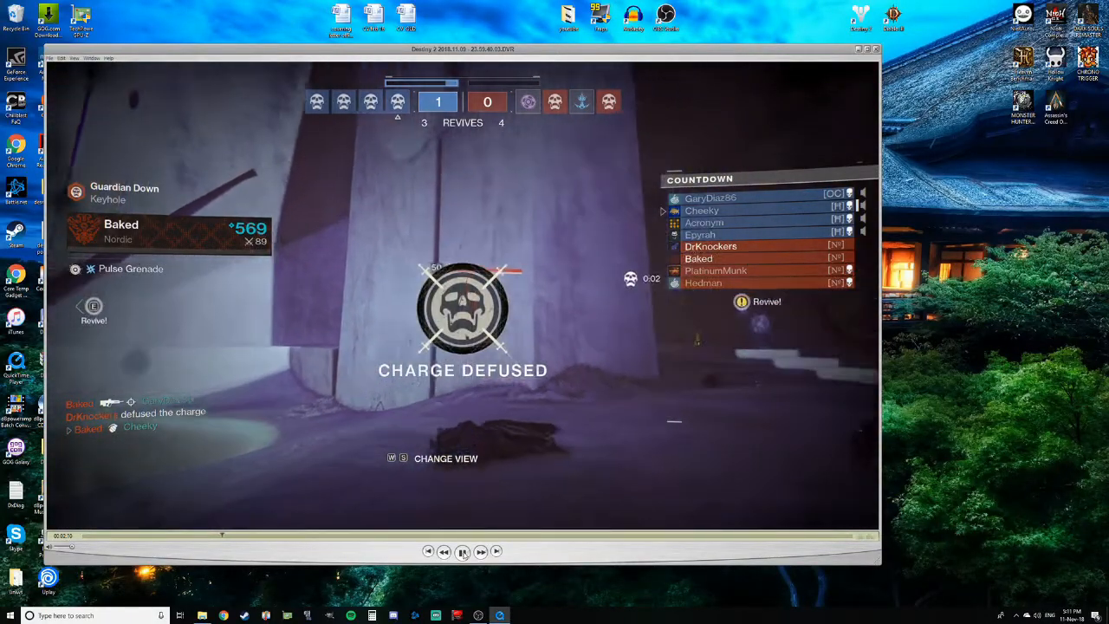
pyautogui.click(463, 552)
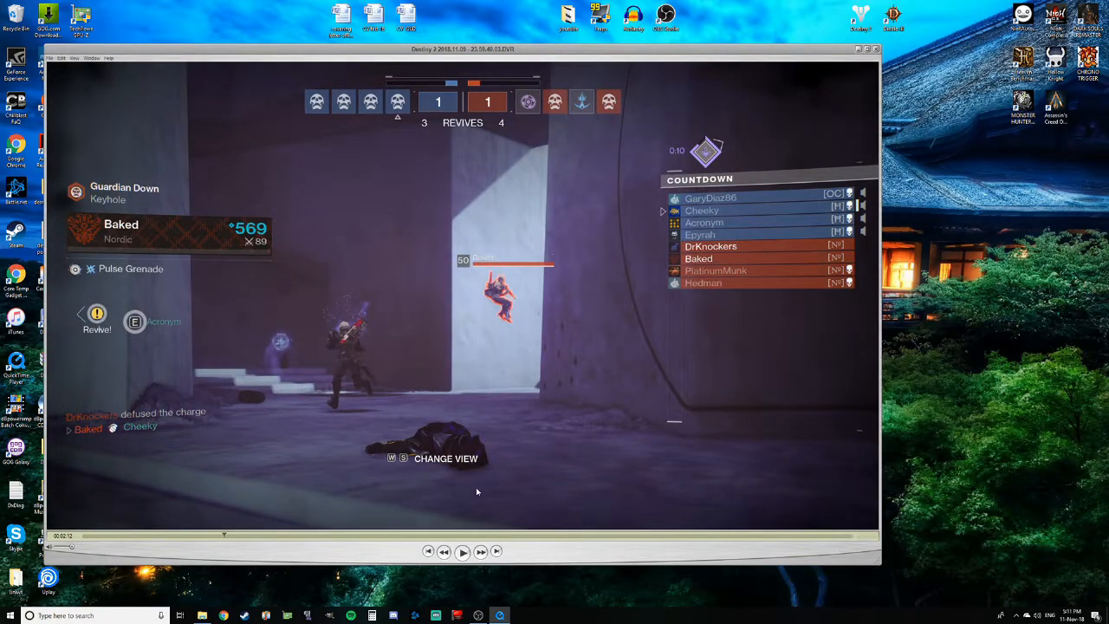
pyautogui.moveTo(366, 351)
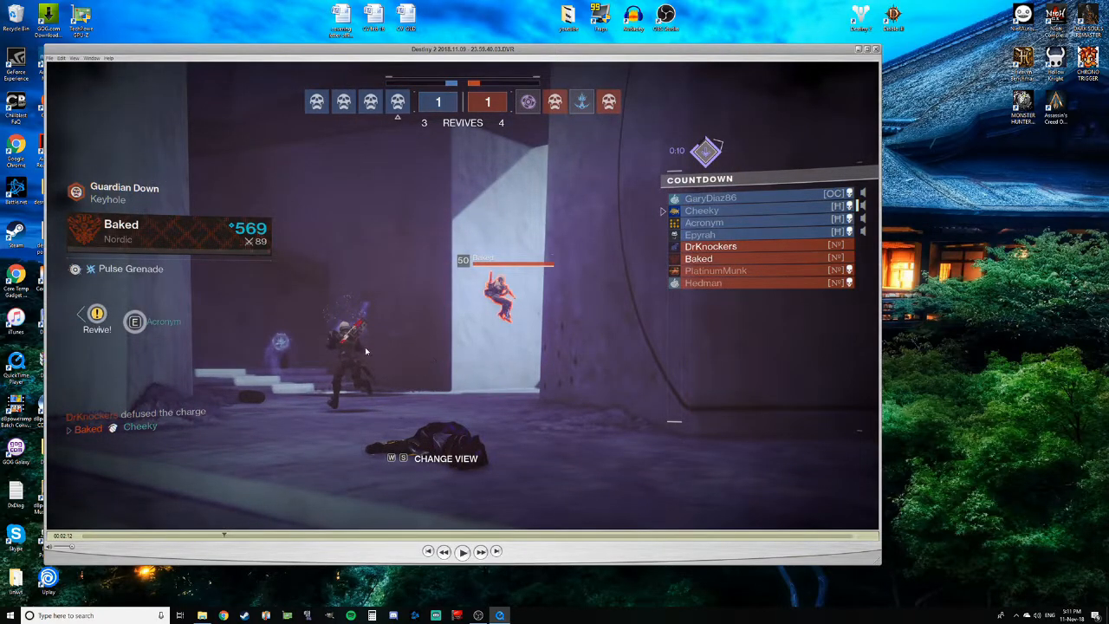
pyautogui.moveTo(334, 289)
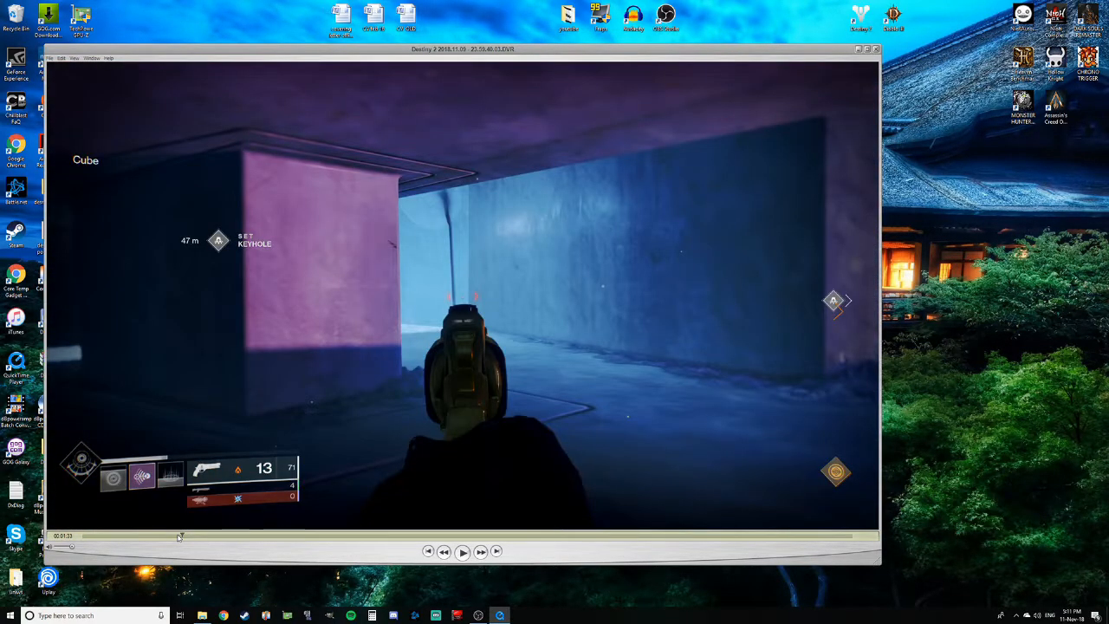
pyautogui.click(463, 551)
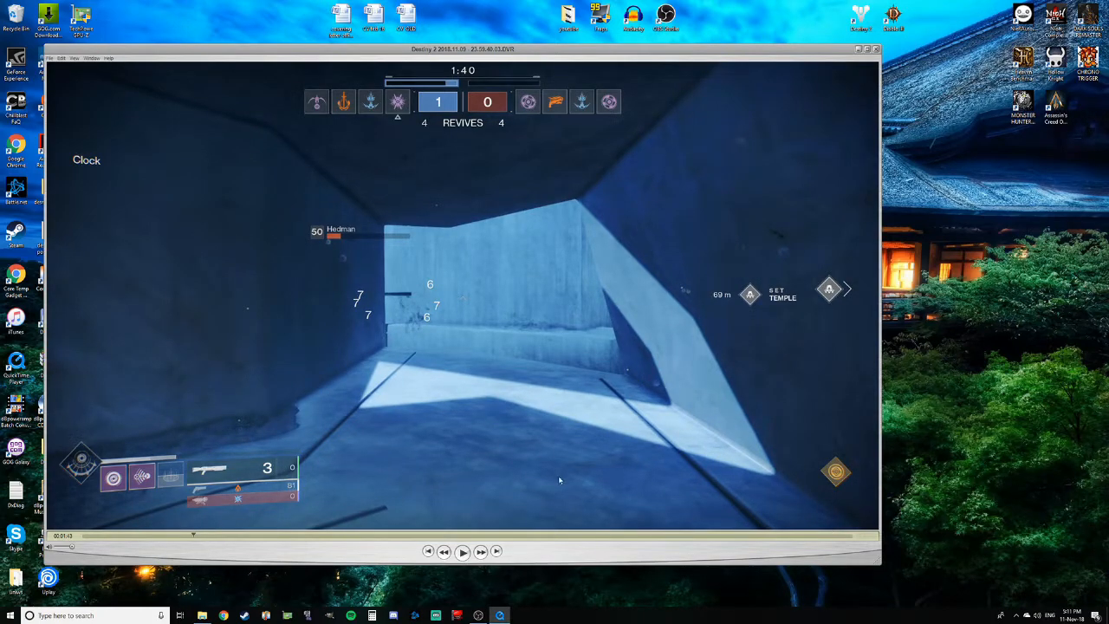
pyautogui.moveTo(564, 371)
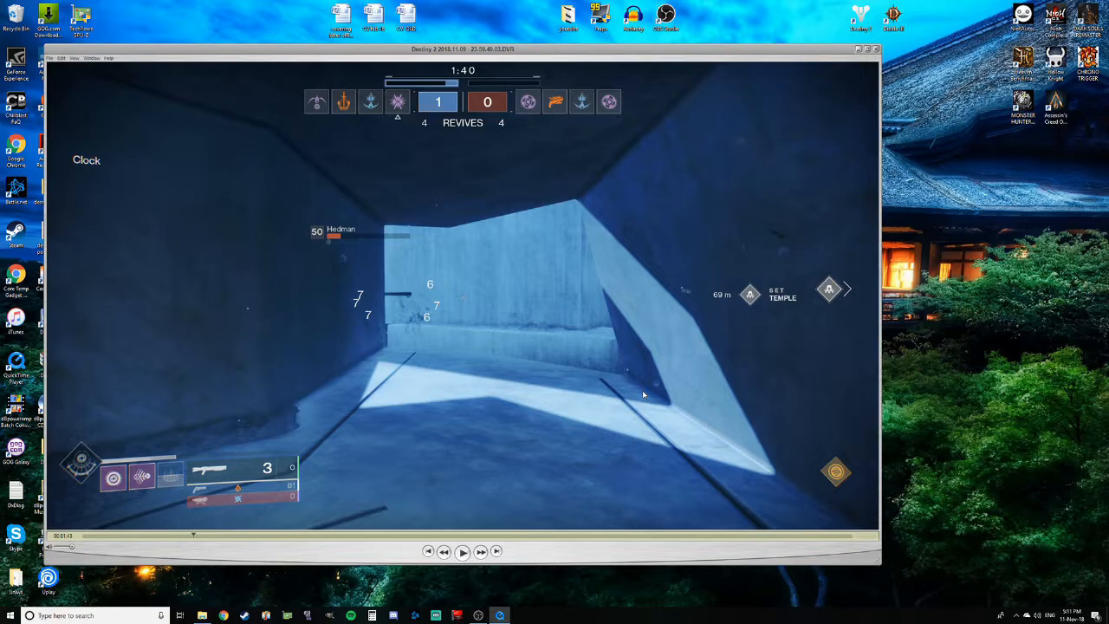
pyautogui.moveTo(682, 333)
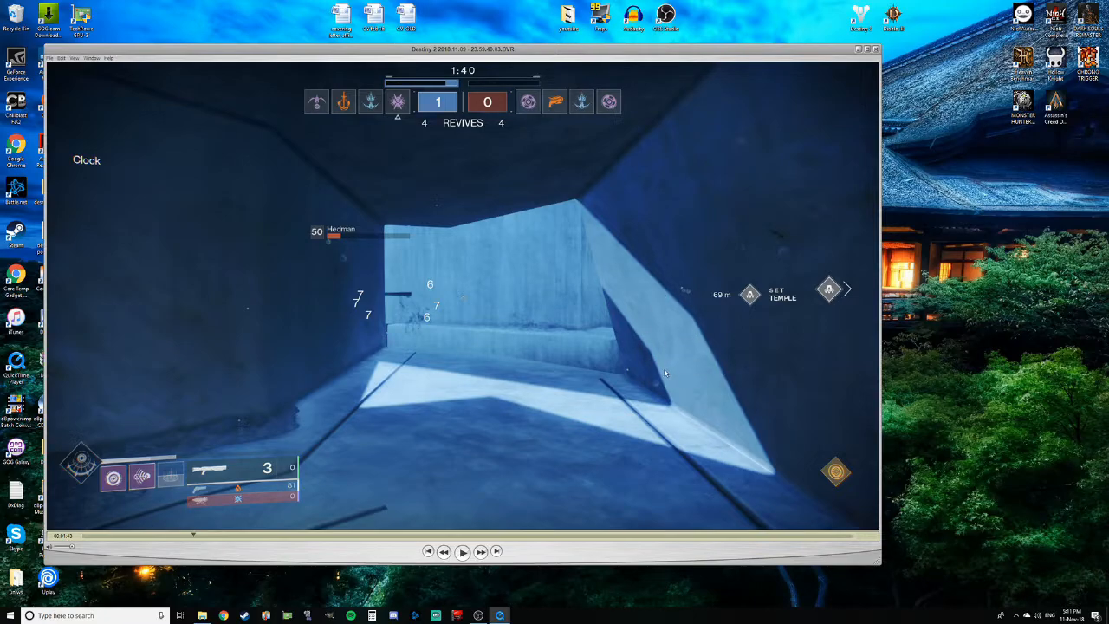
pyautogui.moveTo(451, 325)
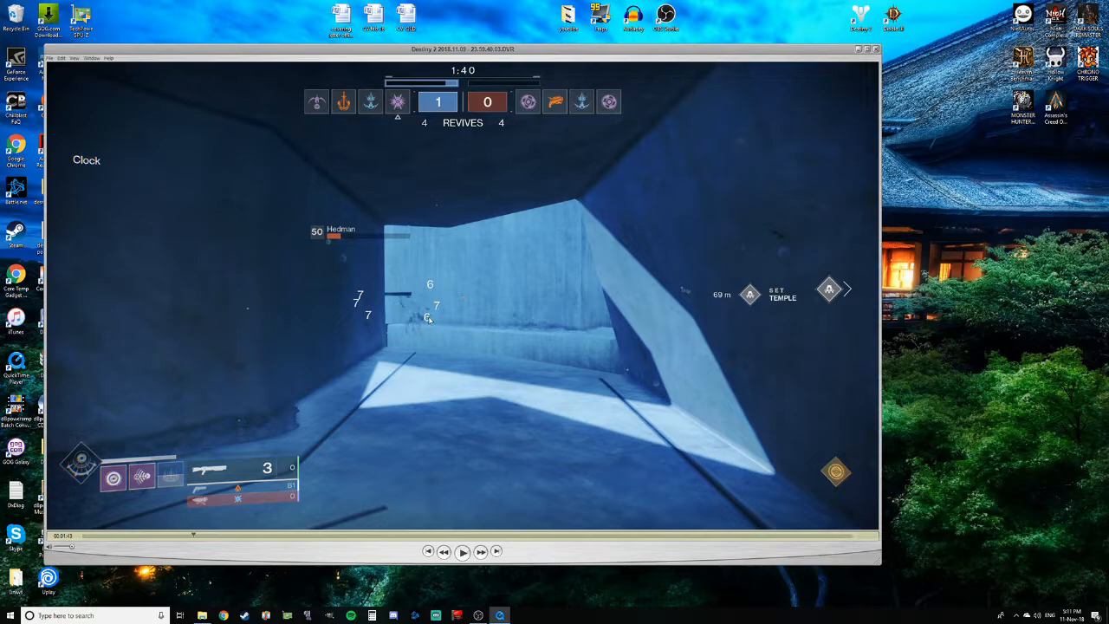
pyautogui.moveTo(533, 345)
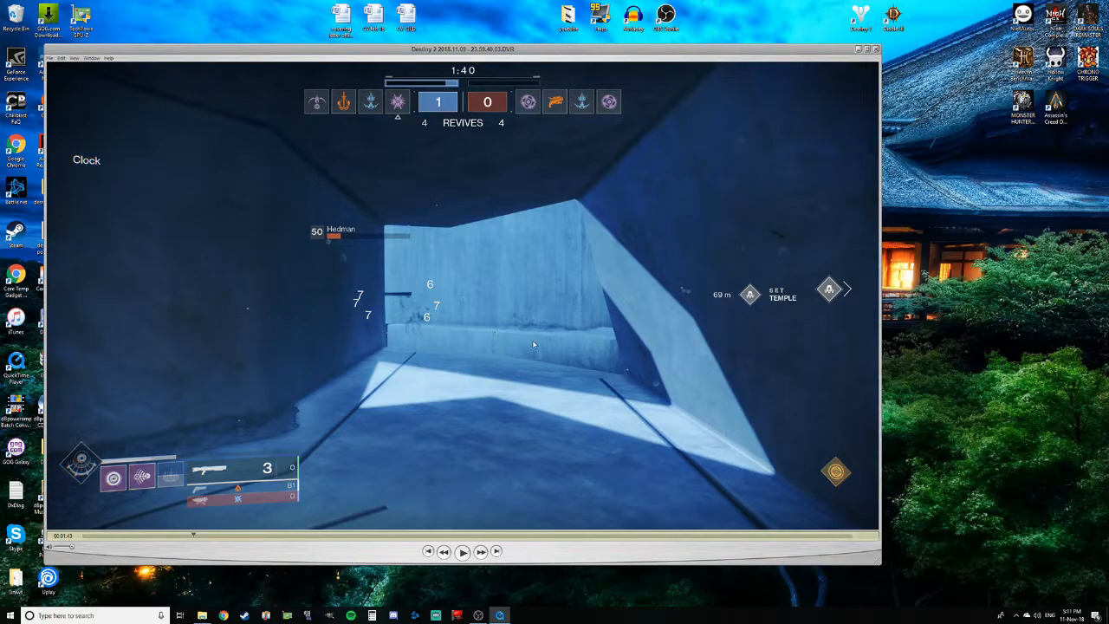
pyautogui.moveTo(532, 312)
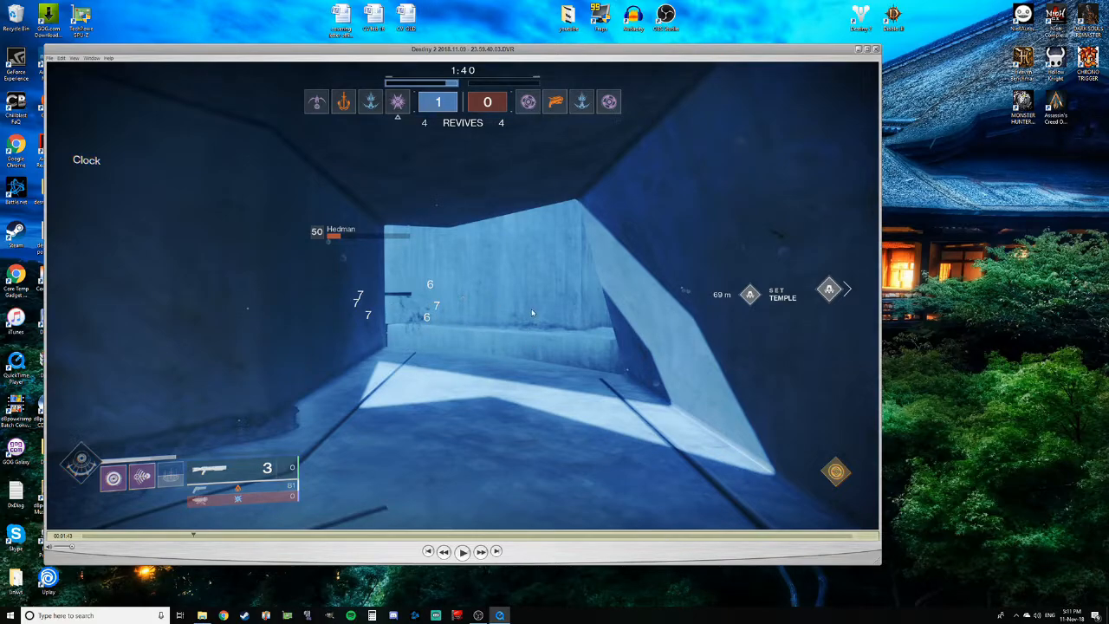
pyautogui.moveTo(513, 392)
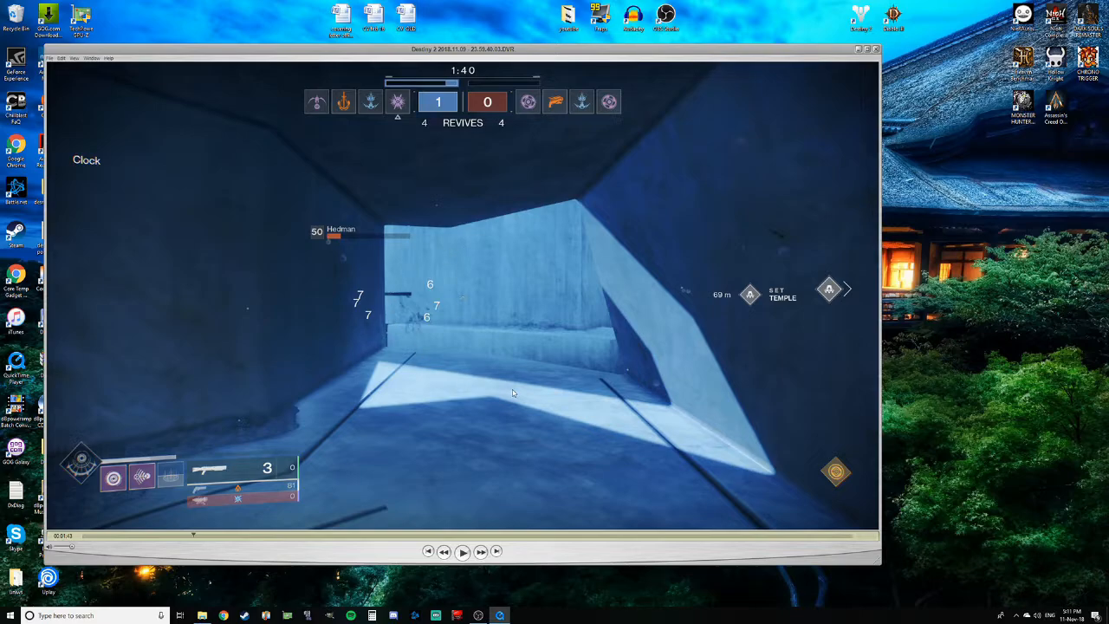
pyautogui.moveTo(467, 359)
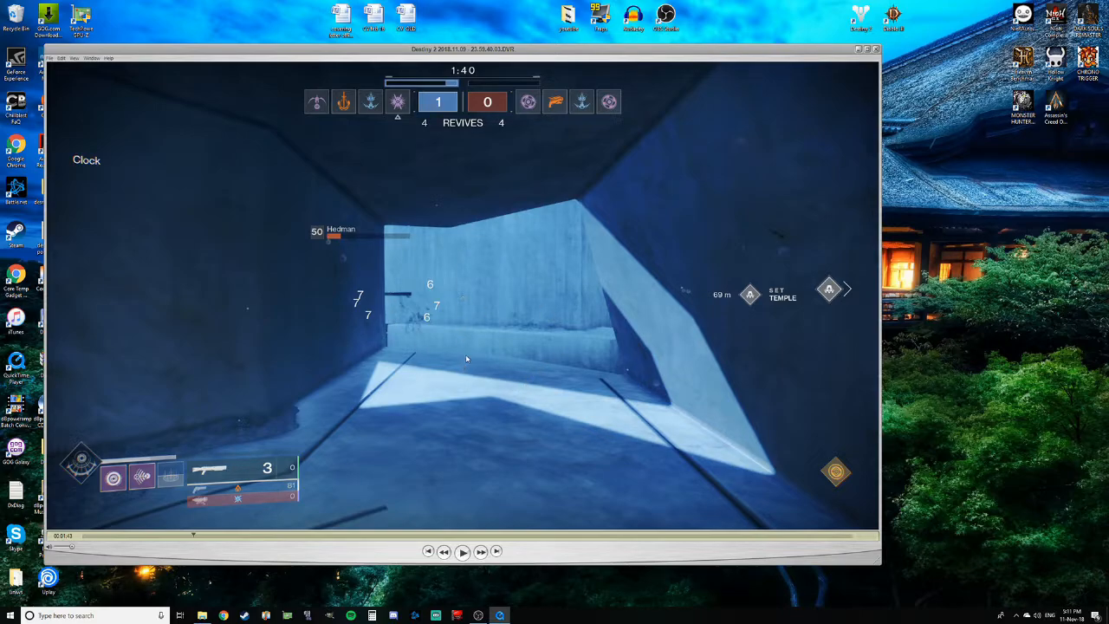
pyautogui.moveTo(572, 357)
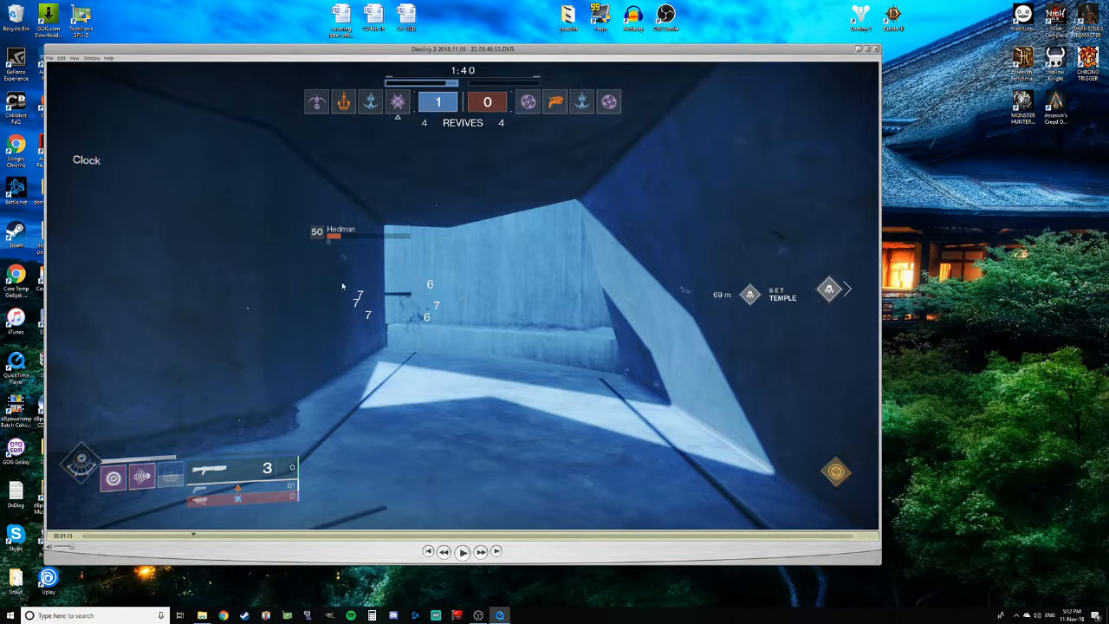
pyautogui.moveTo(581, 347)
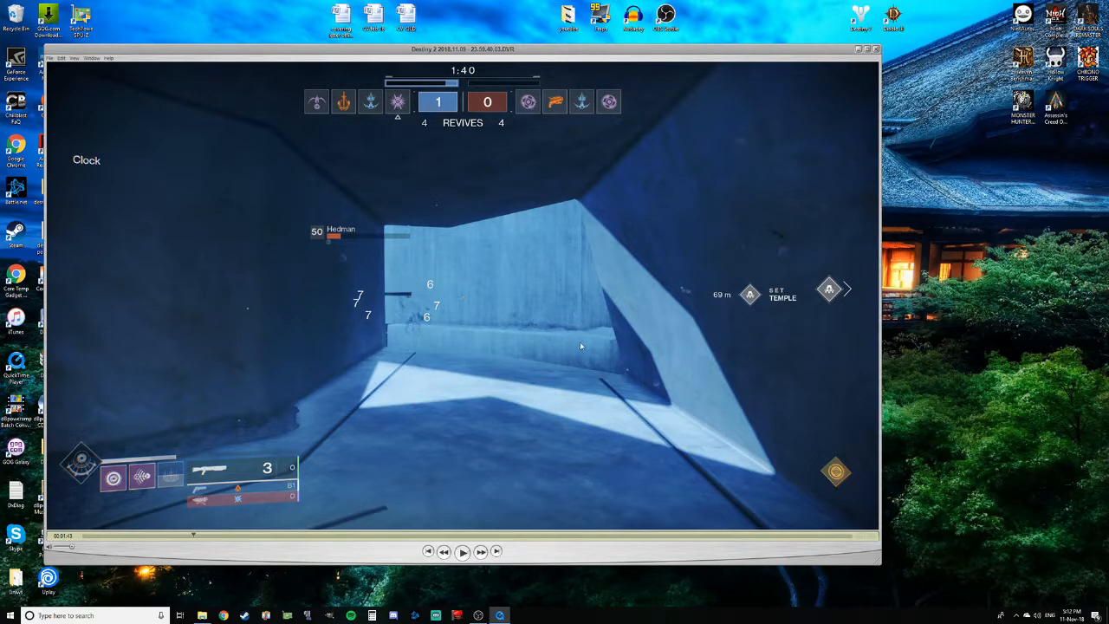
# Resume the match replay and pause at about 2:00 on a teammate revive
pyautogui.click(462, 552)
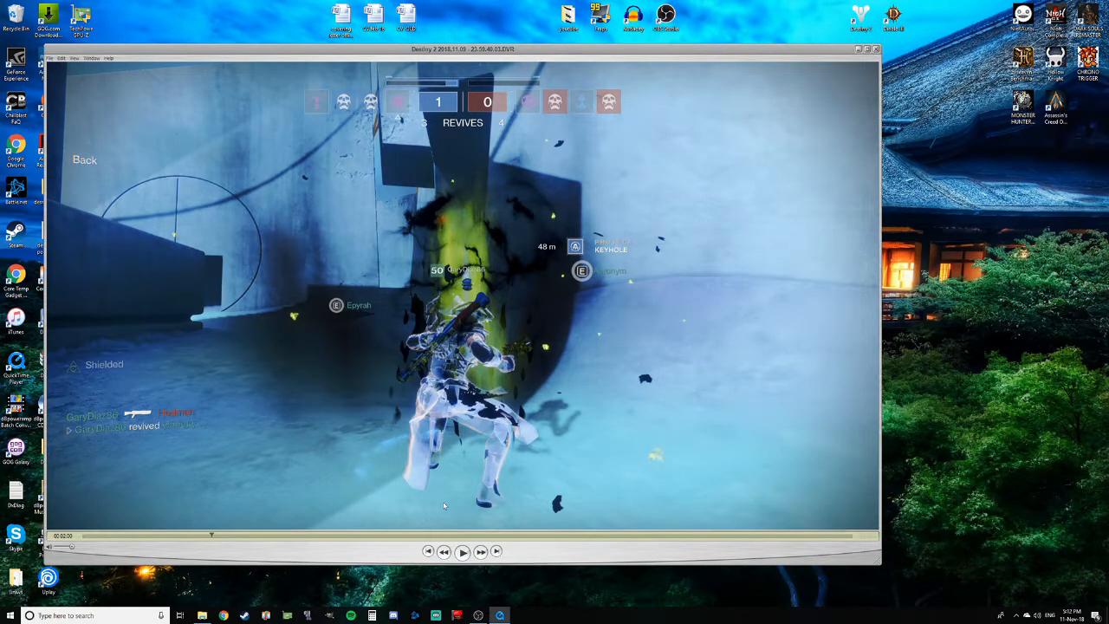
pyautogui.moveTo(458, 251)
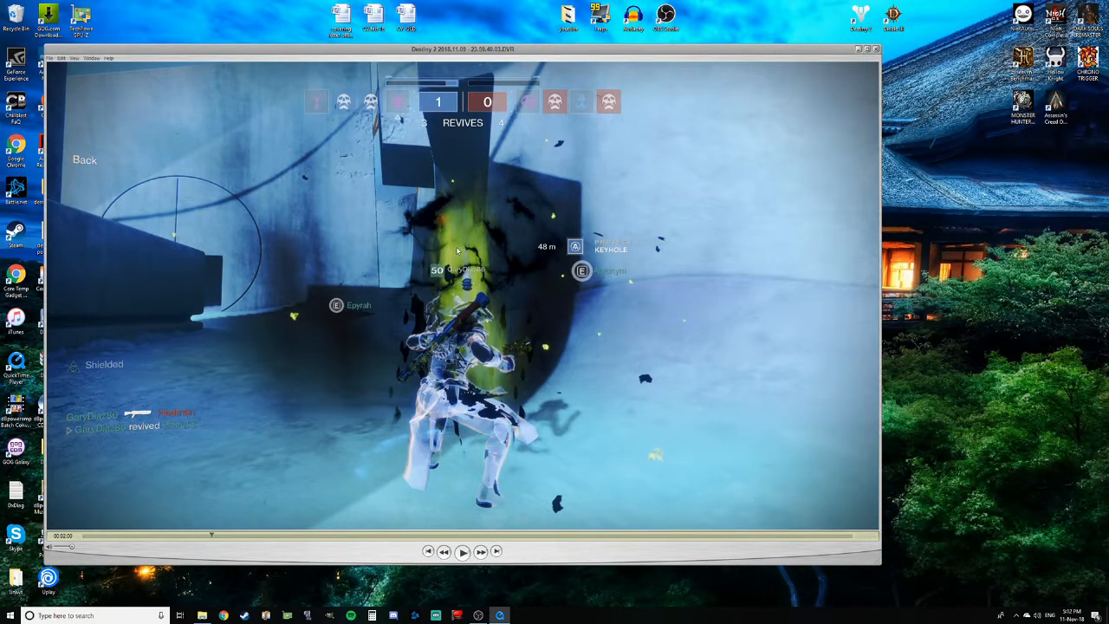
pyautogui.moveTo(419, 271)
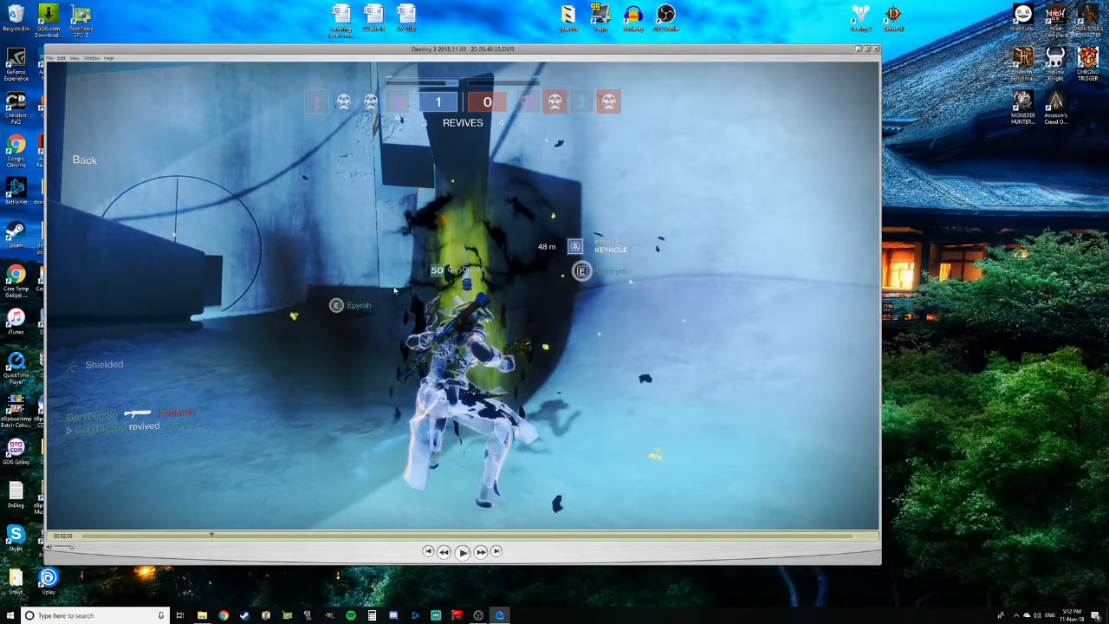
pyautogui.moveTo(468, 212)
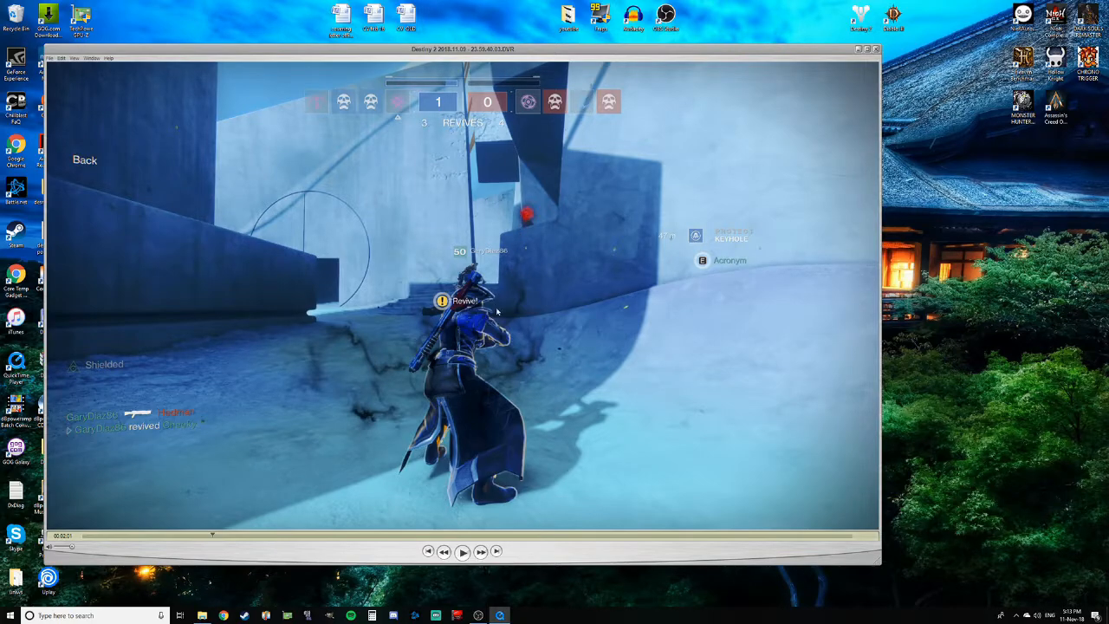
pyautogui.moveTo(569, 202)
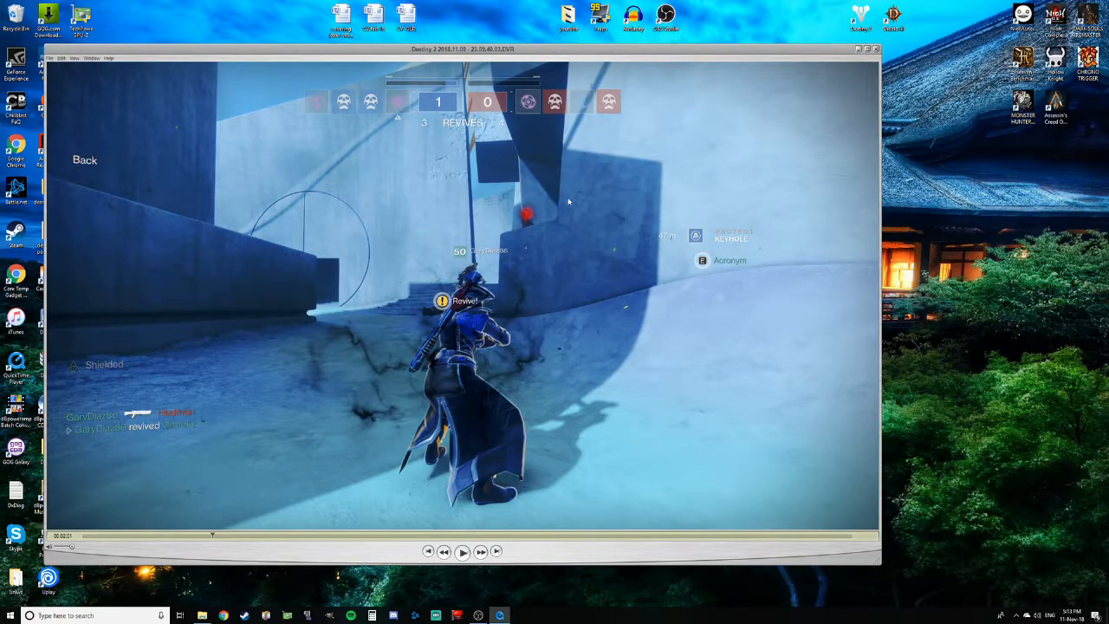
pyautogui.moveTo(465, 286)
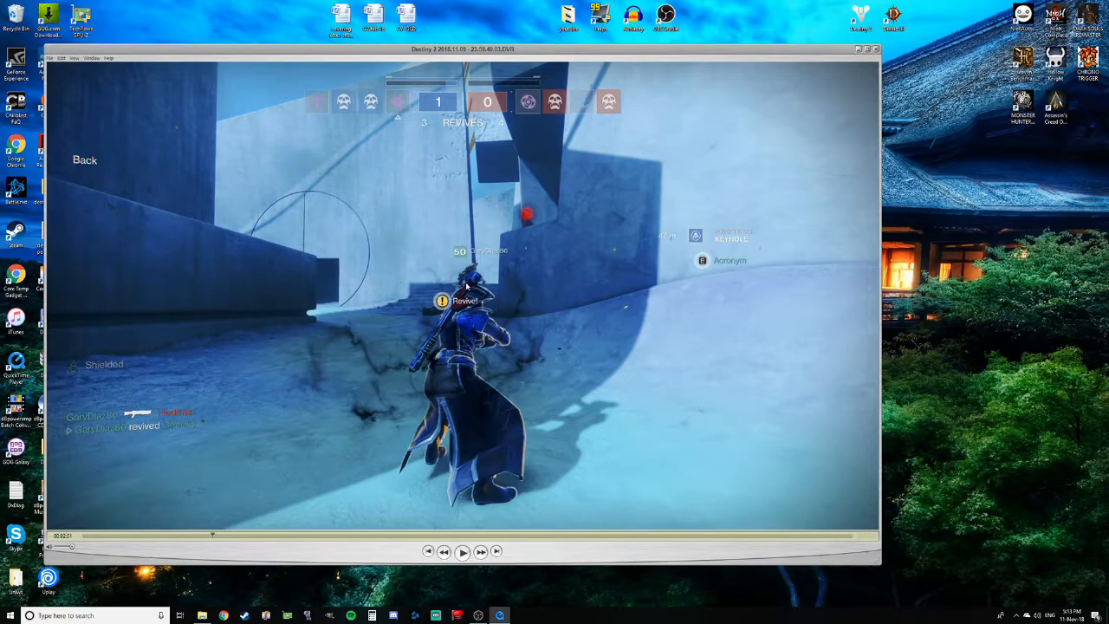
pyautogui.moveTo(745, 246)
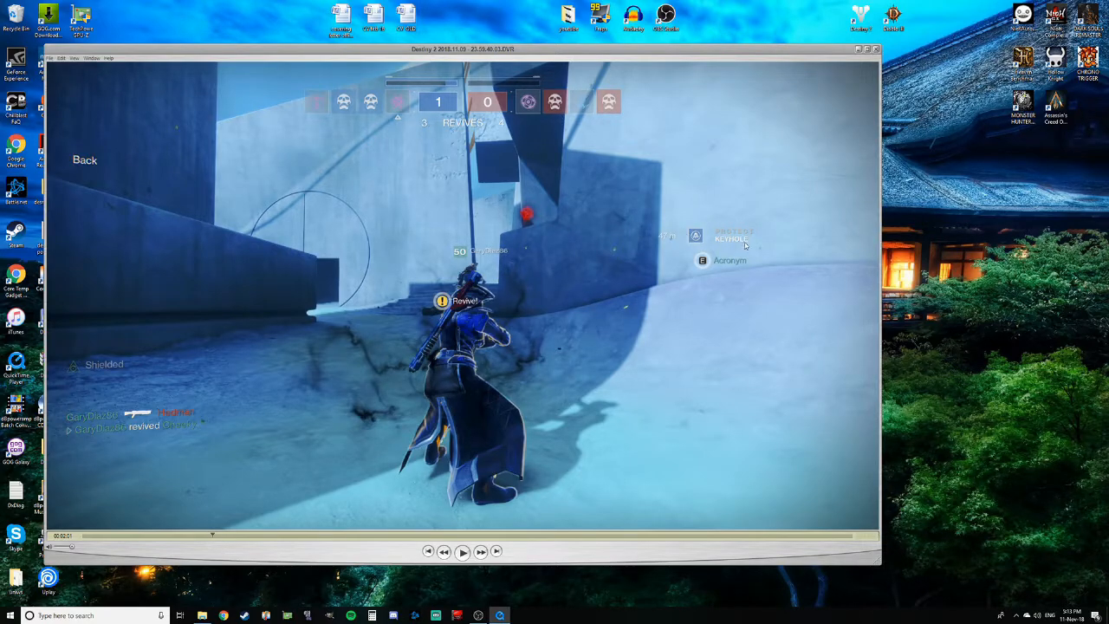
pyautogui.moveTo(658, 175)
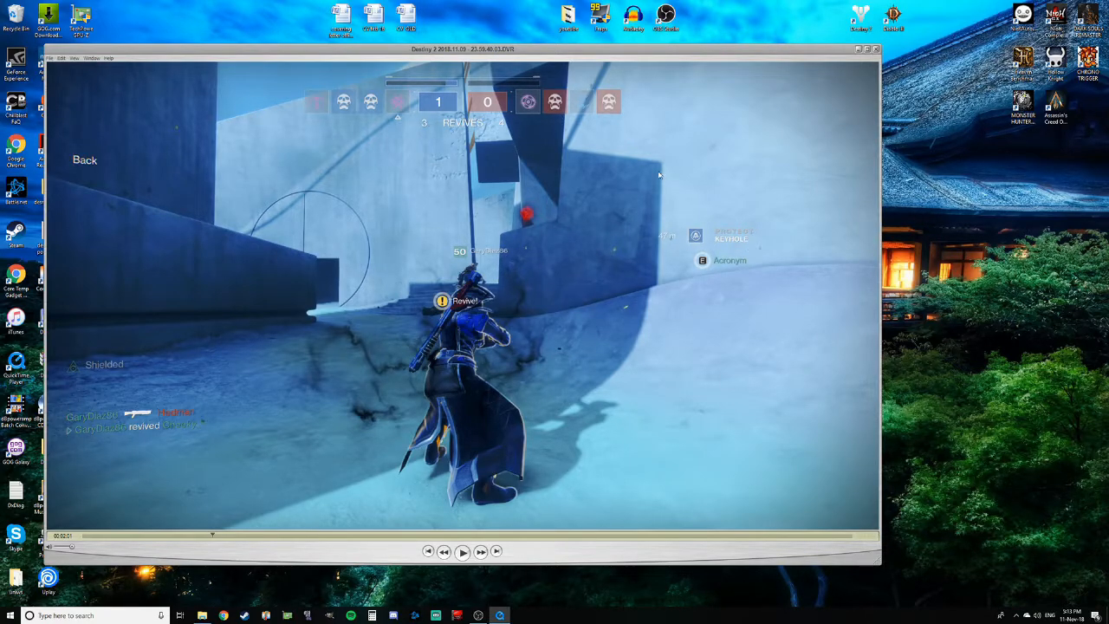
pyautogui.moveTo(710, 260)
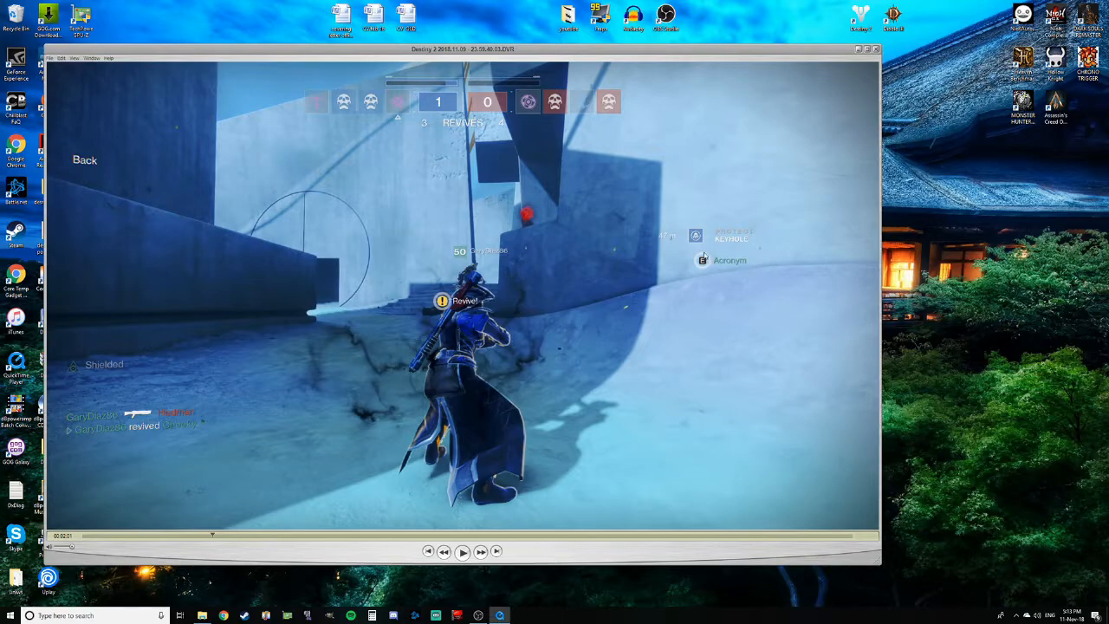
pyautogui.moveTo(673, 221)
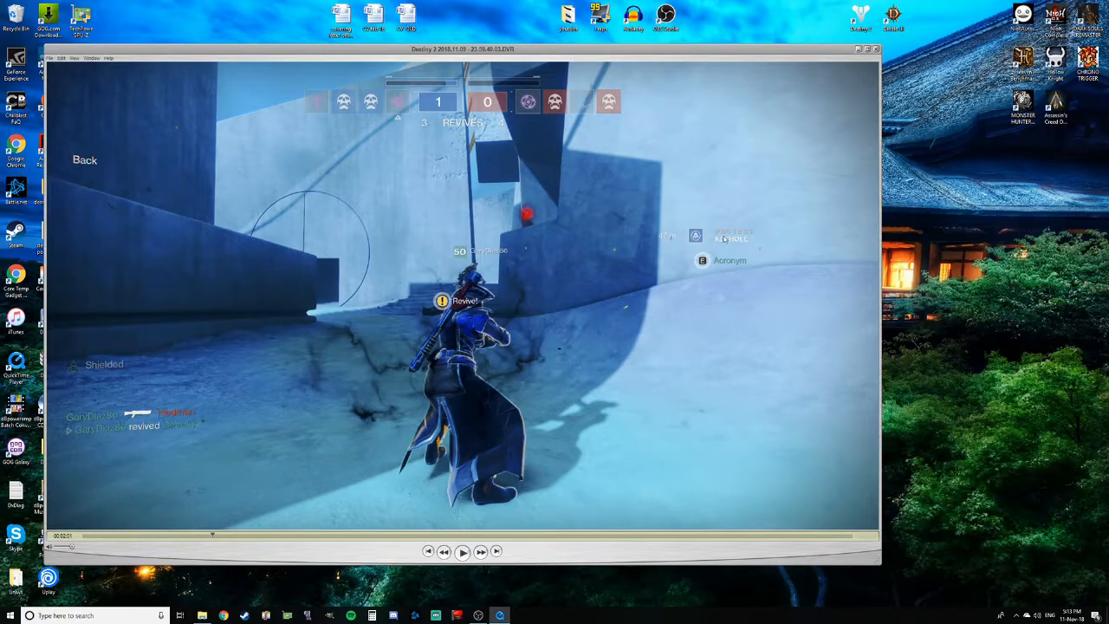
pyautogui.moveTo(720, 262)
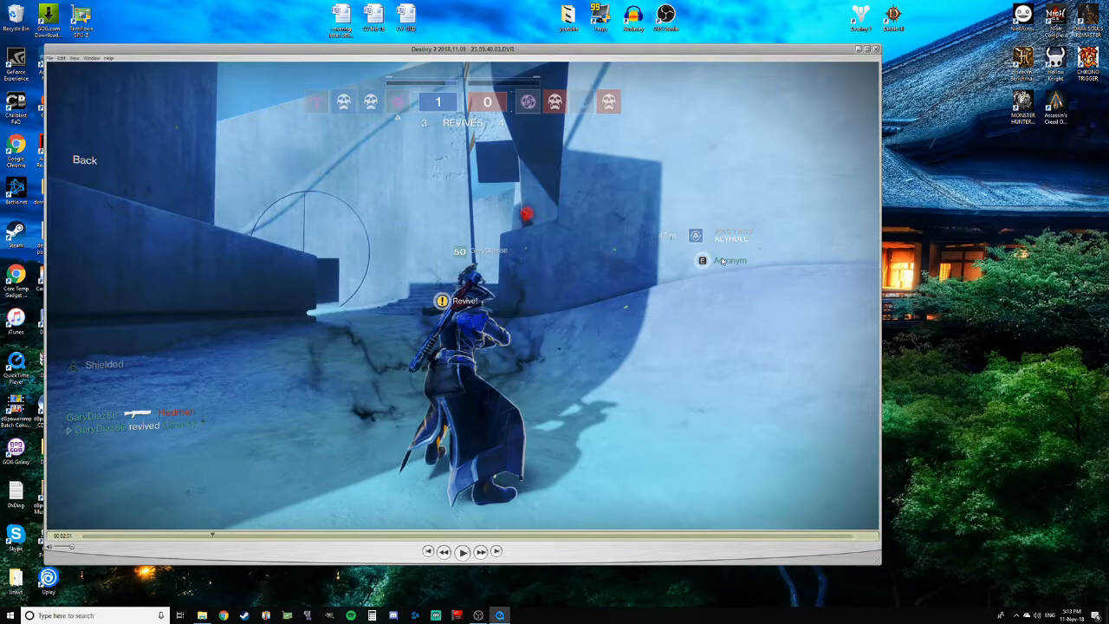
pyautogui.moveTo(540, 474)
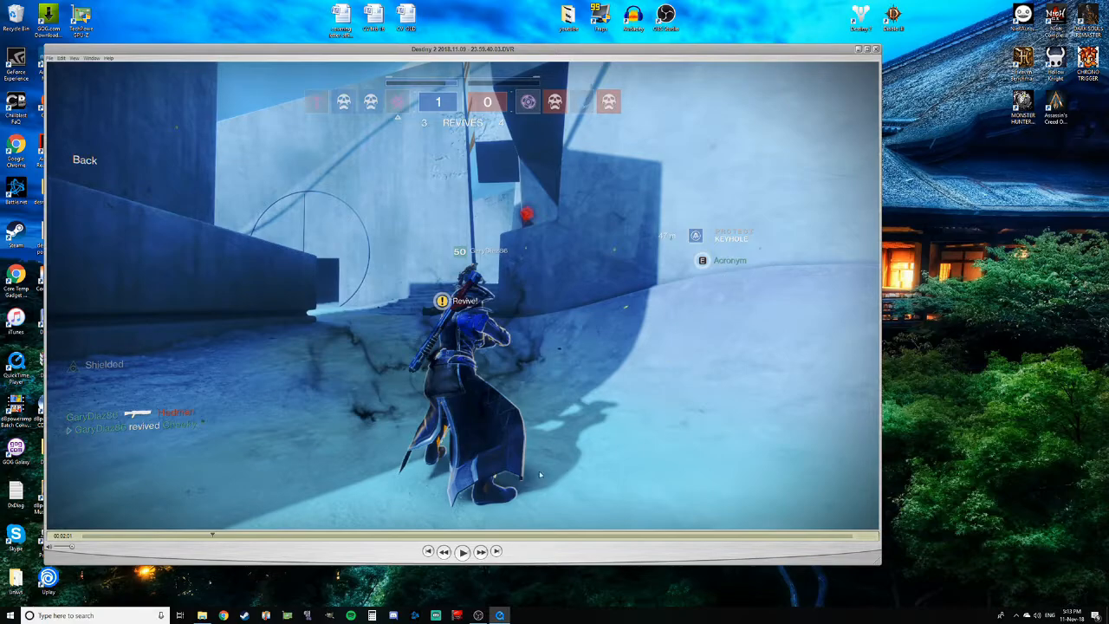
# Resume the replay and skip ahead to about 3:13, red leading 2–1
pyautogui.click(462, 552)
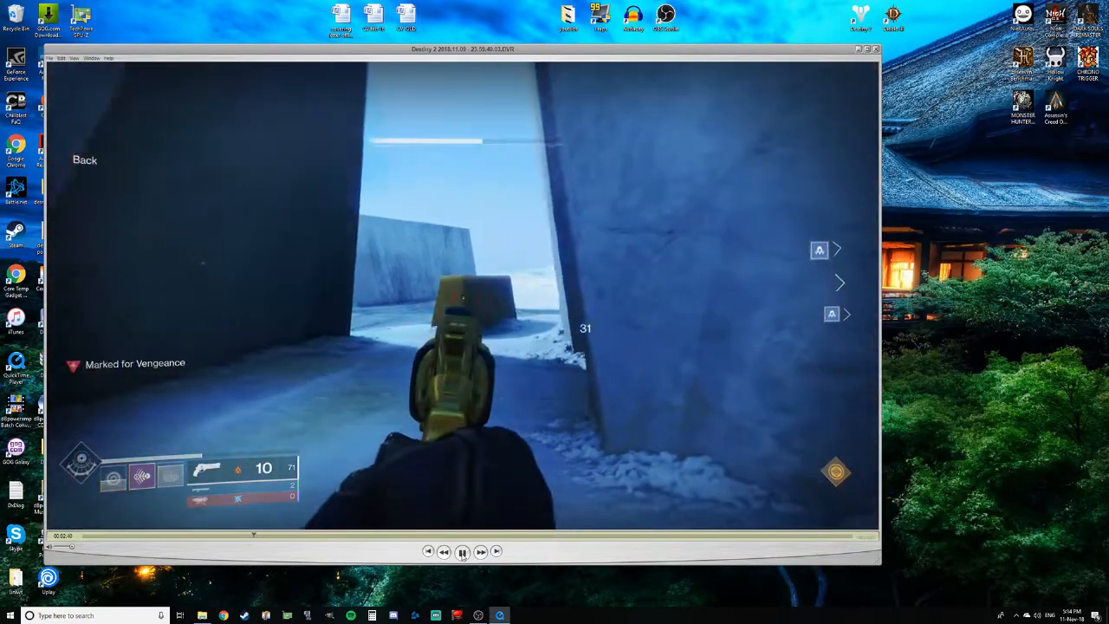
pyautogui.click(461, 551)
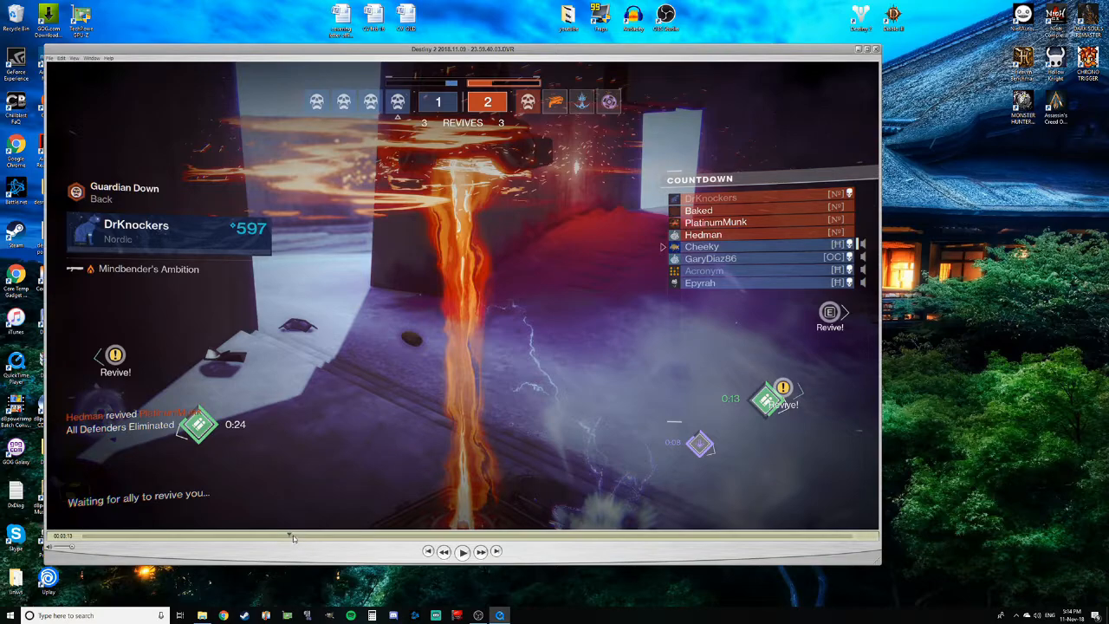
# Resume the recording from the enemy-by-the-wall frame into the next fight
pyautogui.click(462, 551)
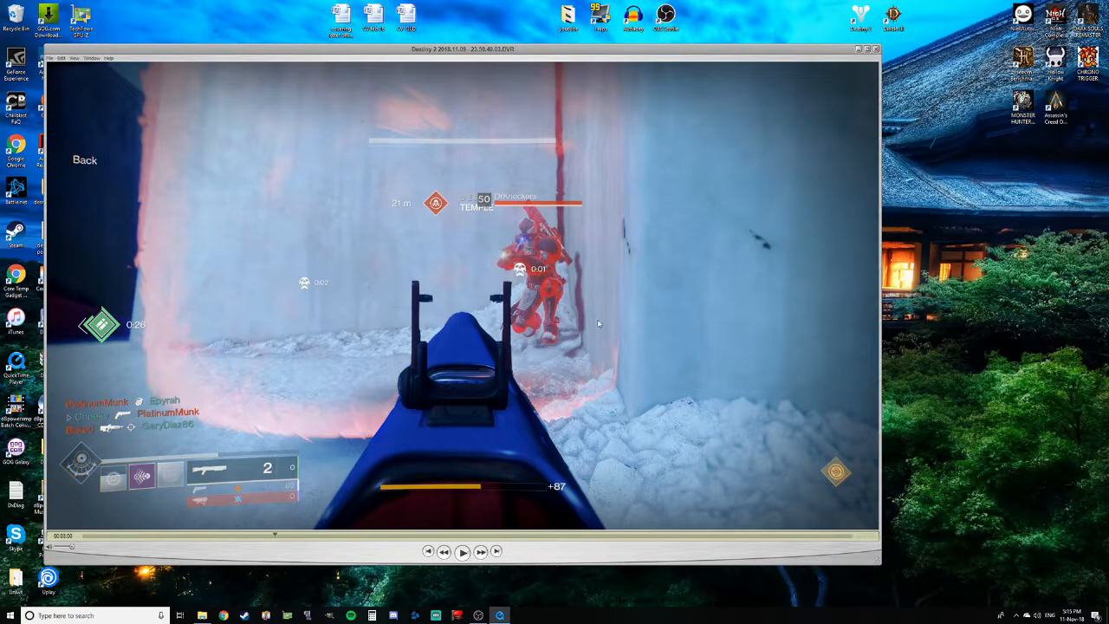
pyautogui.moveTo(592, 345)
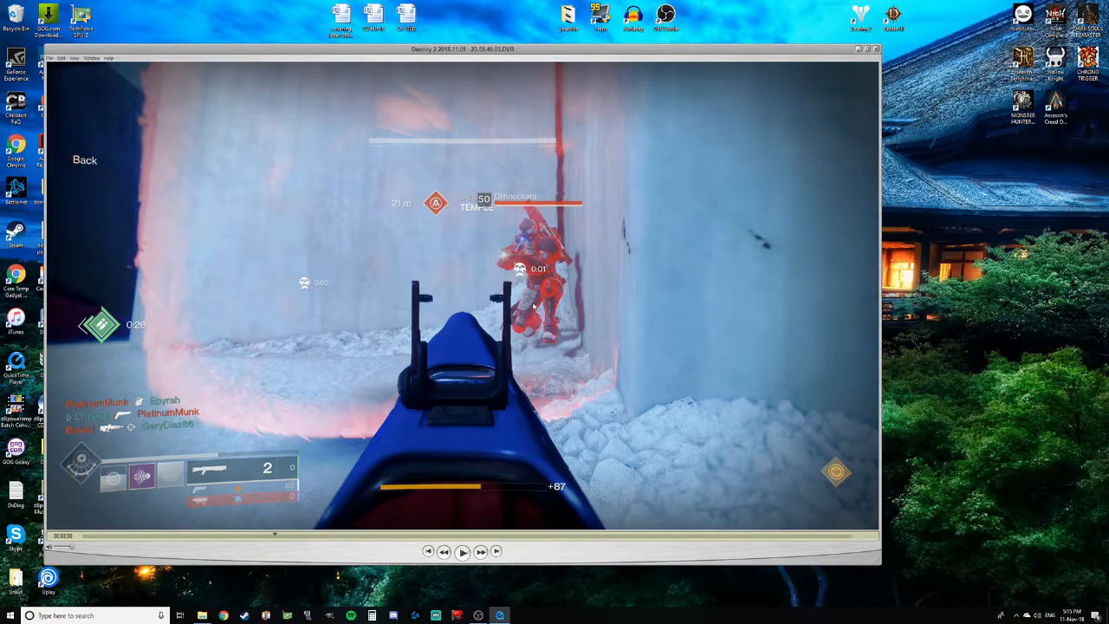
pyautogui.click(462, 551)
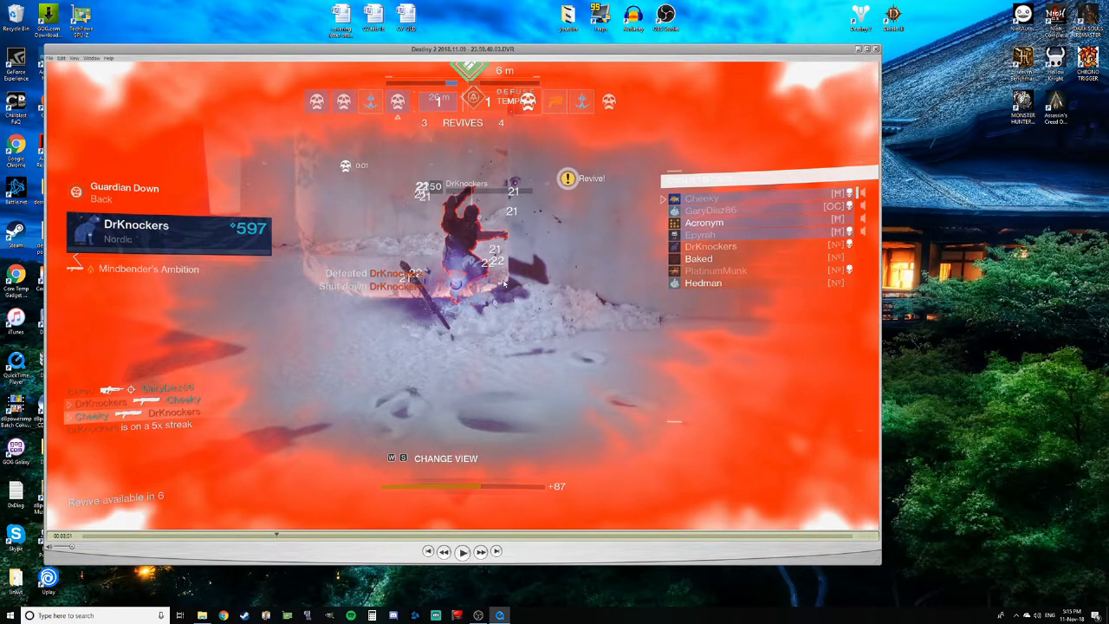
pyautogui.moveTo(490, 309)
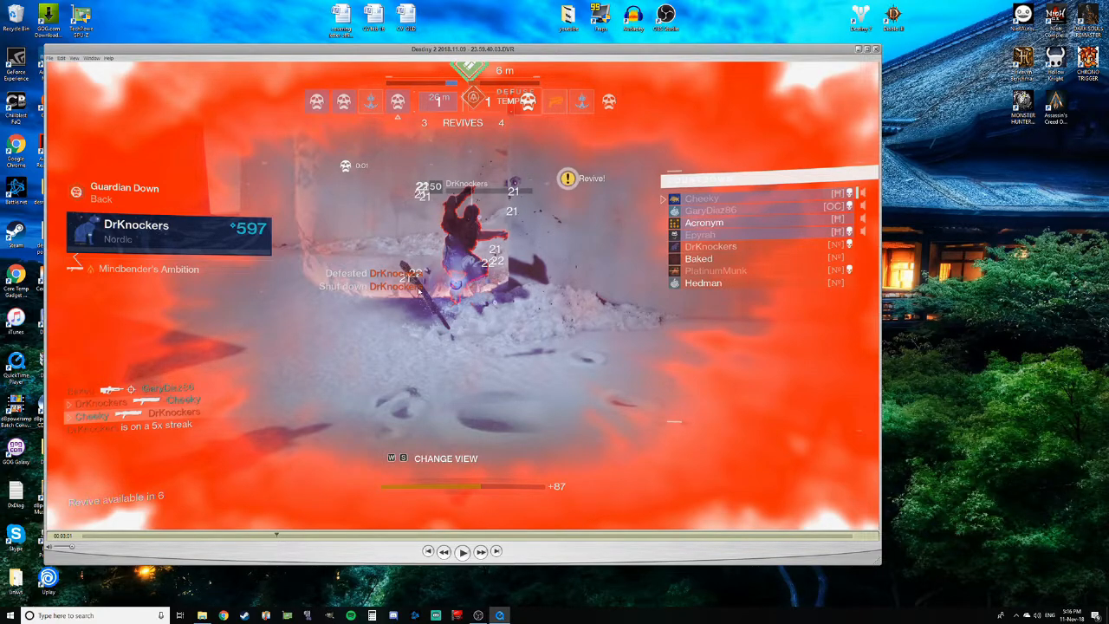
pyautogui.moveTo(520, 307)
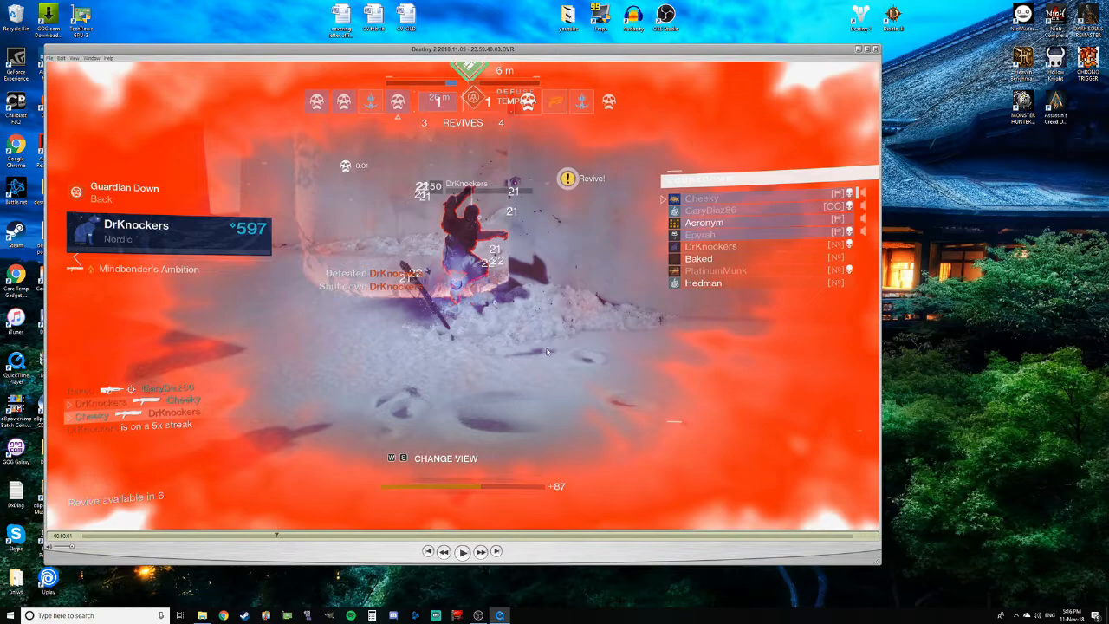
pyautogui.moveTo(526, 348)
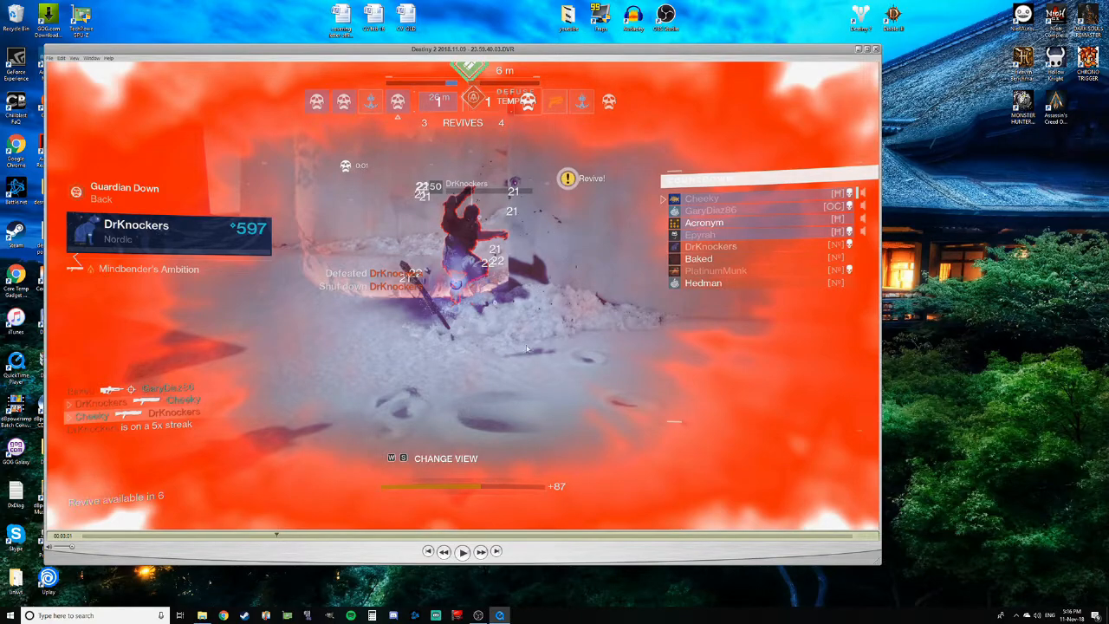
pyautogui.moveTo(520, 336)
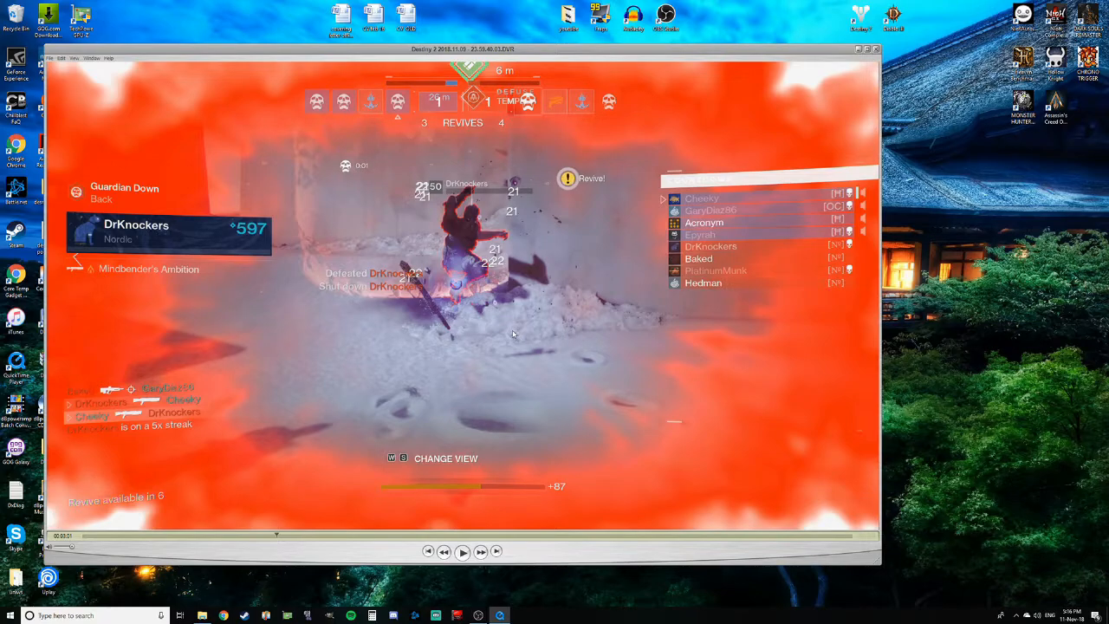
pyautogui.moveTo(543, 169)
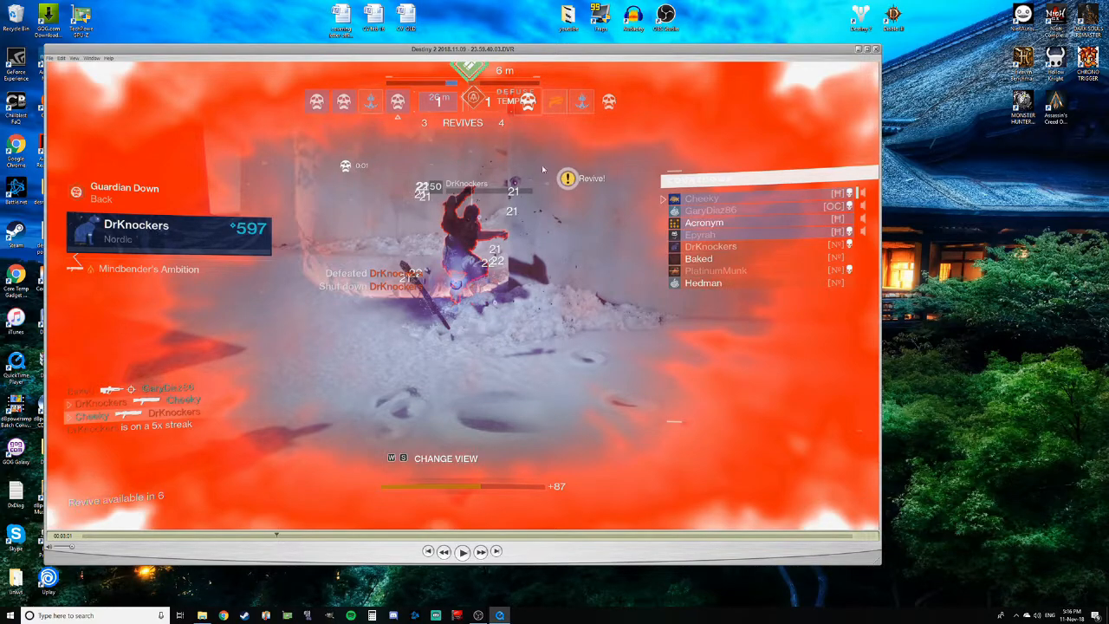
pyautogui.moveTo(457, 364)
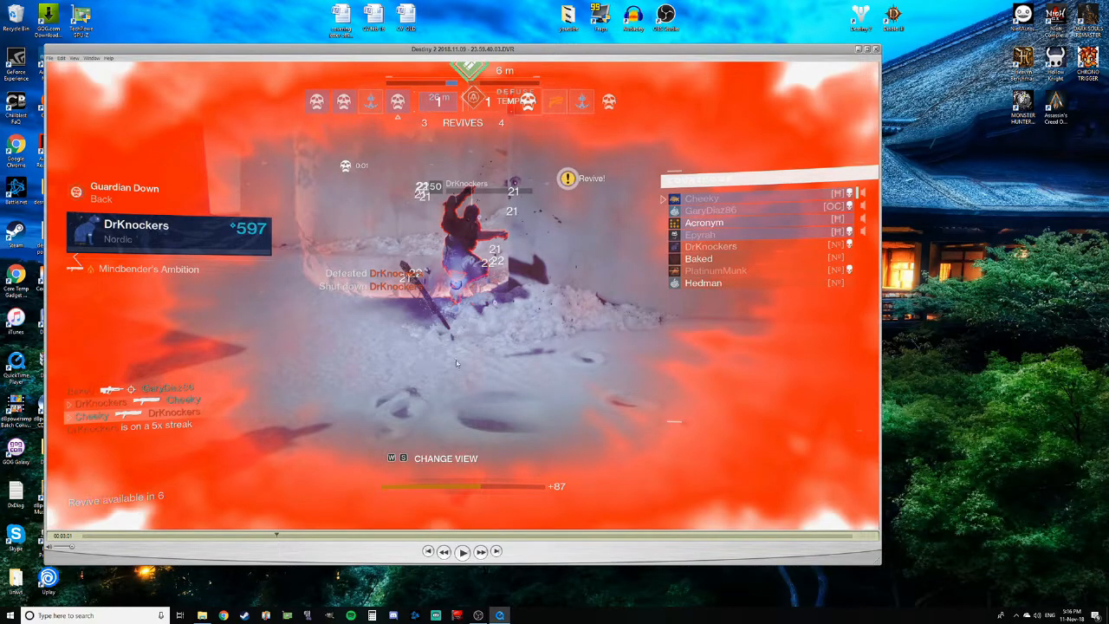
pyautogui.moveTo(387, 348)
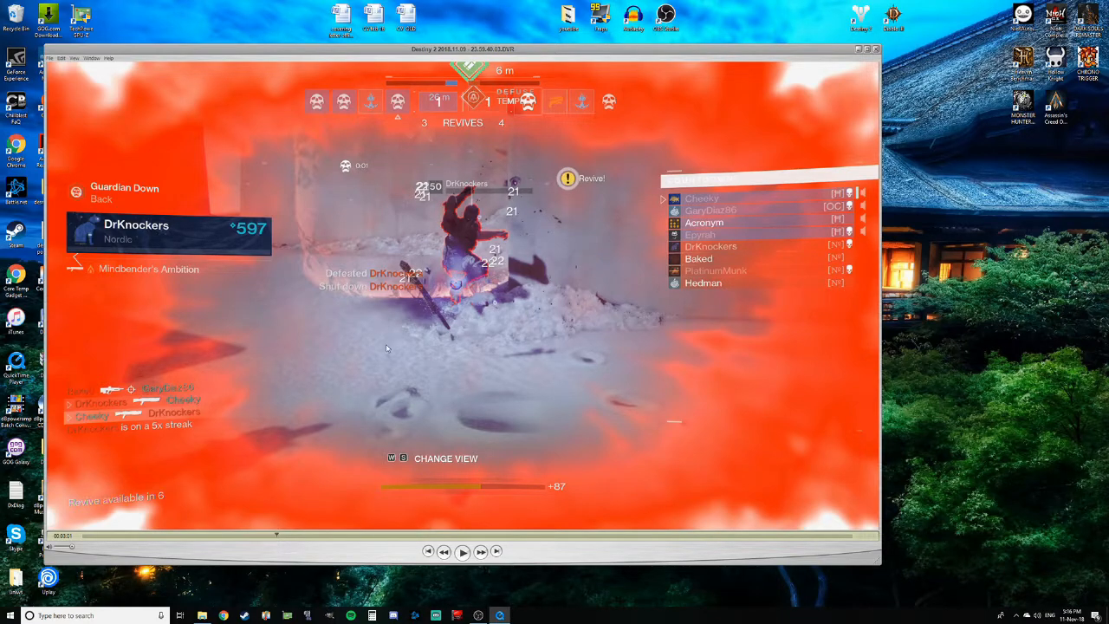
pyautogui.moveTo(523, 352)
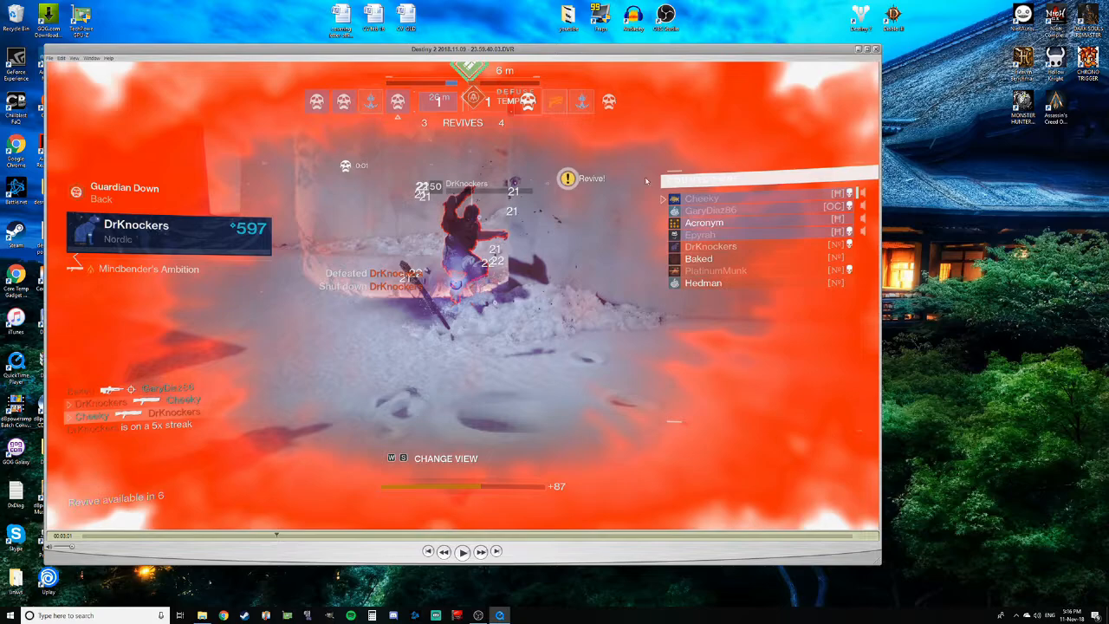
pyautogui.moveTo(464, 503)
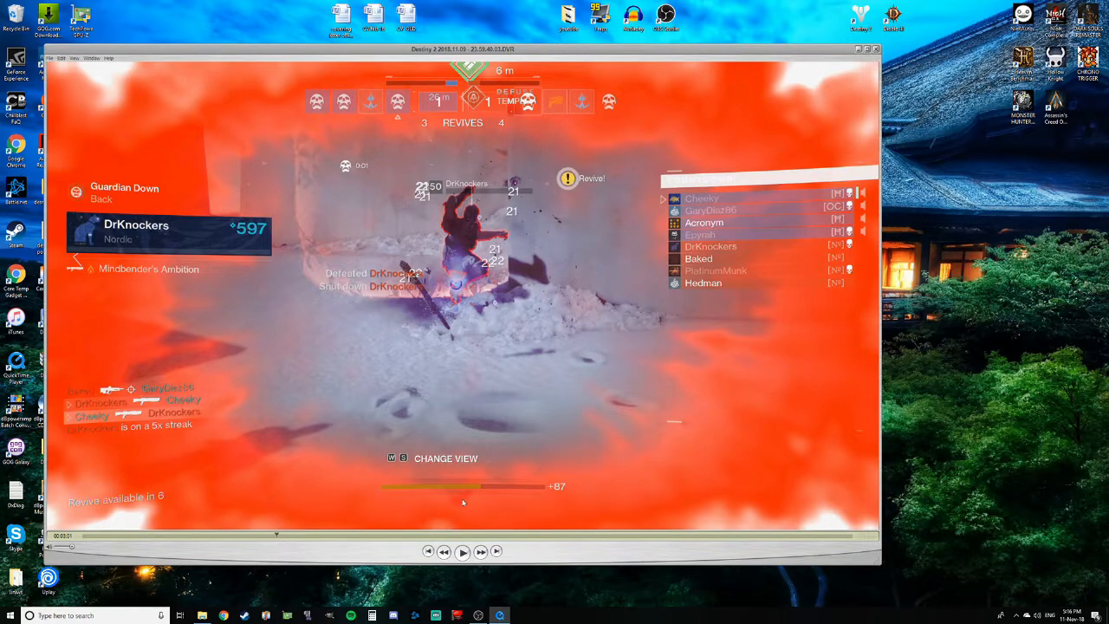
# Continue past Guardian Down to the round-lost scoreboard at about 3:16
pyautogui.click(462, 551)
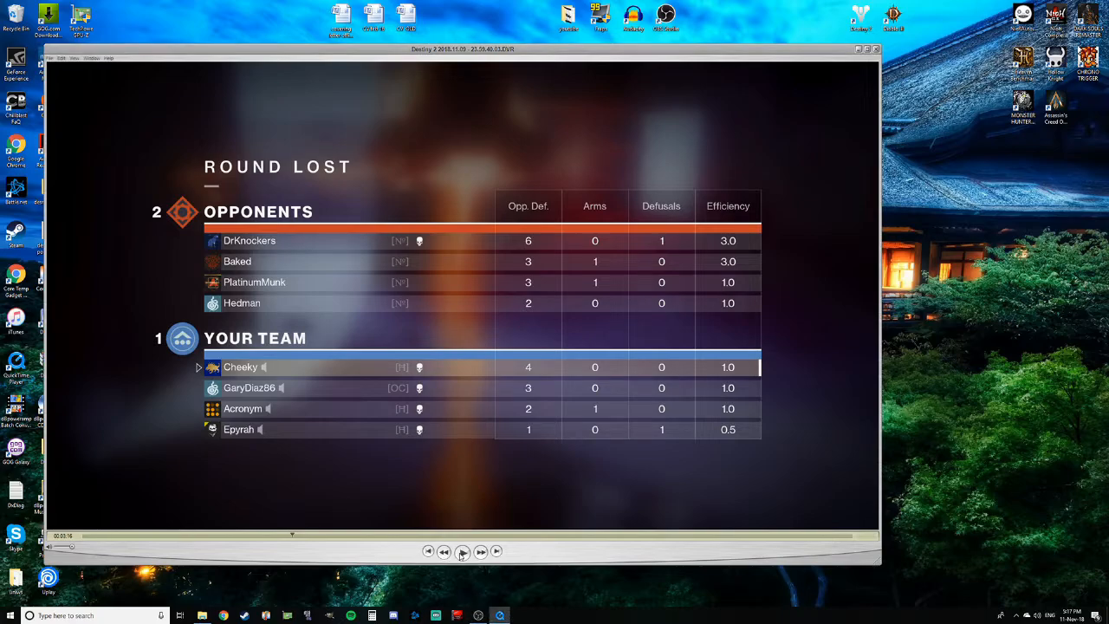
# Play past the Round Lost scoreboard, then rewind a few seconds near 3:34
pyautogui.click(461, 551)
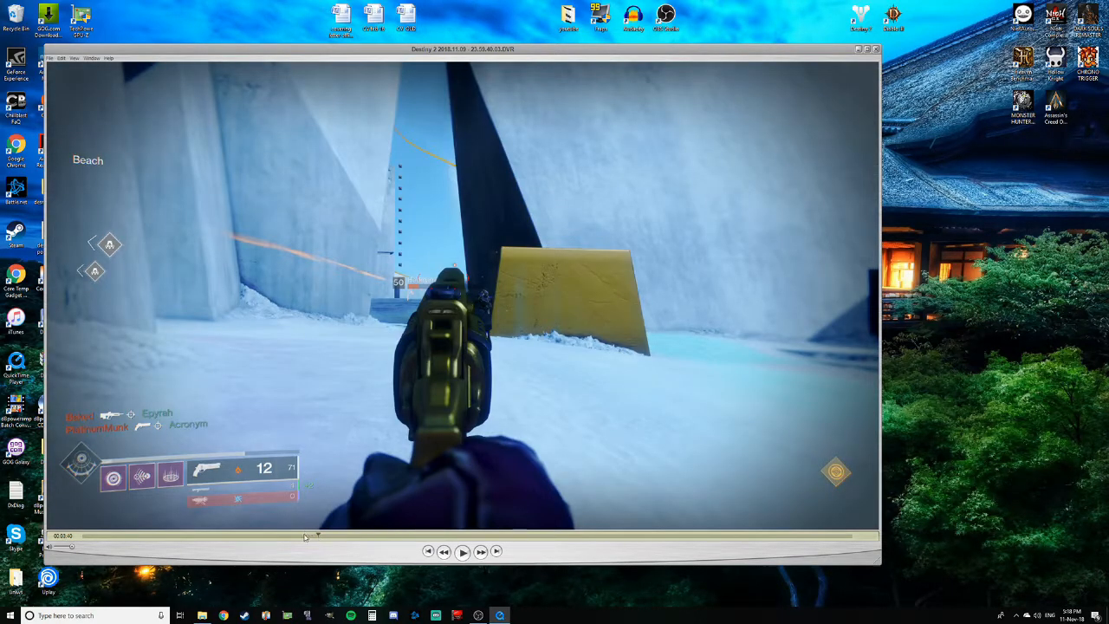
pyautogui.click(462, 551)
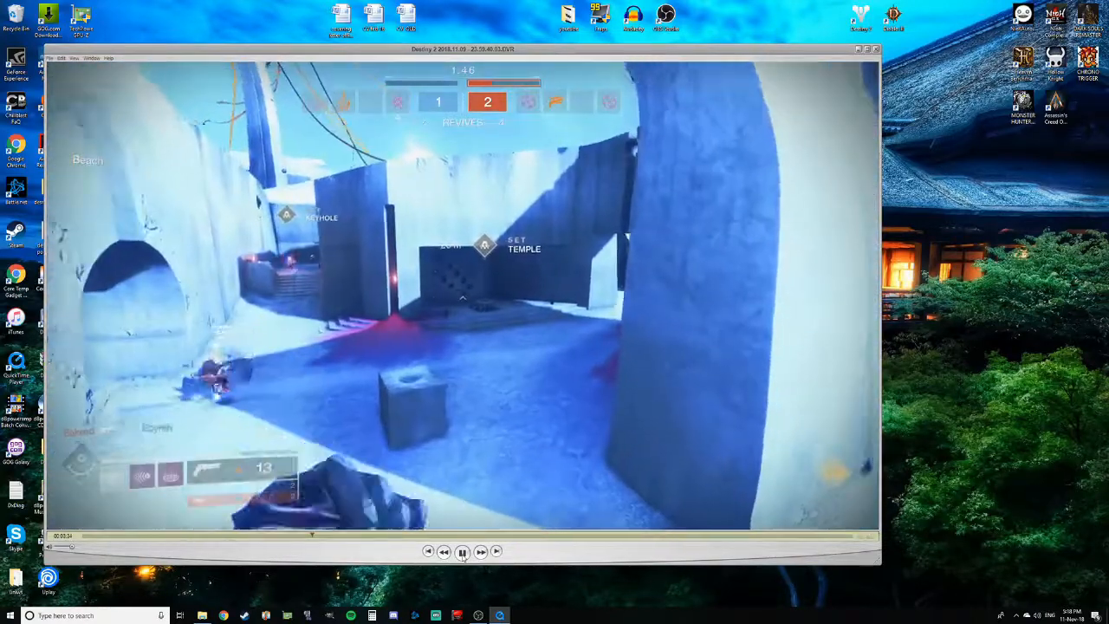
pyautogui.click(462, 551)
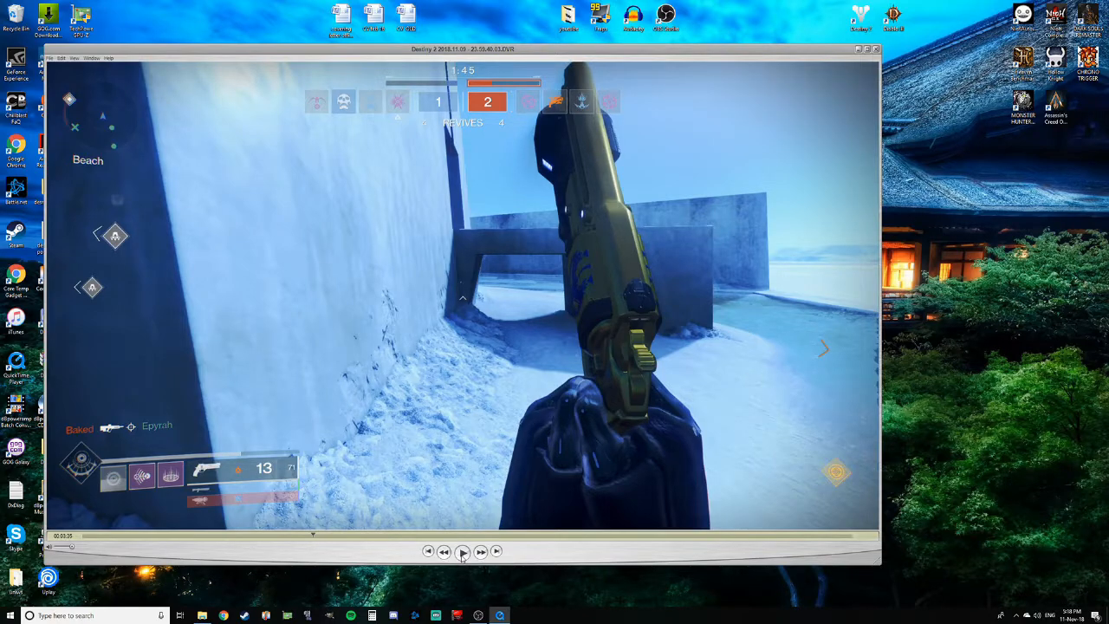
pyautogui.moveTo(273, 247)
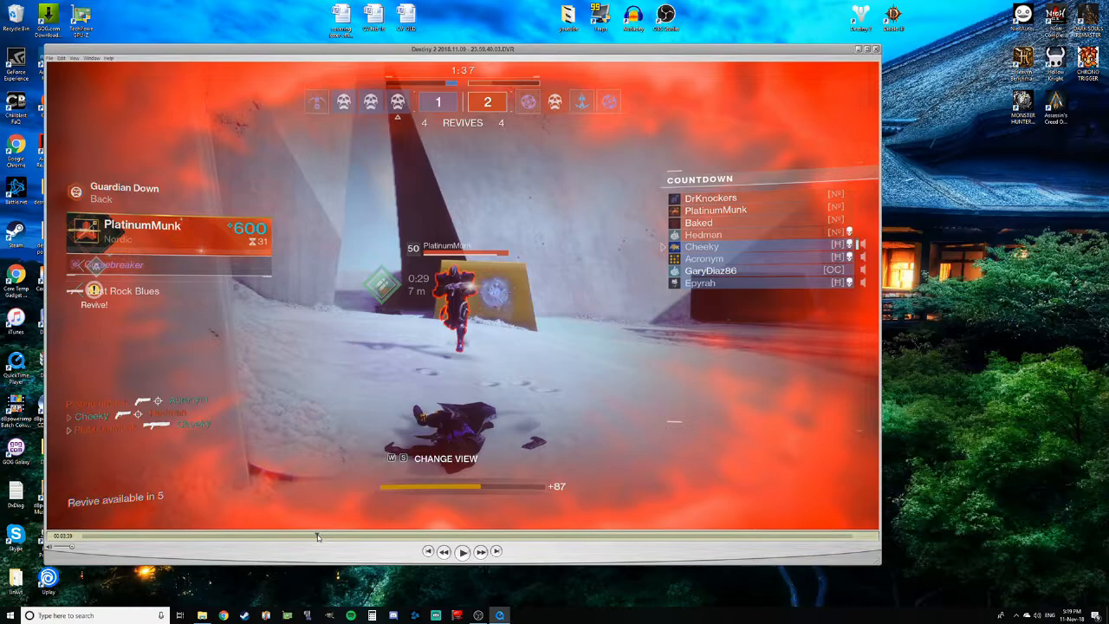
pyautogui.click(462, 551)
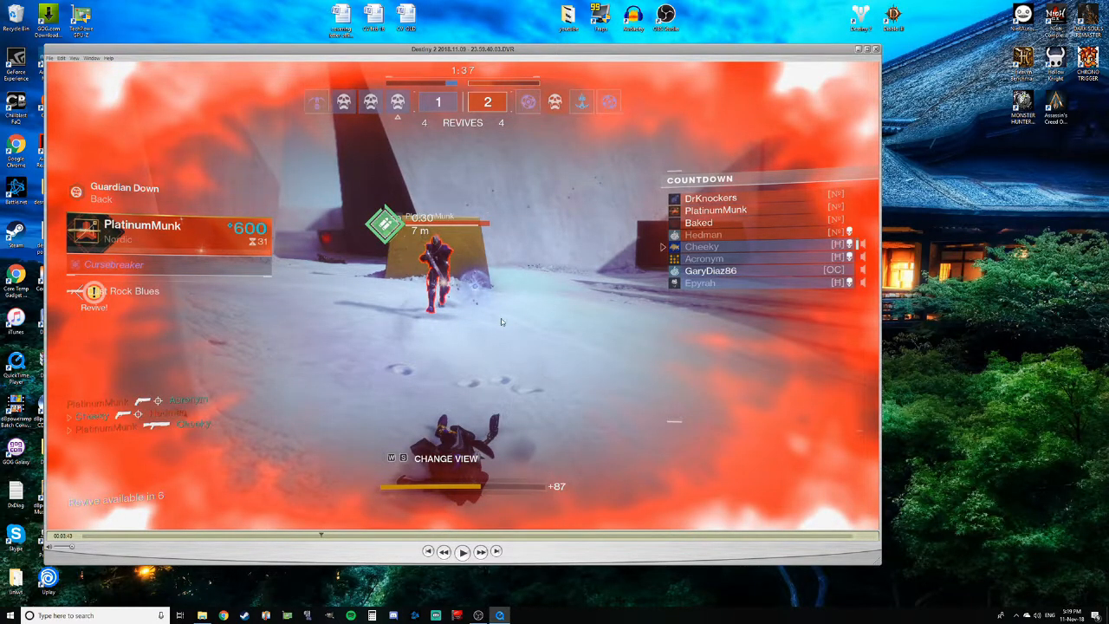
pyautogui.moveTo(475, 328)
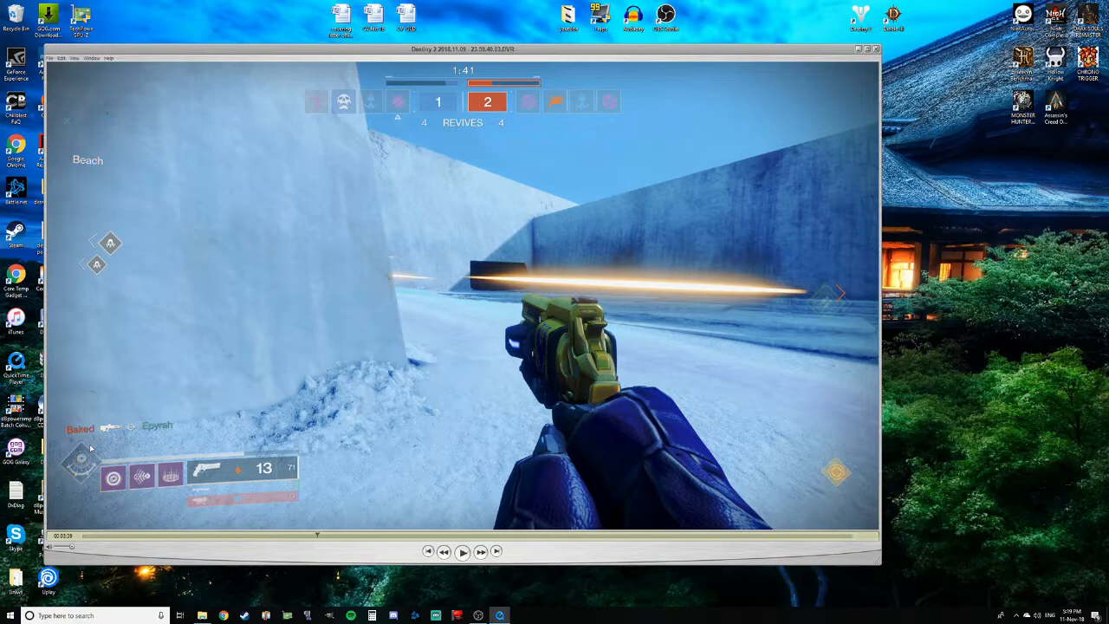
pyautogui.moveTo(336, 411)
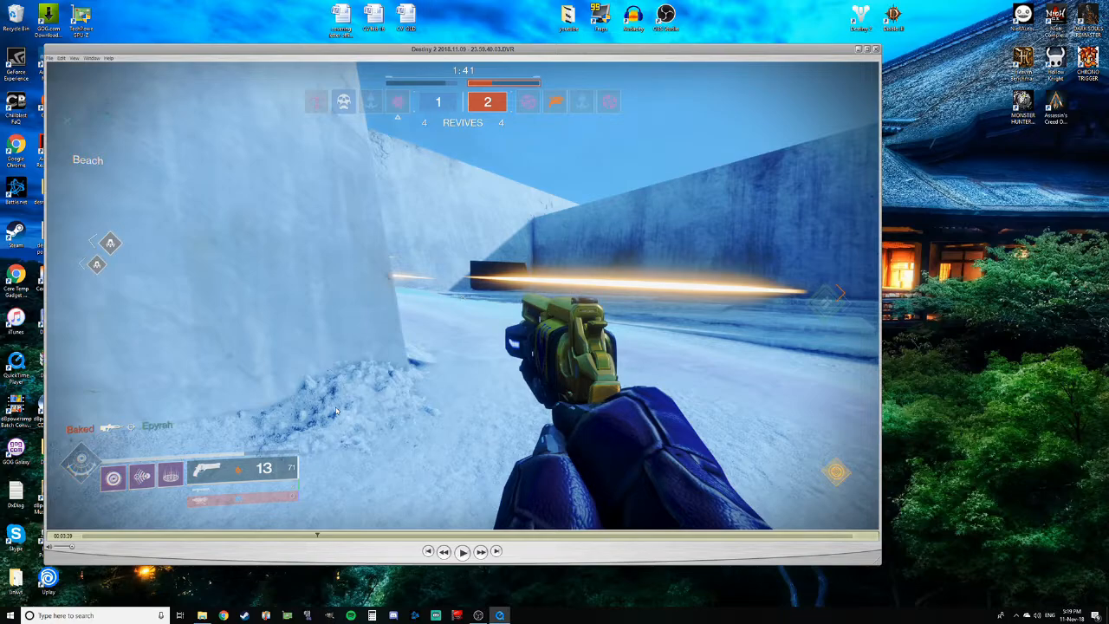
pyautogui.moveTo(531, 421)
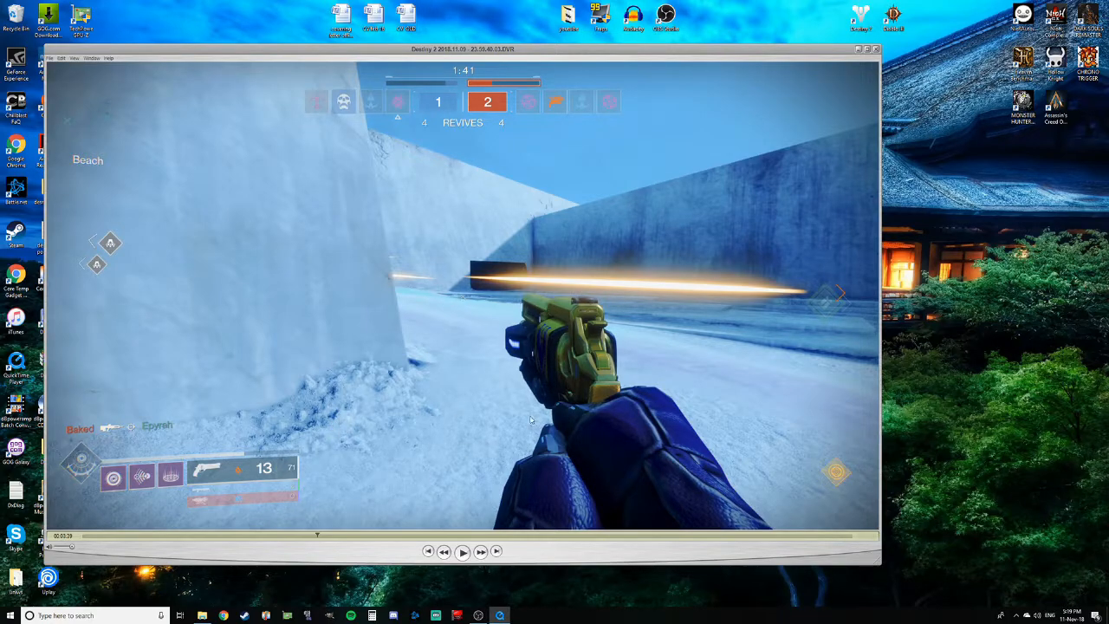
pyautogui.moveTo(508, 376)
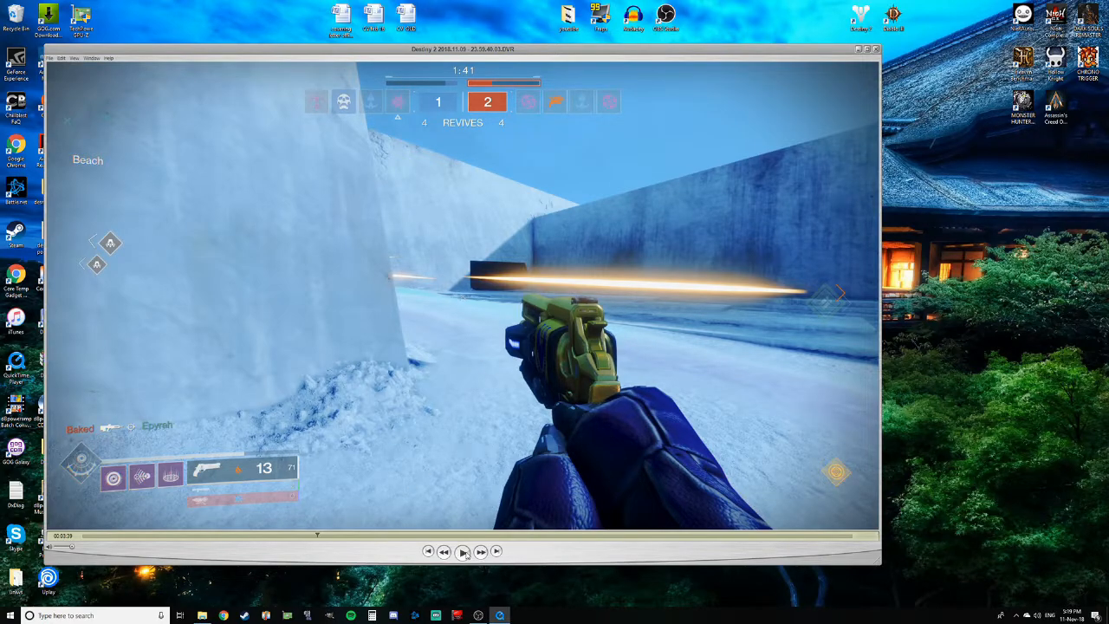
# Play on to the round-lost scoreboard near 3:55, opponents leading 3–1
pyautogui.click(462, 552)
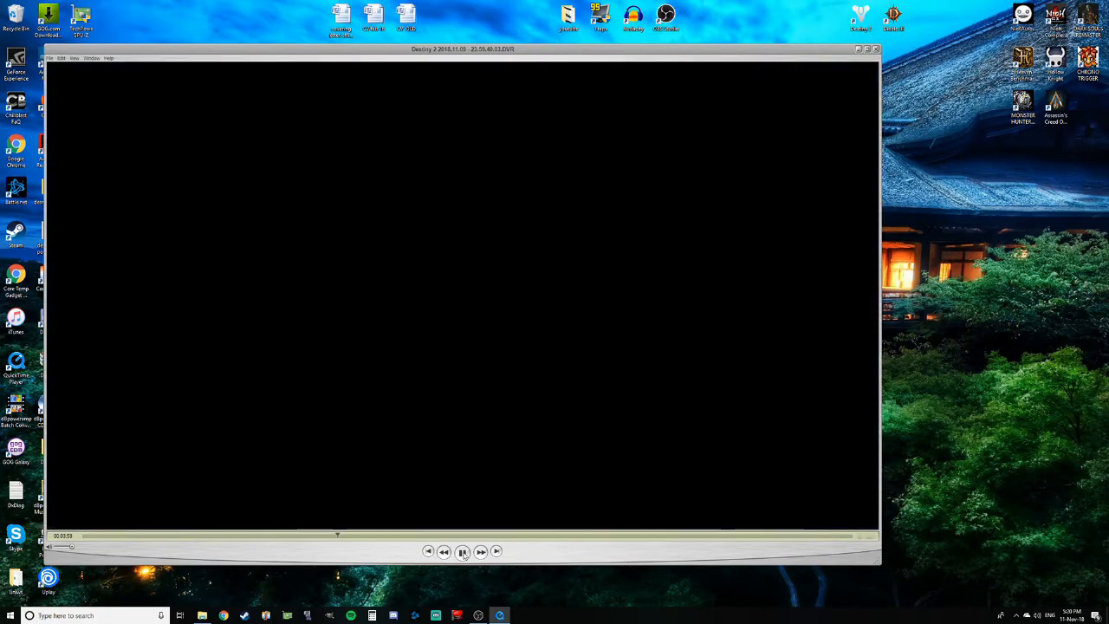
pyautogui.click(462, 552)
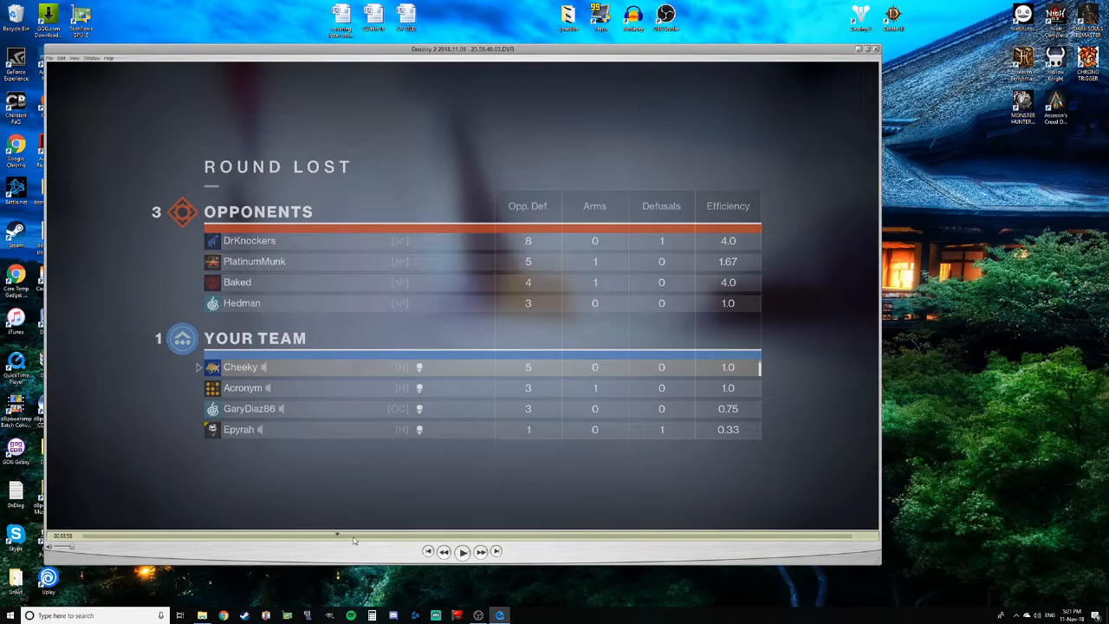
# Continue past the Round Lost scoreboard into the Sewer round beyond 5:00
pyautogui.click(462, 551)
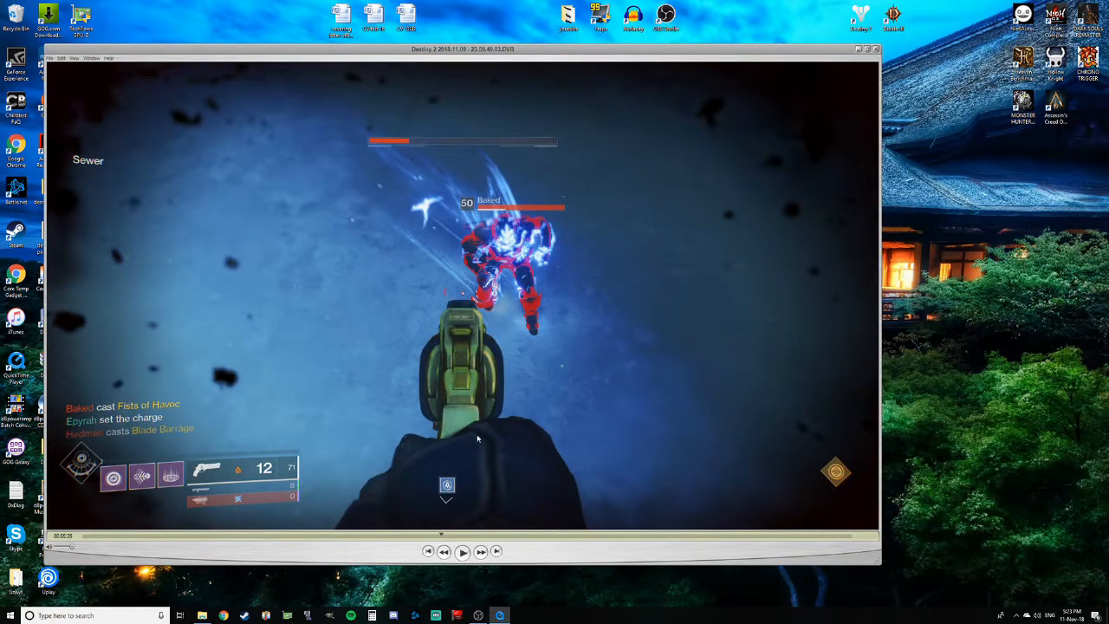
pyautogui.moveTo(480, 377)
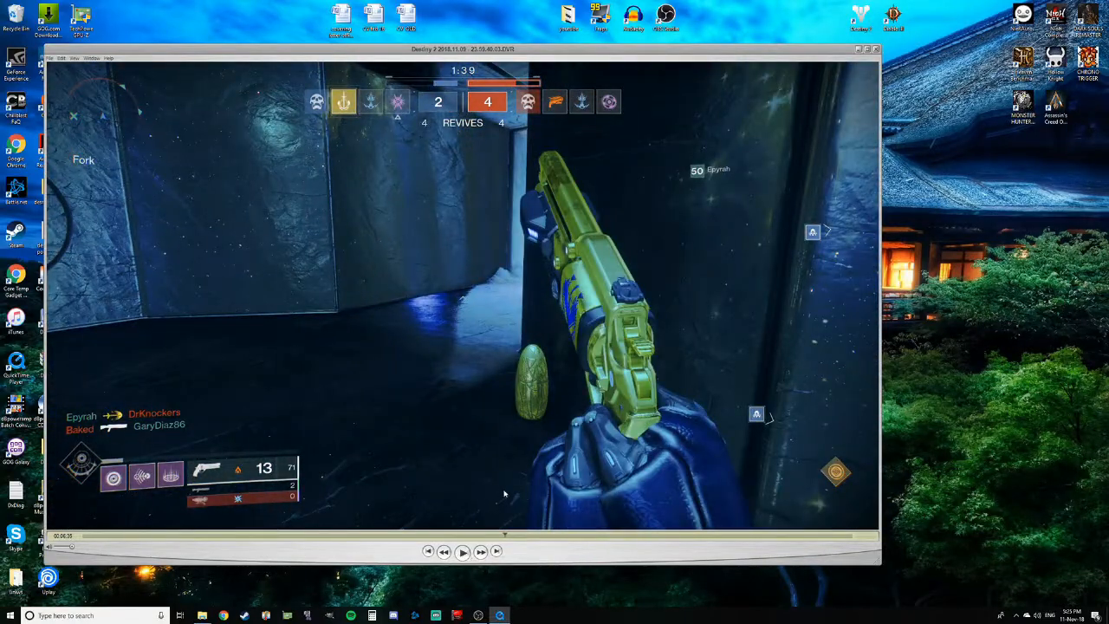
pyautogui.moveTo(494, 348)
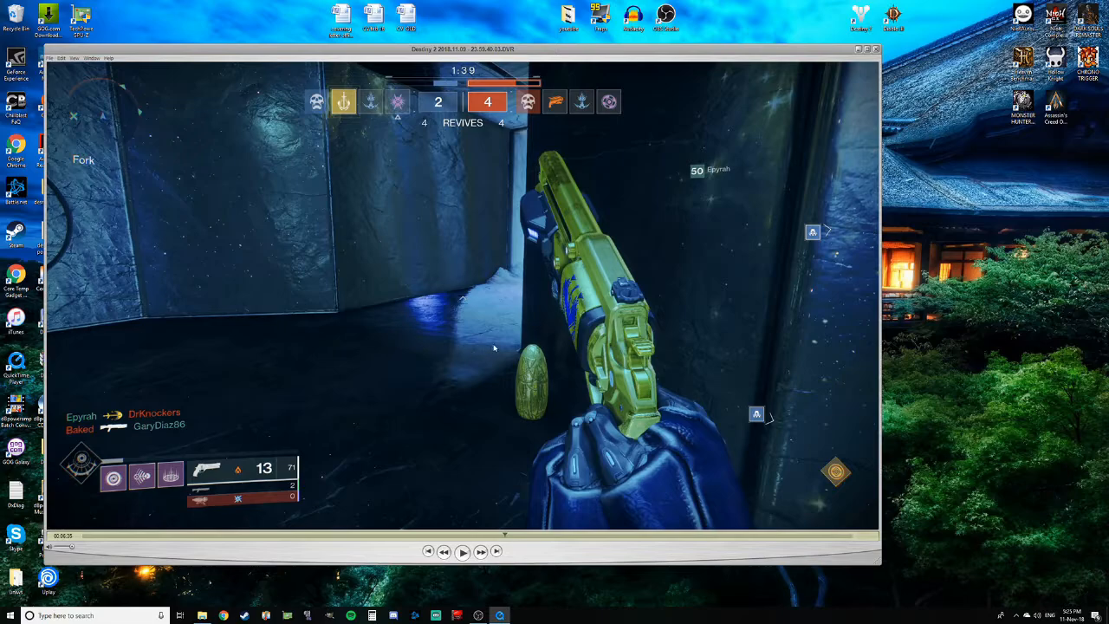
pyautogui.moveTo(499, 537)
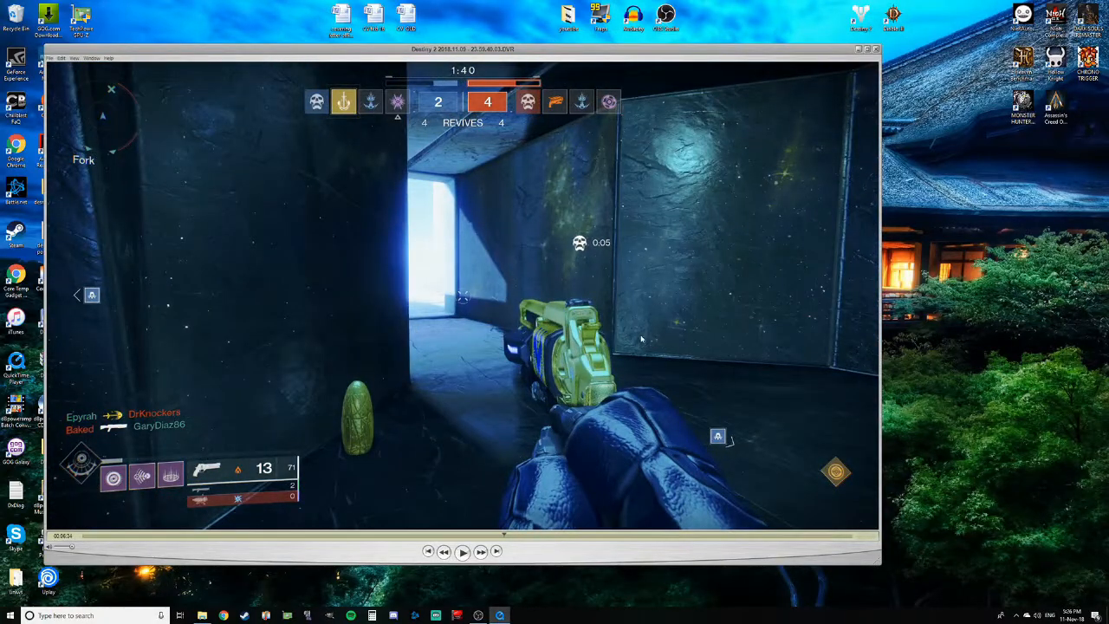
pyautogui.moveTo(529, 281)
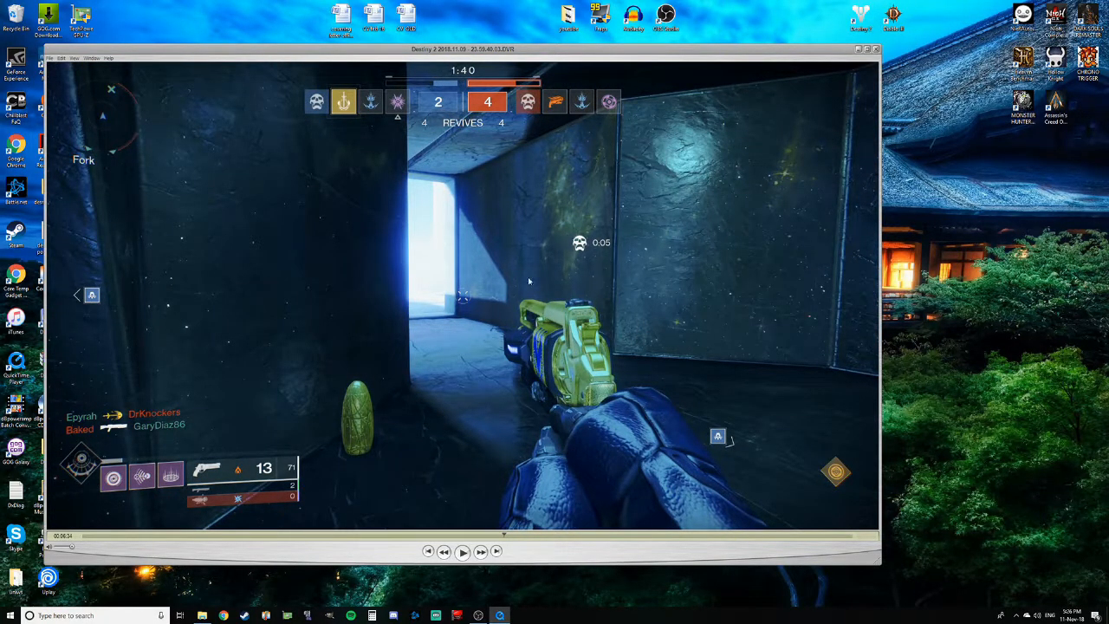
pyautogui.moveTo(568, 269)
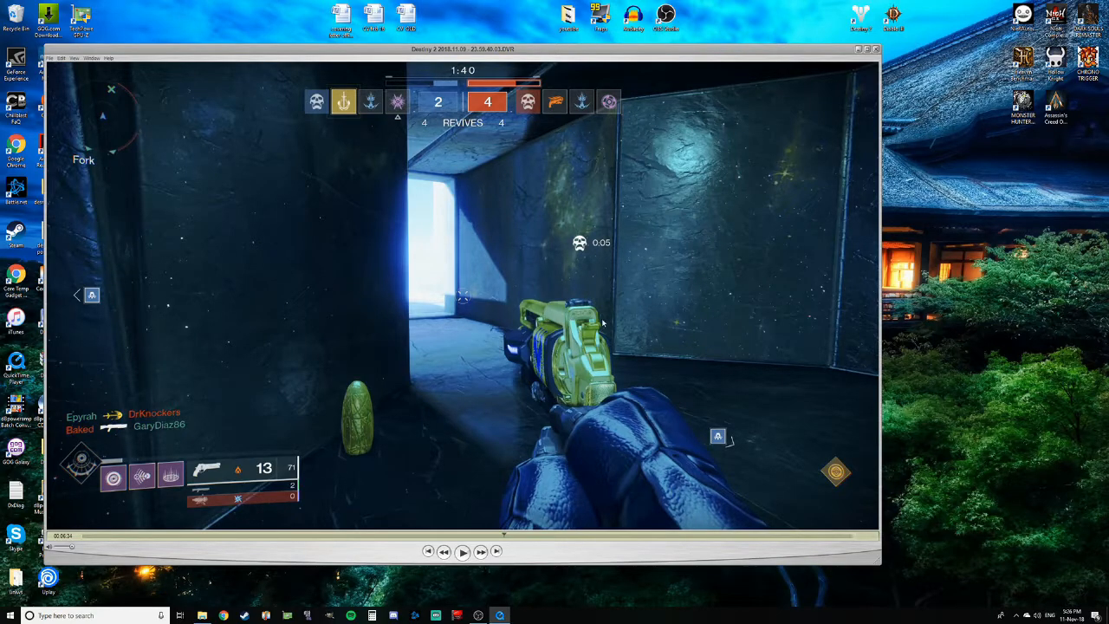
pyautogui.moveTo(480, 329)
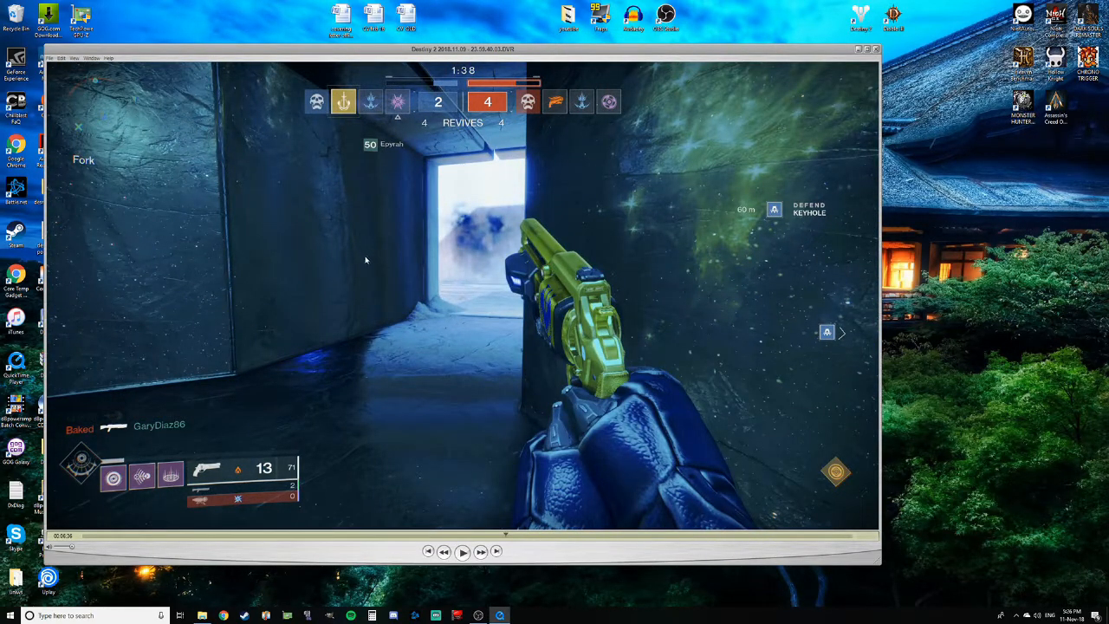
pyautogui.moveTo(386, 272)
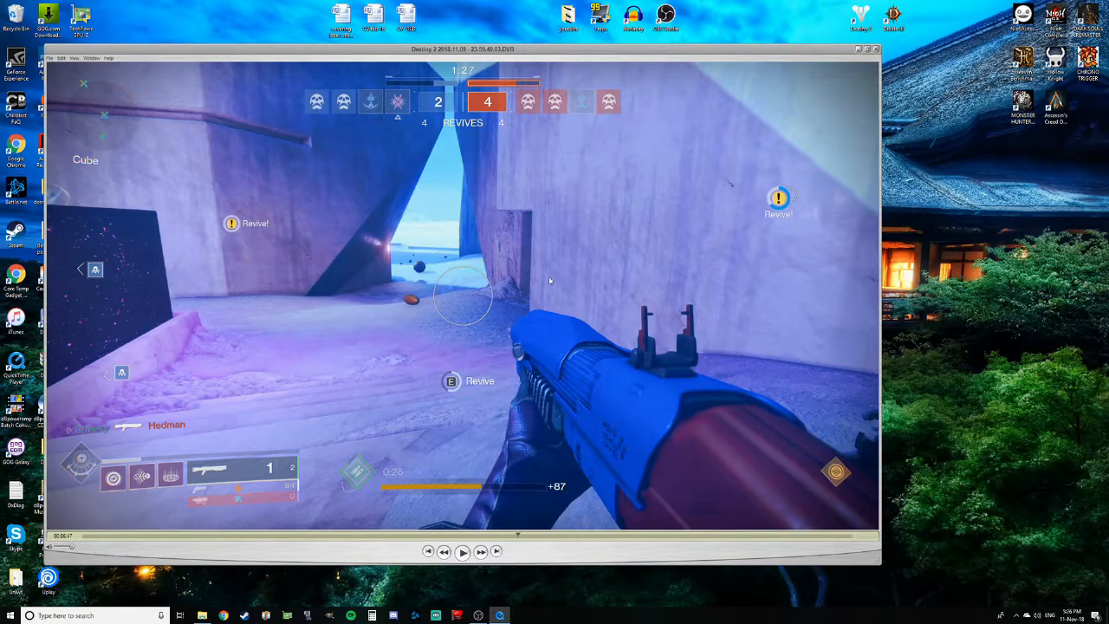
pyautogui.moveTo(574, 318)
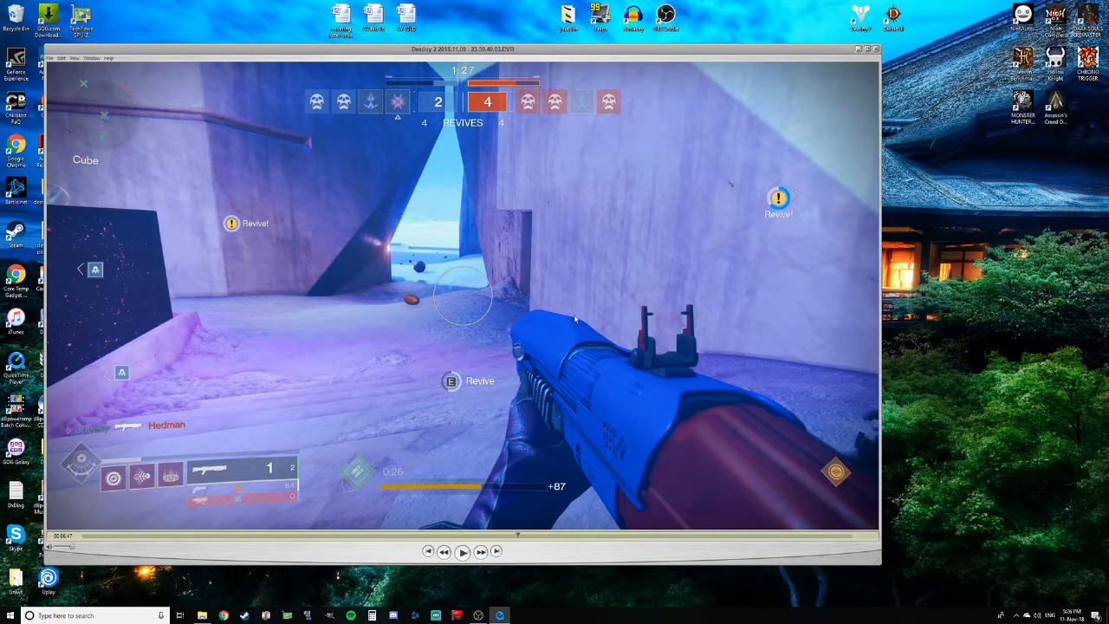
# Pause on the All Players Eliminated screen at about 6:52, score 2–4
pyautogui.click(462, 551)
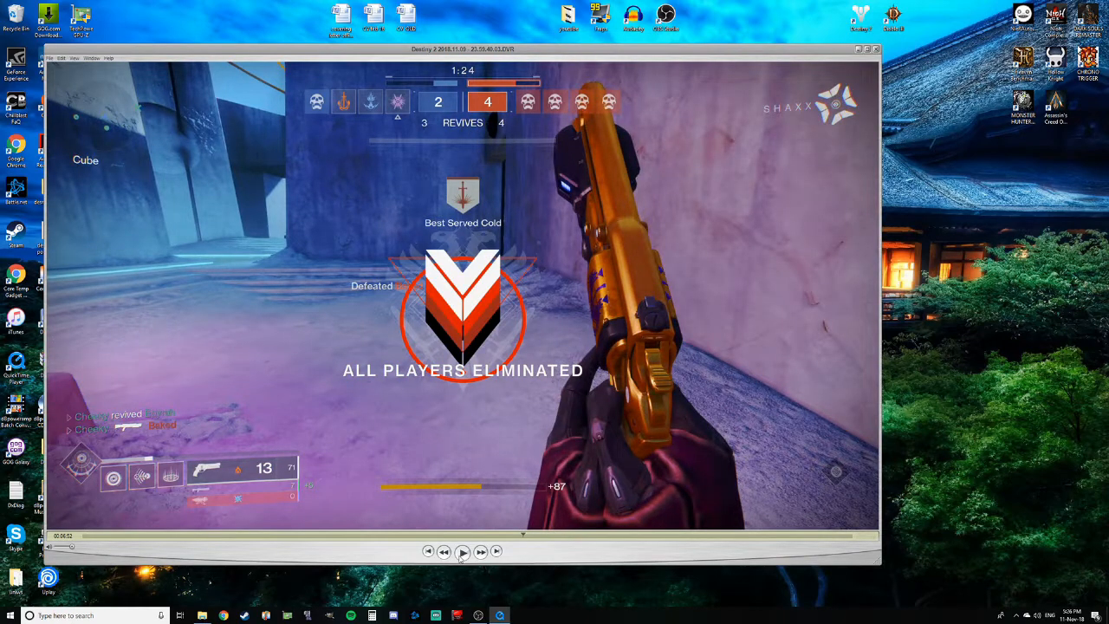
pyautogui.moveTo(665, 582)
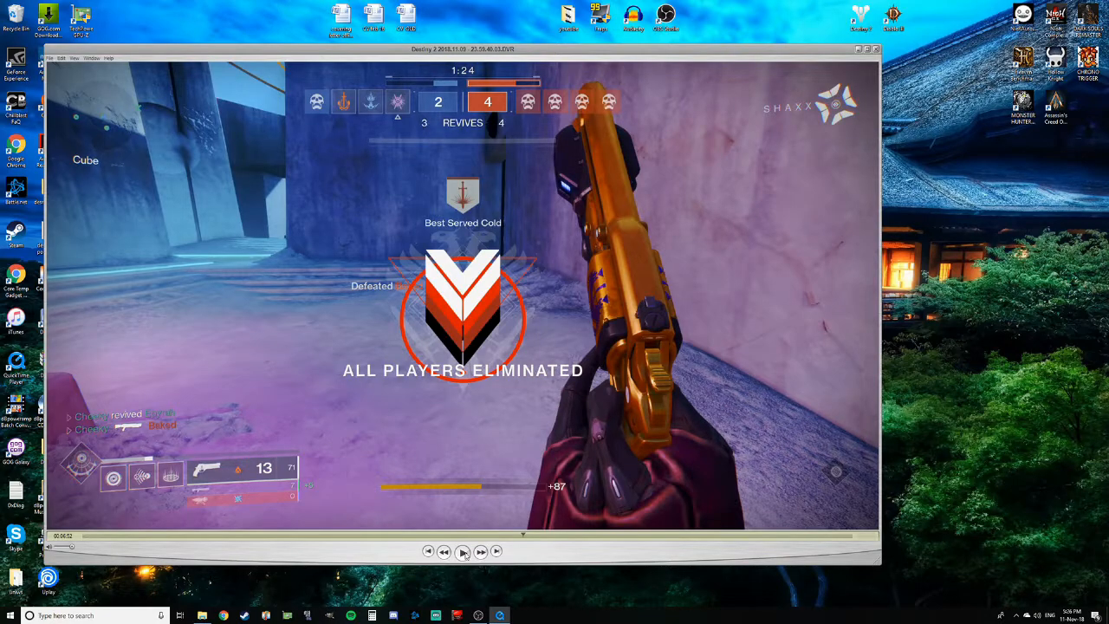
# Resume into the Temple round at about 7:23, score 3–4
pyautogui.click(462, 552)
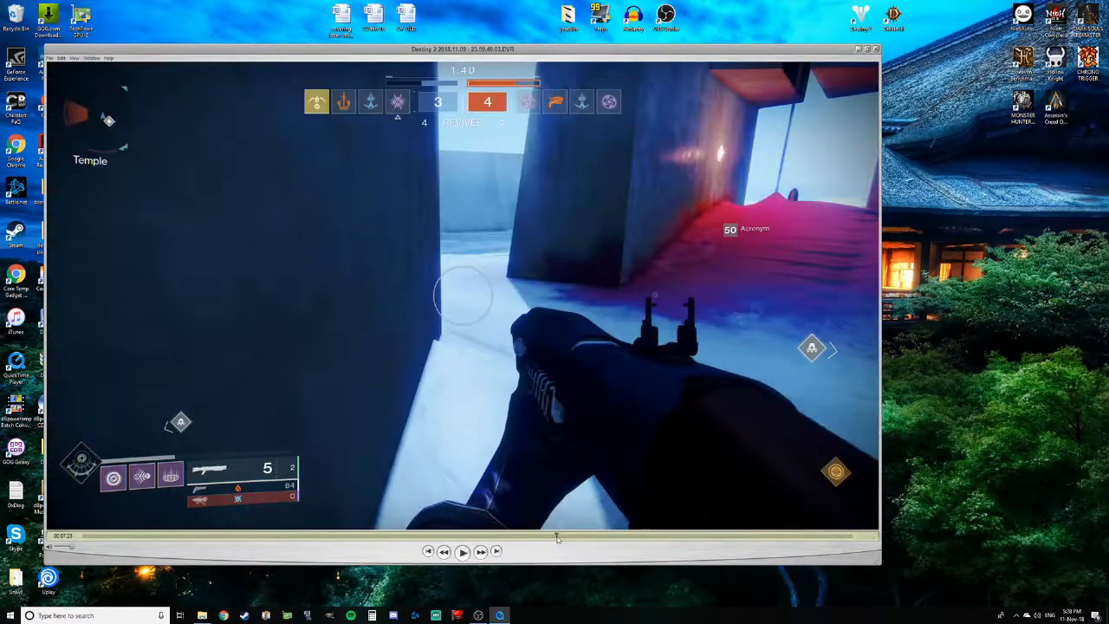
# Step the Temple-round replay back a few seconds and pause near 7:22 at score 3–4
pyautogui.click(462, 550)
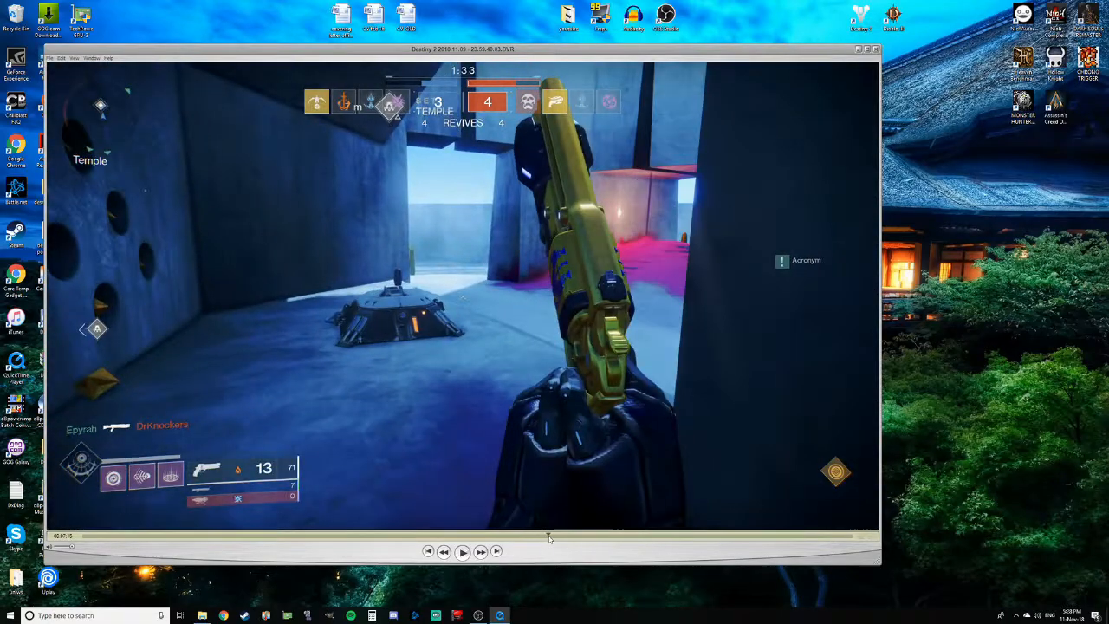
pyautogui.click(462, 552)
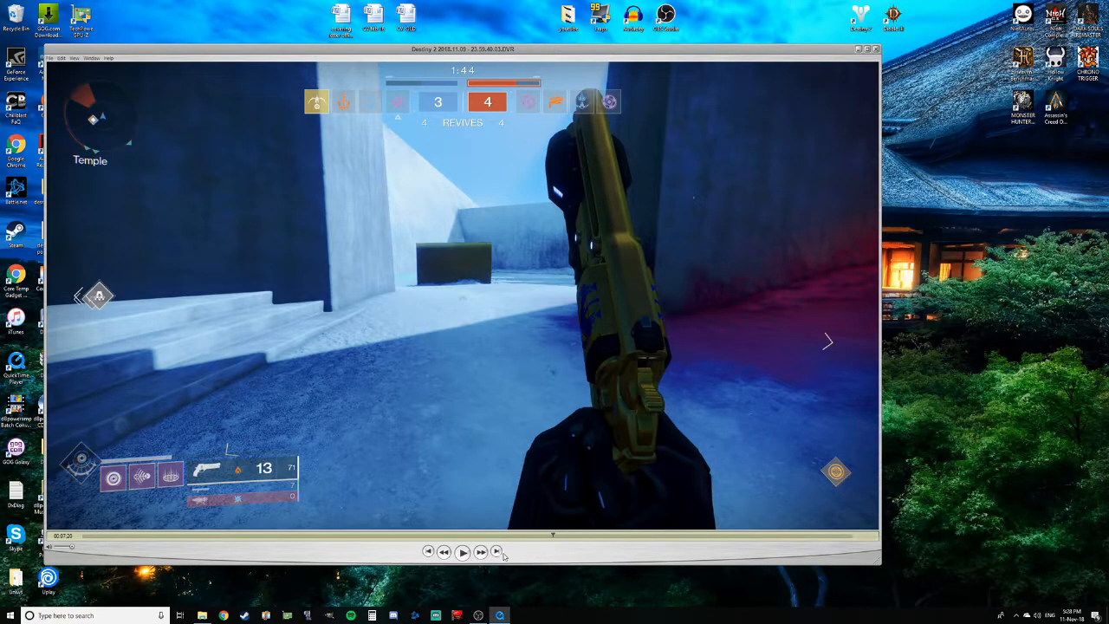
pyautogui.click(461, 551)
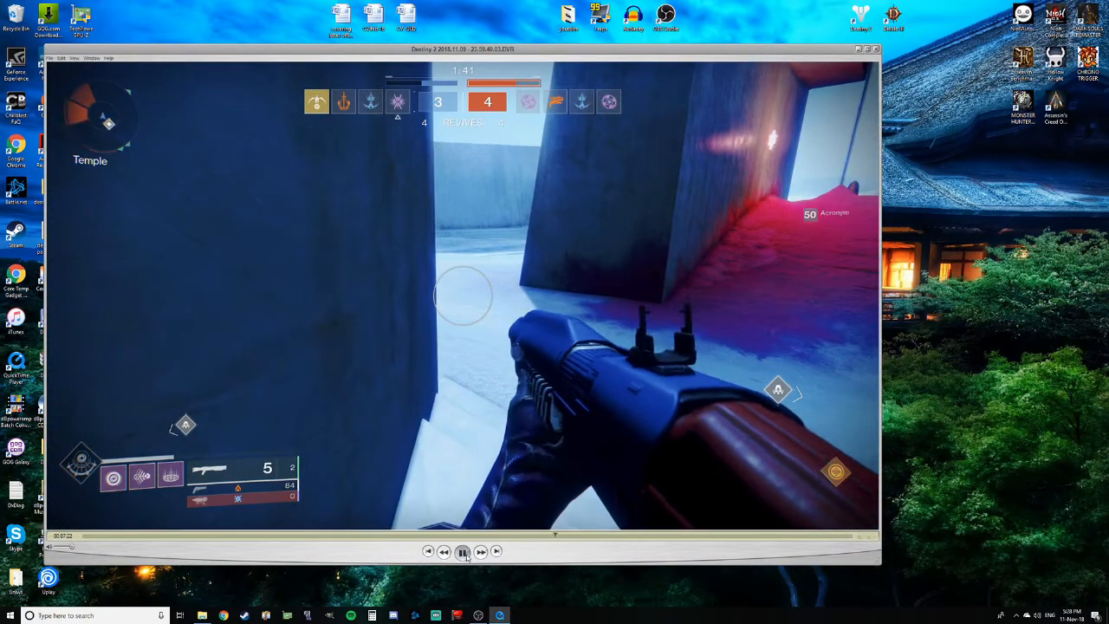
pyautogui.click(462, 552)
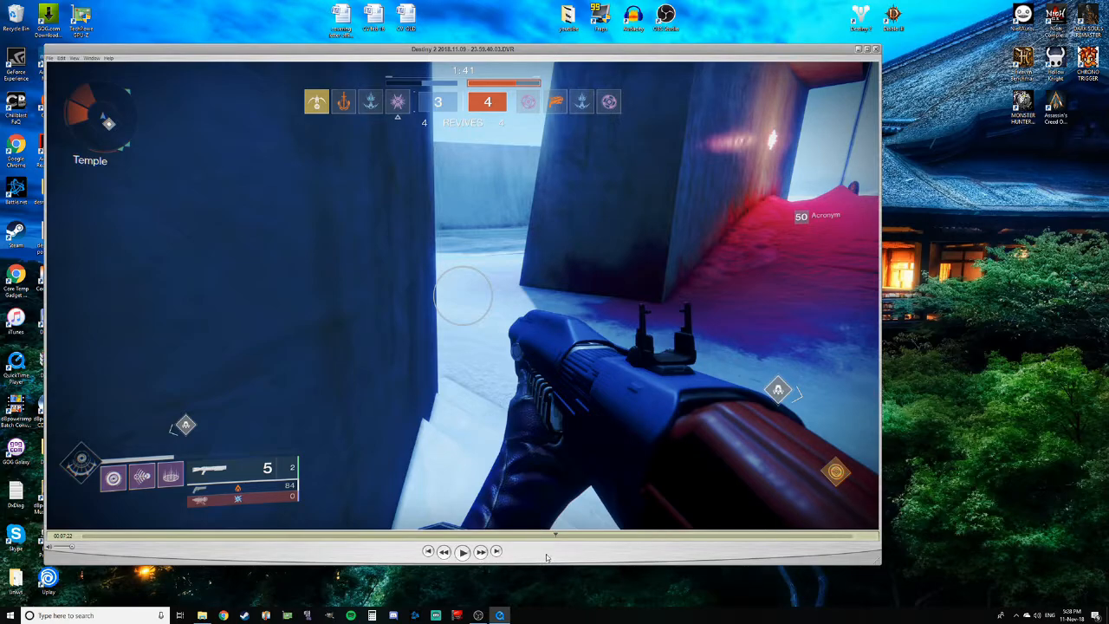
pyautogui.moveTo(557, 553)
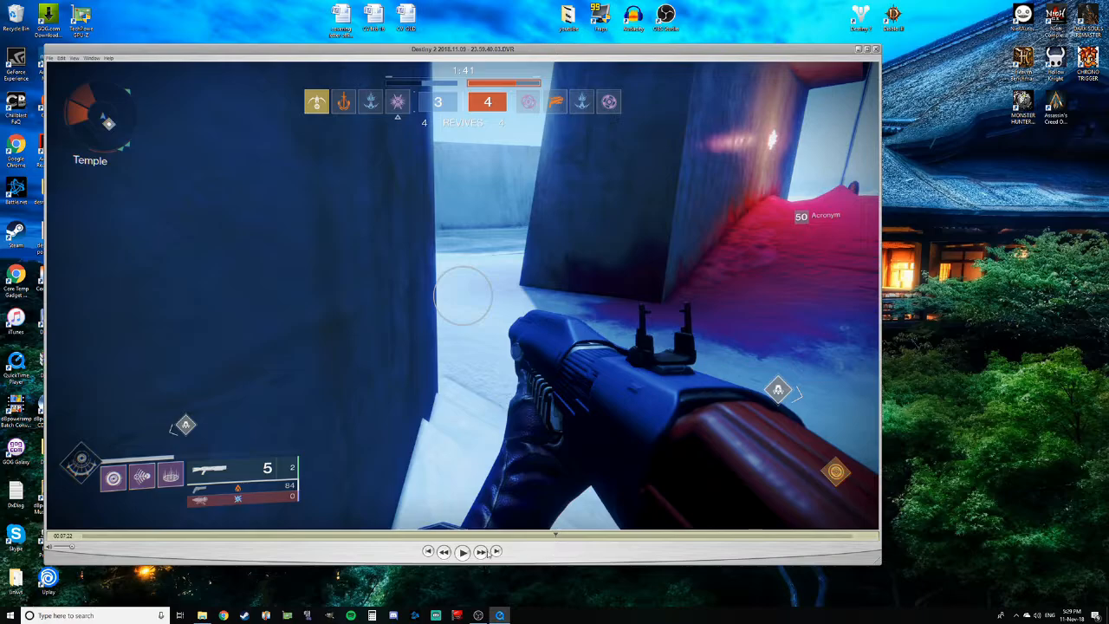
pyautogui.click(462, 551)
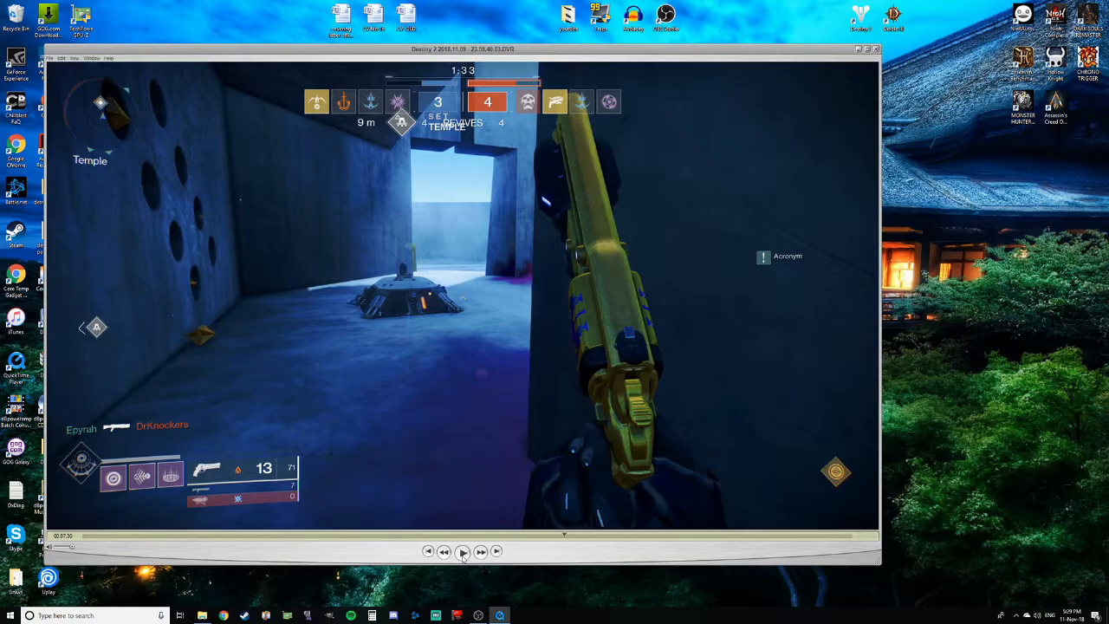
pyautogui.click(462, 551)
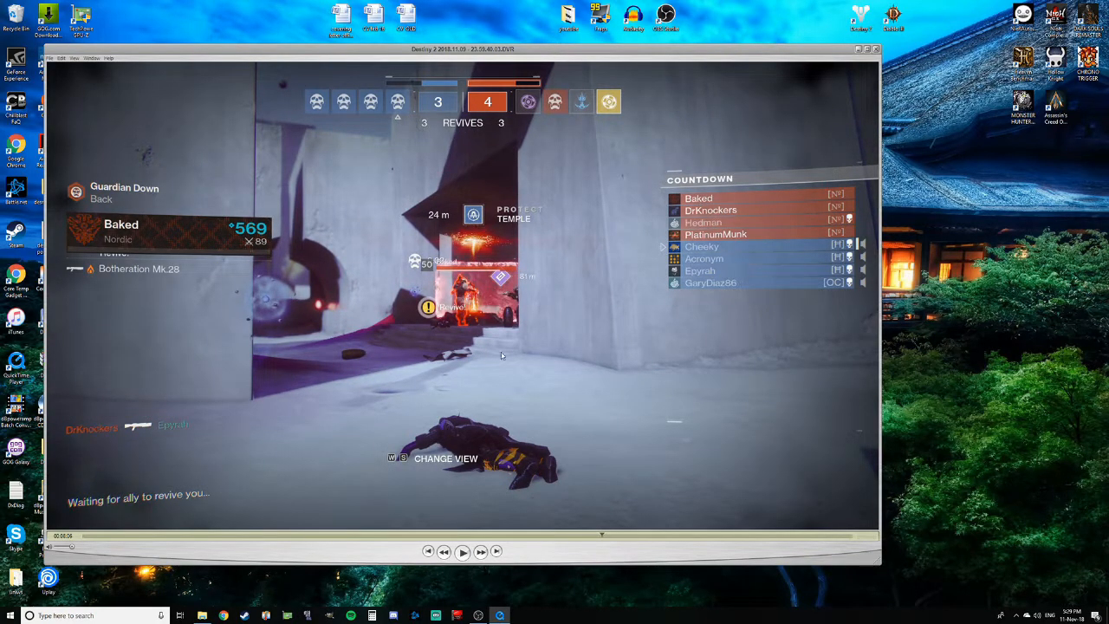
pyautogui.moveTo(480, 362)
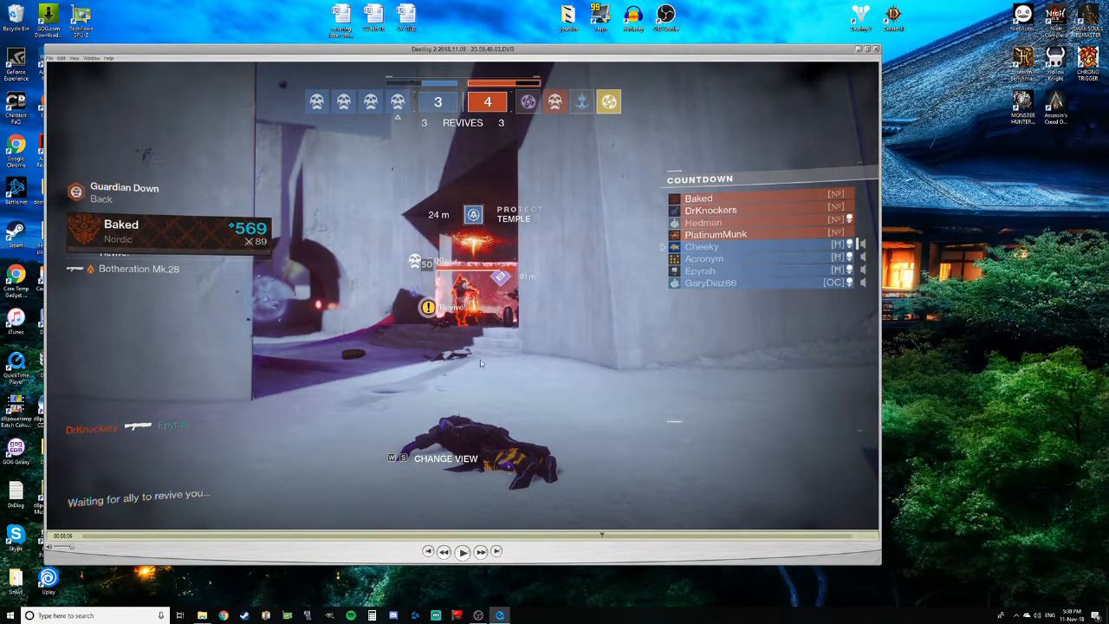
pyautogui.moveTo(589, 302)
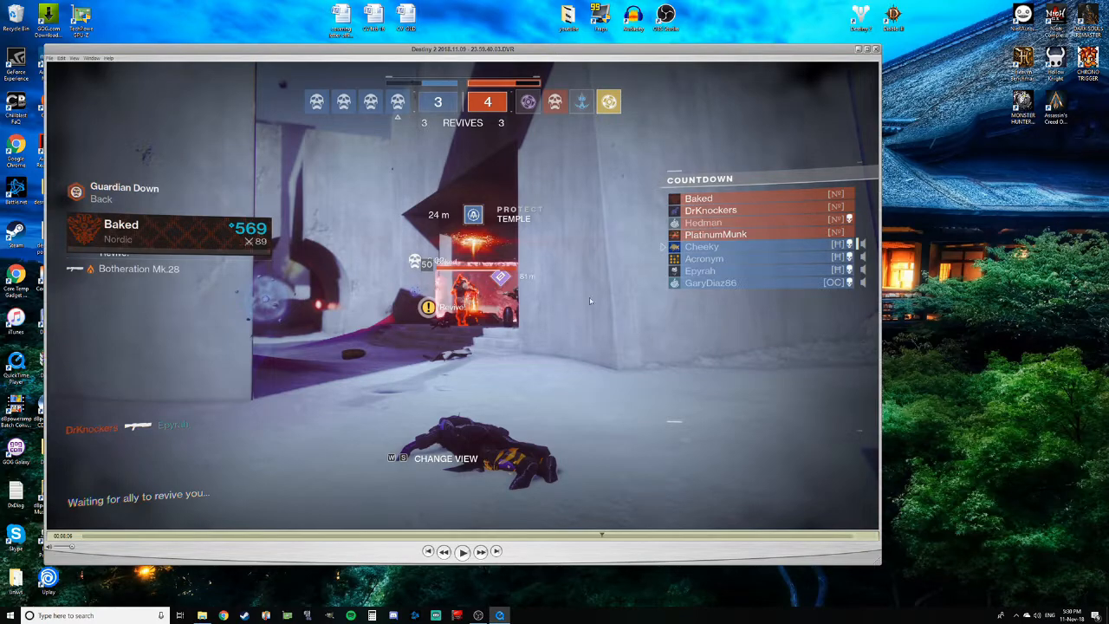
pyautogui.moveTo(520, 394)
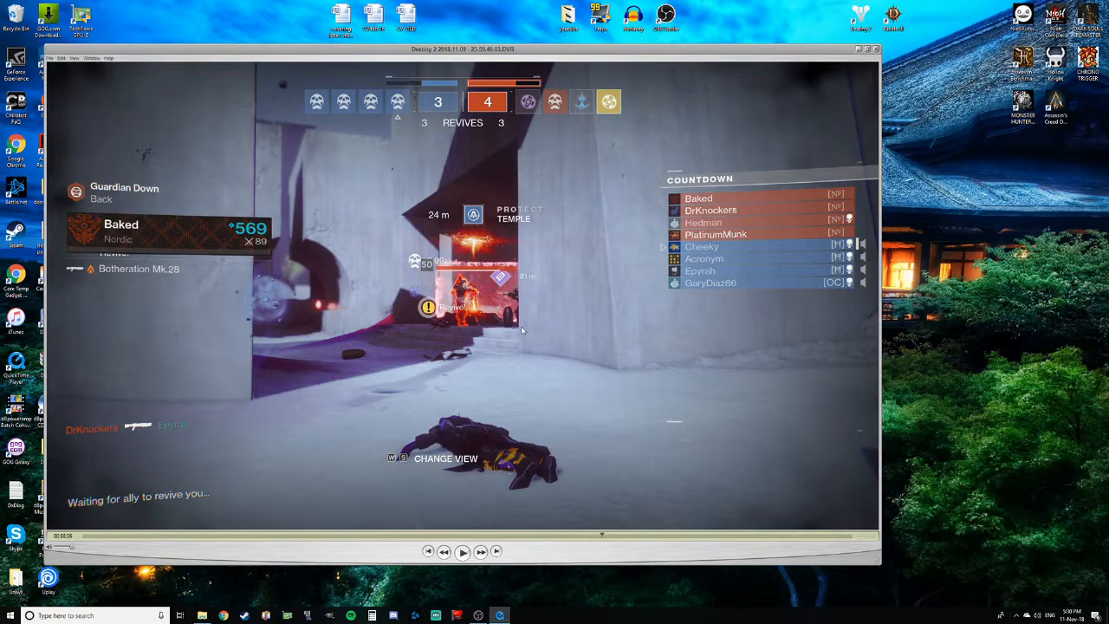
pyautogui.moveTo(175, 294)
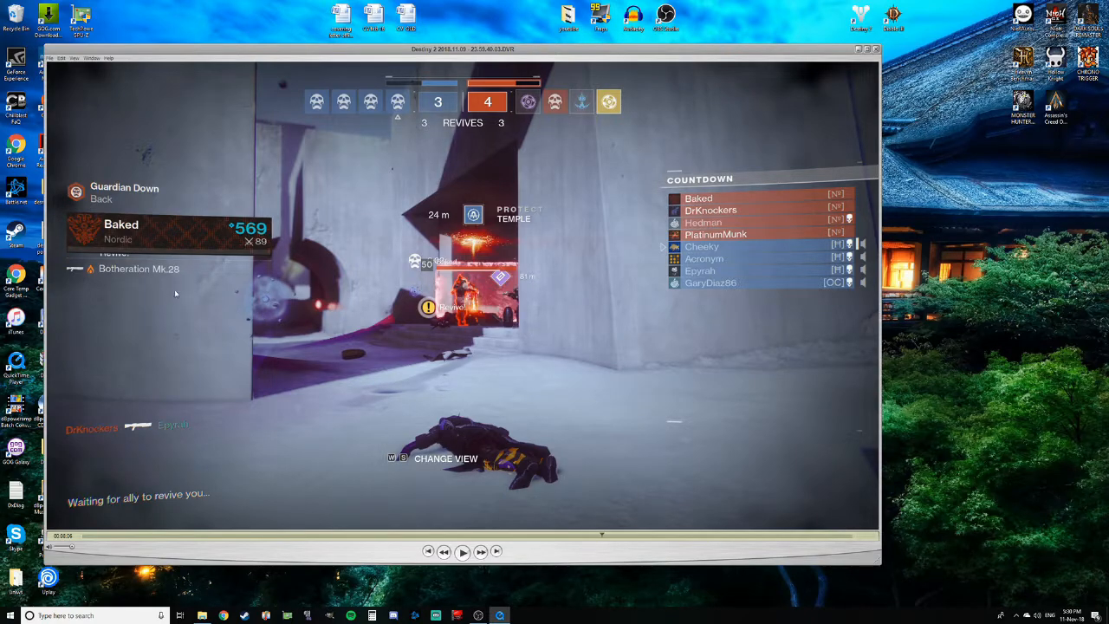
pyautogui.moveTo(507, 431)
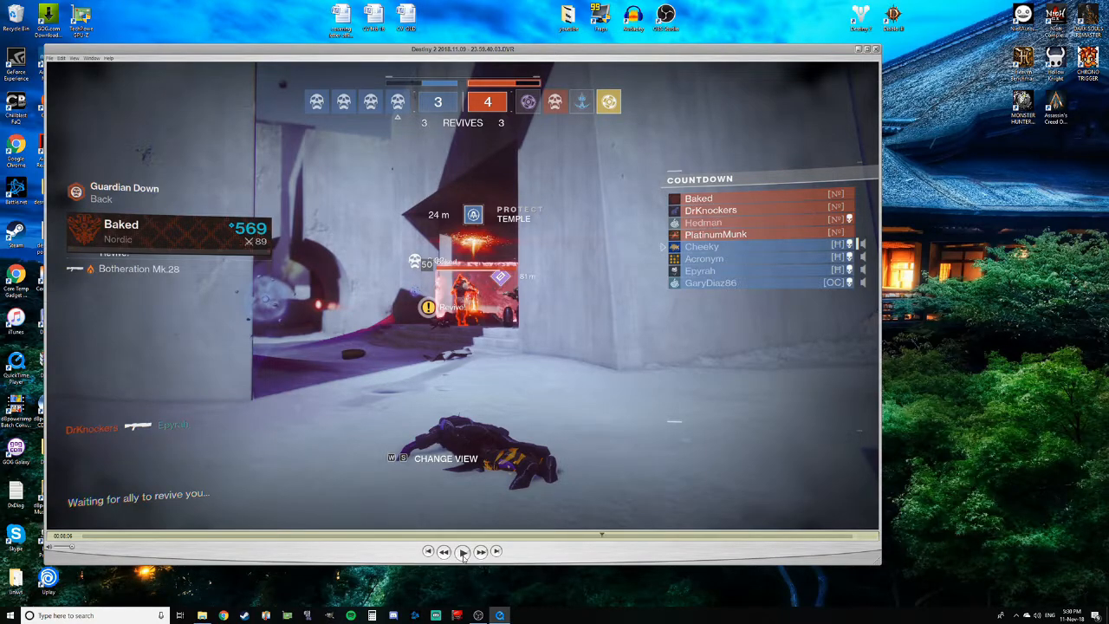
# Resume the replay toward roughly 8:18, with the player on Beach near the Temple defuse
pyautogui.click(462, 552)
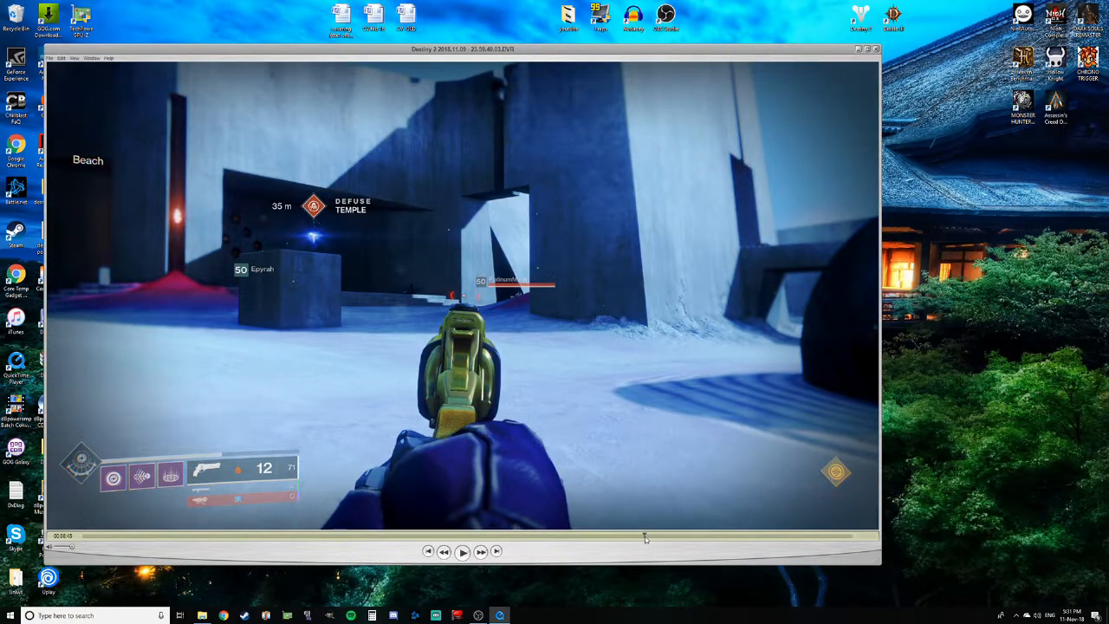
# Resume playback past the Beach moment into the black screen around 8:24
pyautogui.click(462, 551)
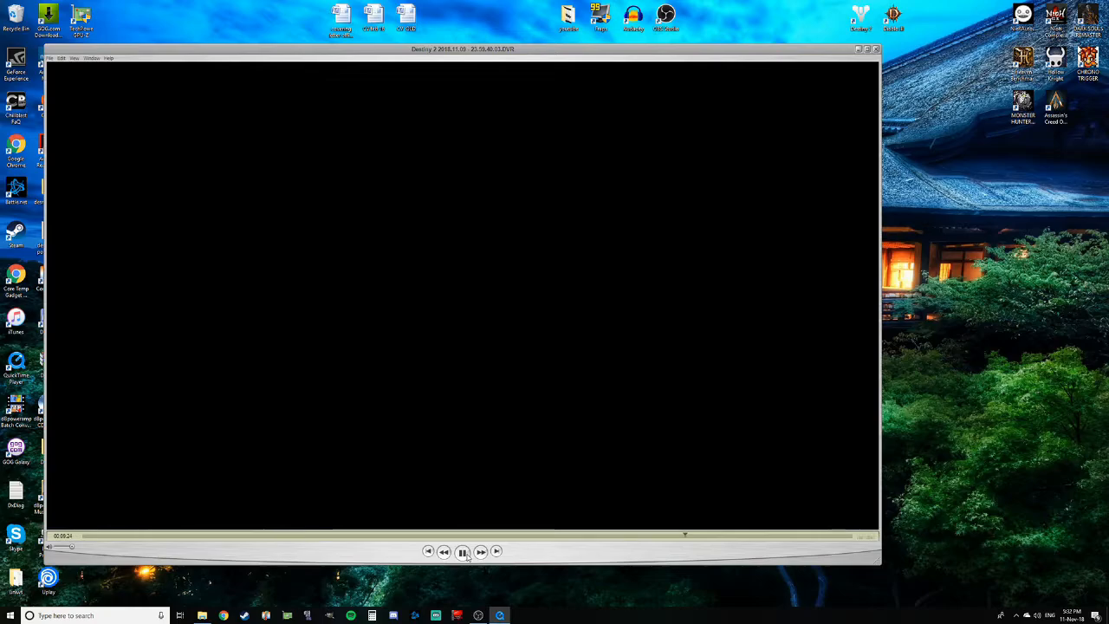
# Pause the replay at about 8:36 in the new Gates round, score 4–5
pyautogui.click(463, 551)
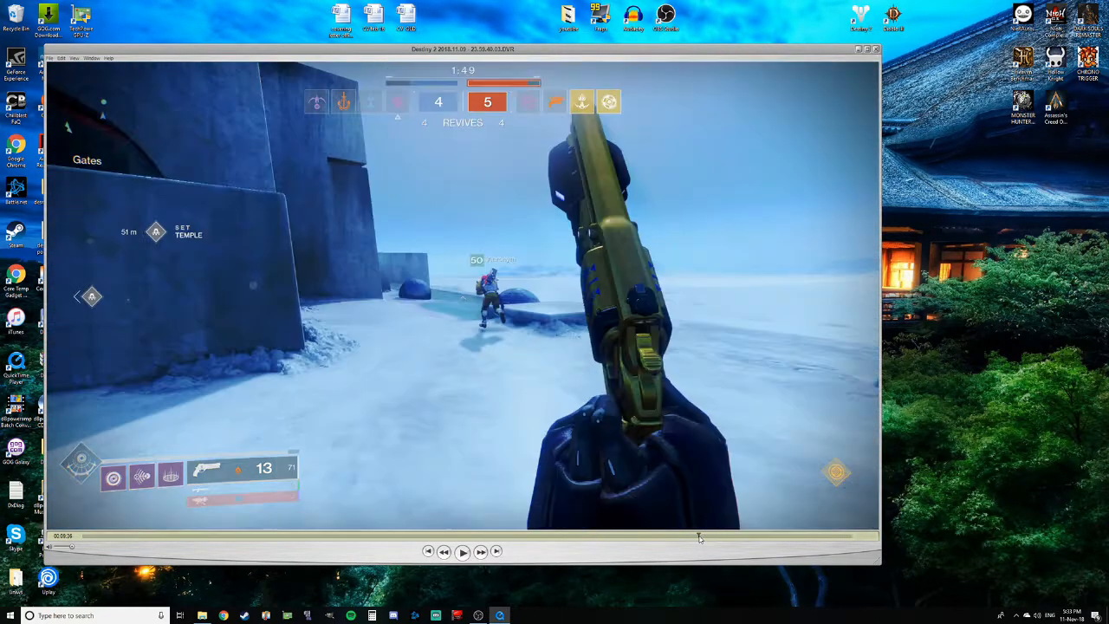
# Resume playback through the Temple charge defusal to about 11:27, score tied 5–5
pyautogui.click(463, 551)
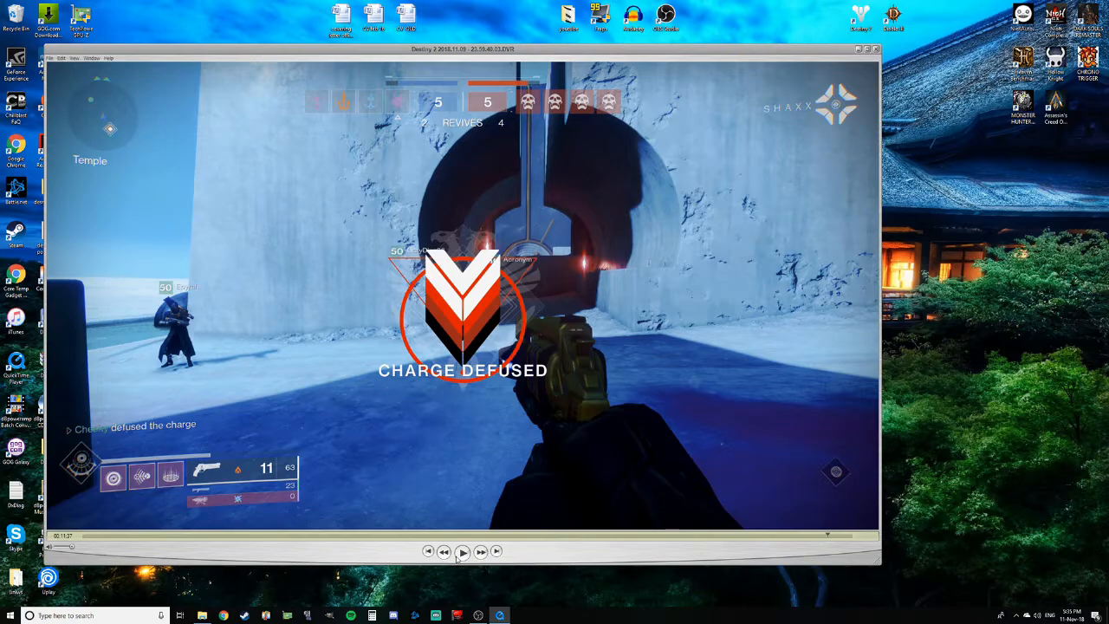
pyautogui.moveTo(805, 543)
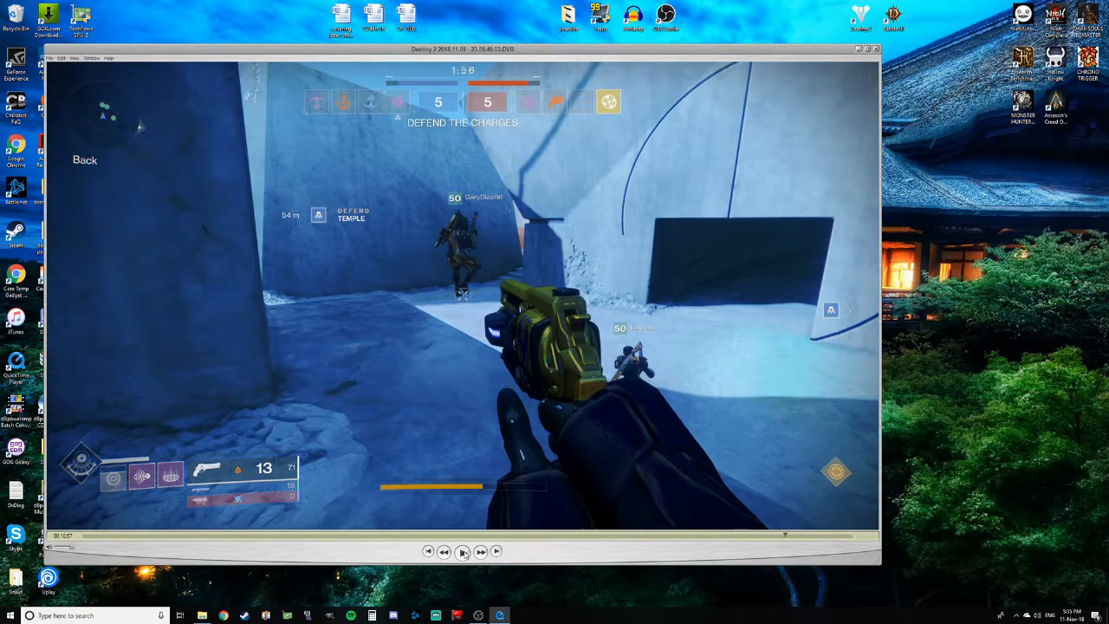
# Pause, then continue the replay to the 11:45 match-end screen showing the team's 6-round win
pyautogui.click(463, 551)
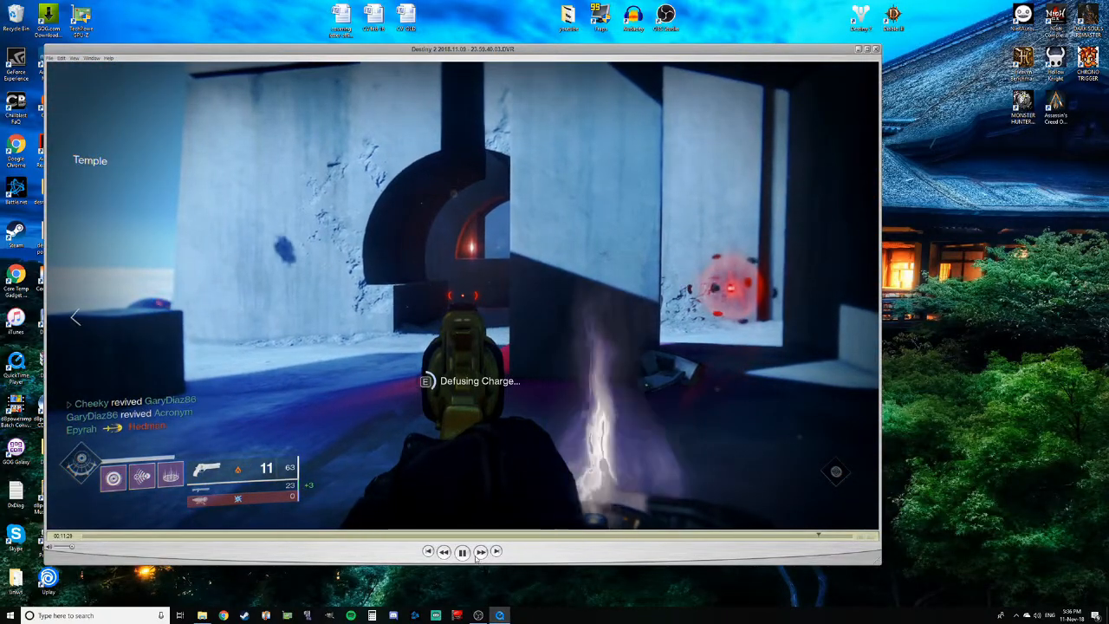
pyautogui.click(462, 551)
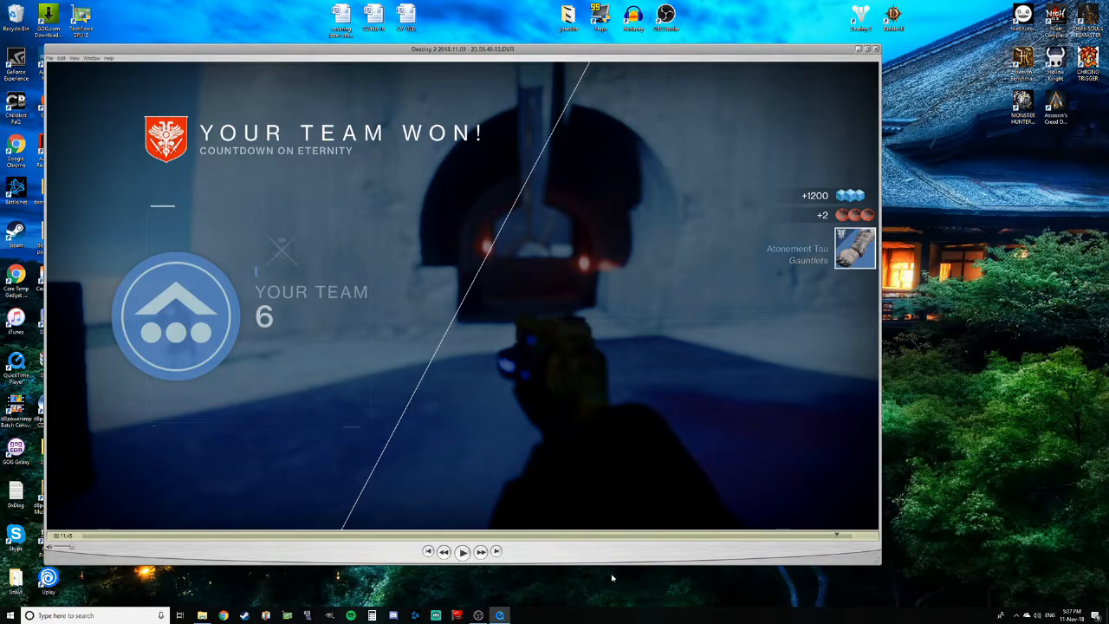
pyautogui.moveTo(553, 561)
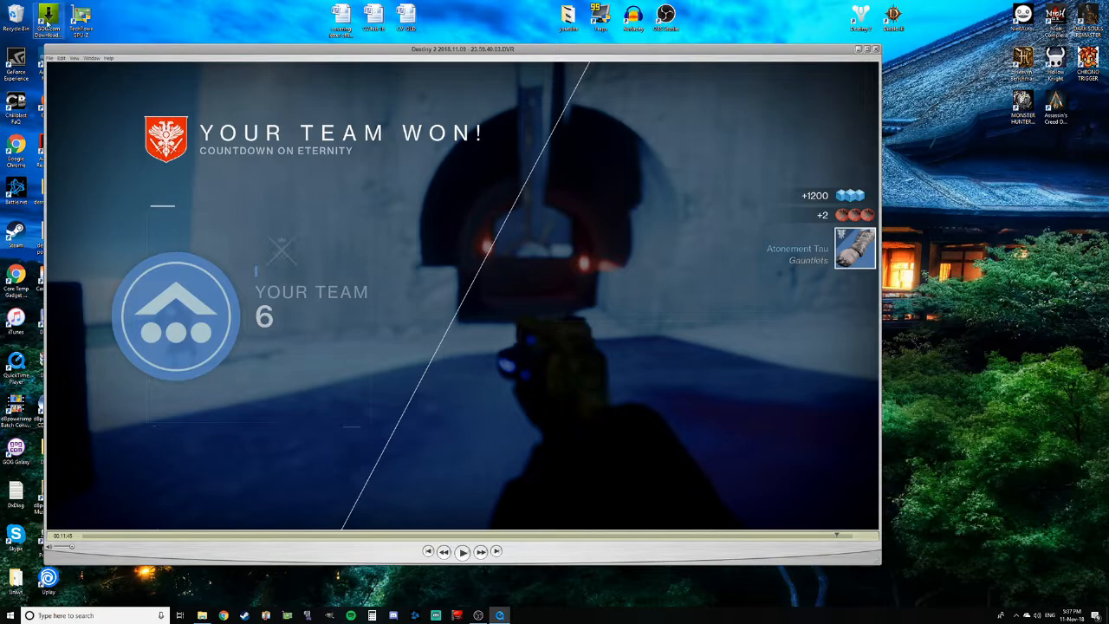
pyautogui.moveTo(947, 460)
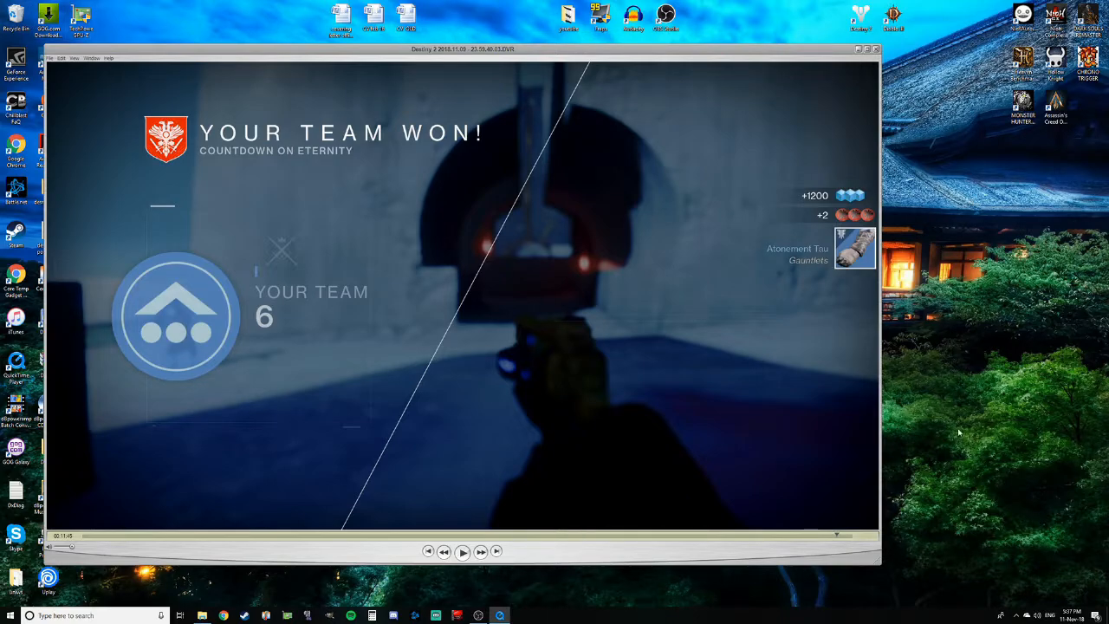
pyautogui.moveTo(994, 532)
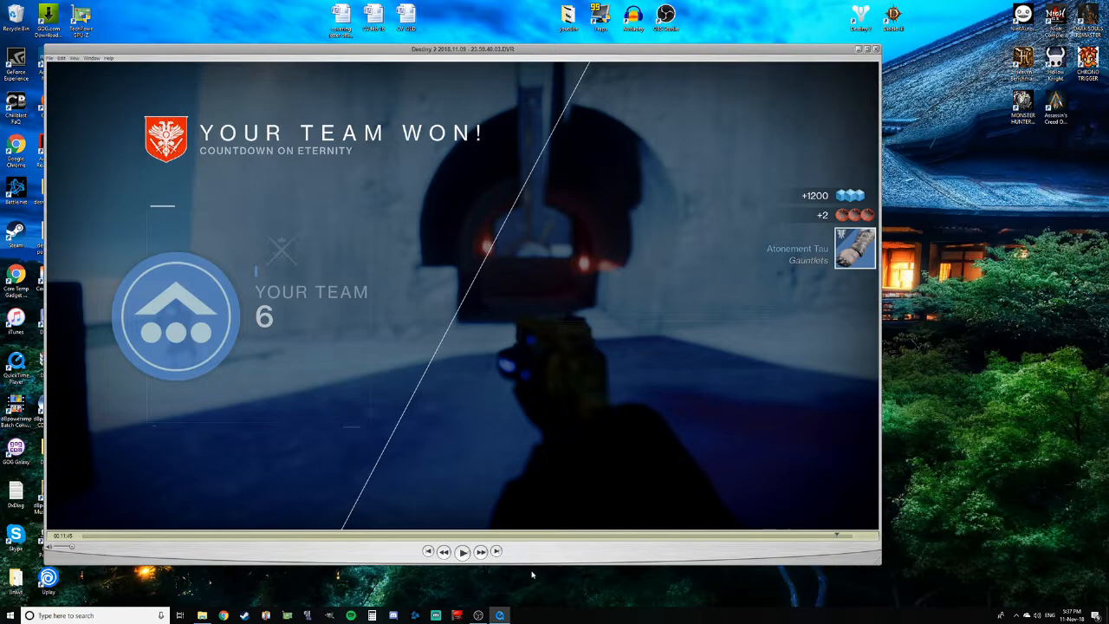
pyautogui.moveTo(534, 571)
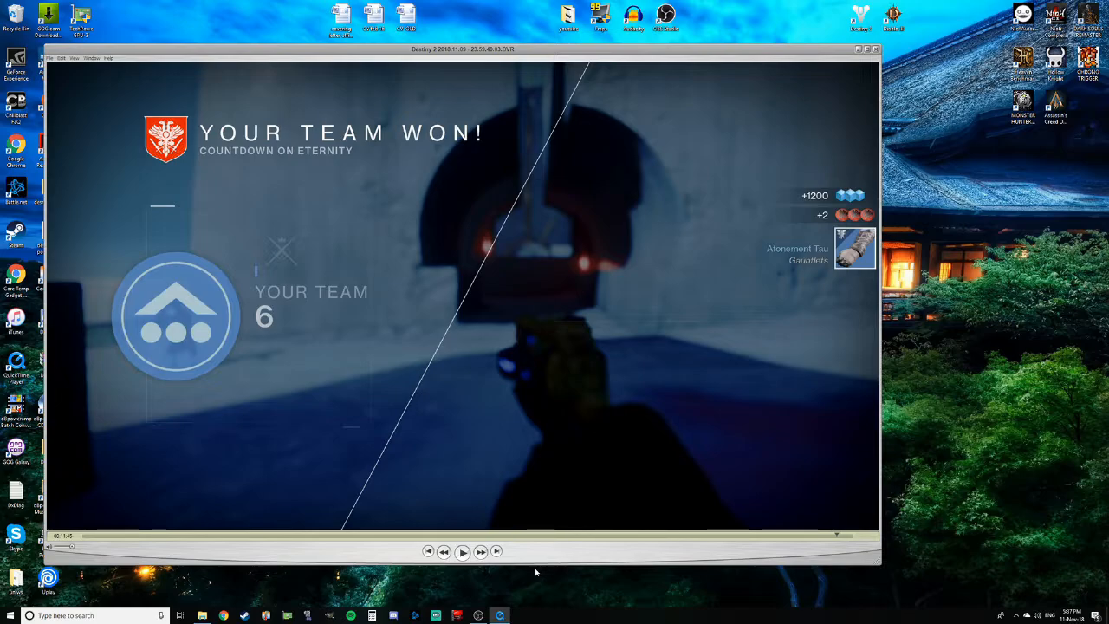
pyautogui.moveTo(535, 562)
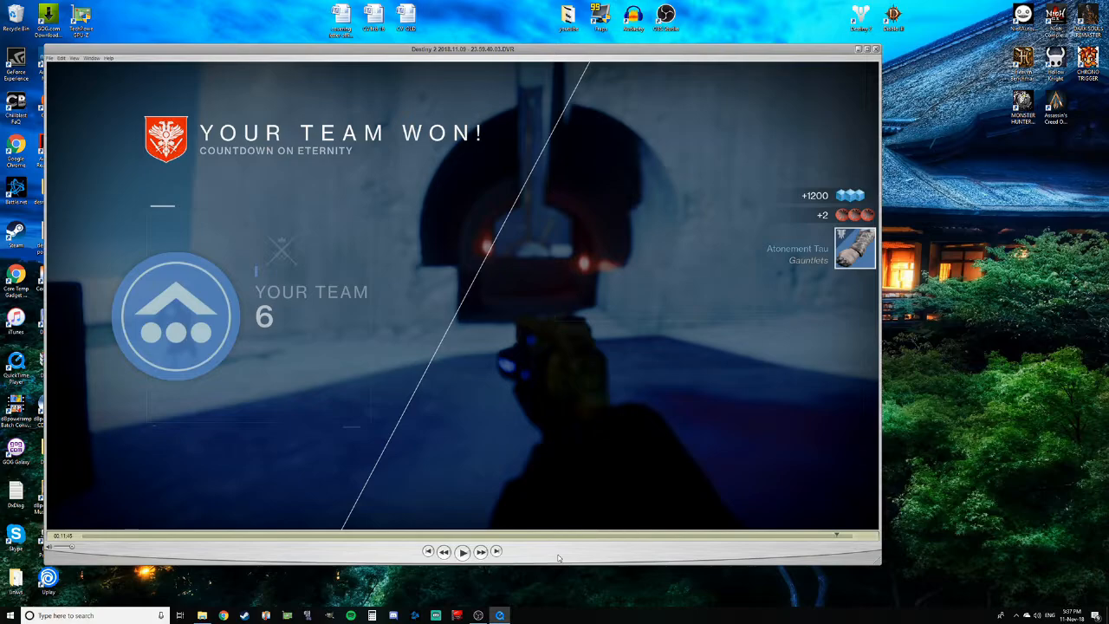
pyautogui.moveTo(620, 557)
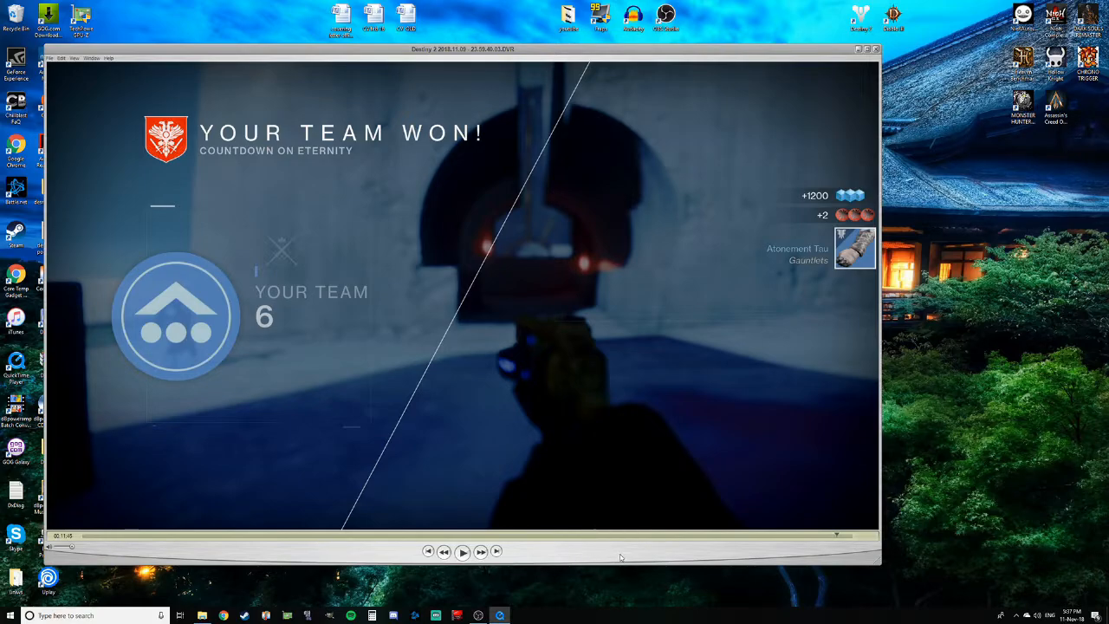